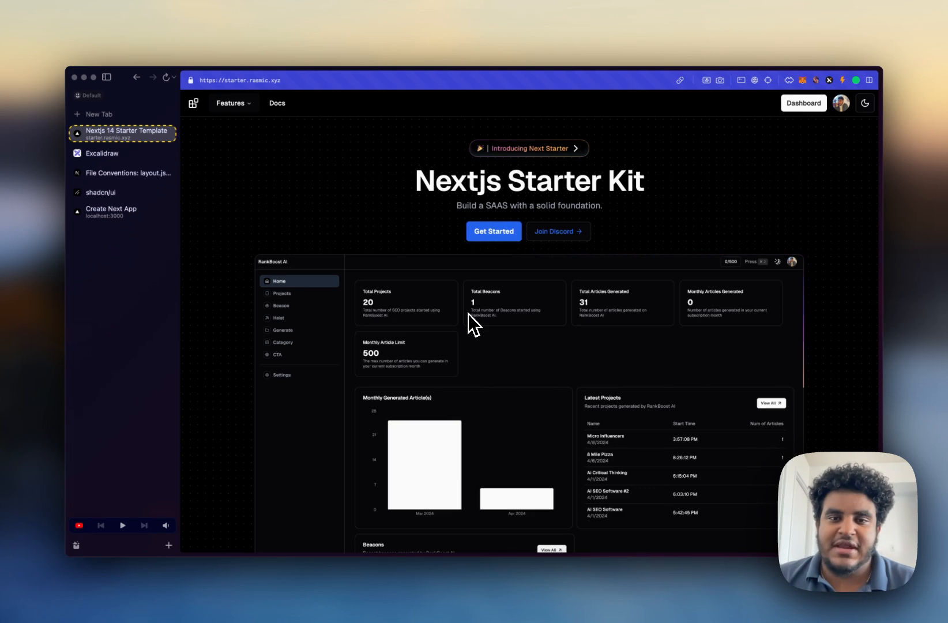
mouse_move(494, 231)
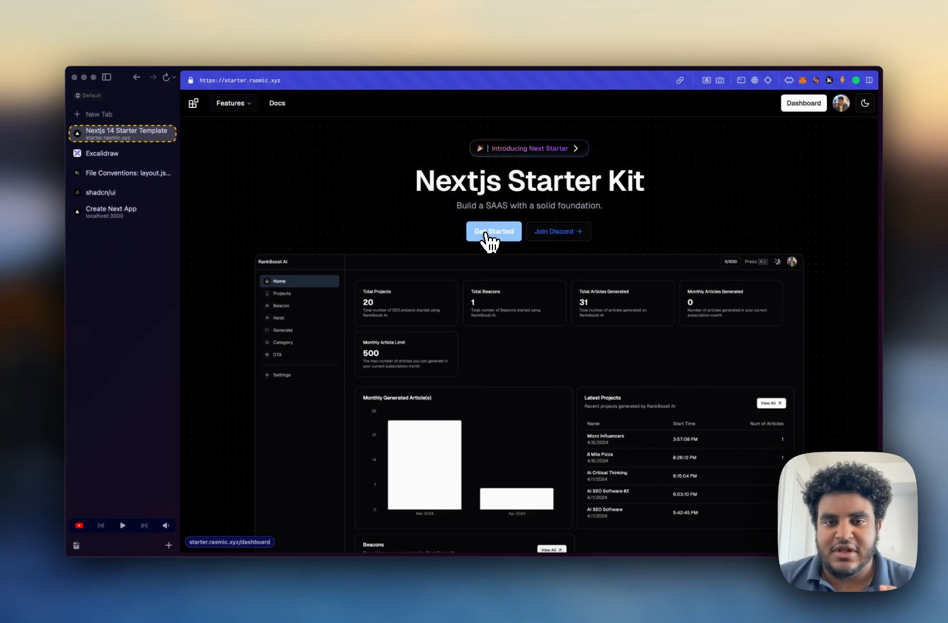
- Enter the demo dashboard via Get Started and cycle through Finance, Home, Projects, Finance and Home
left_click(494, 231)
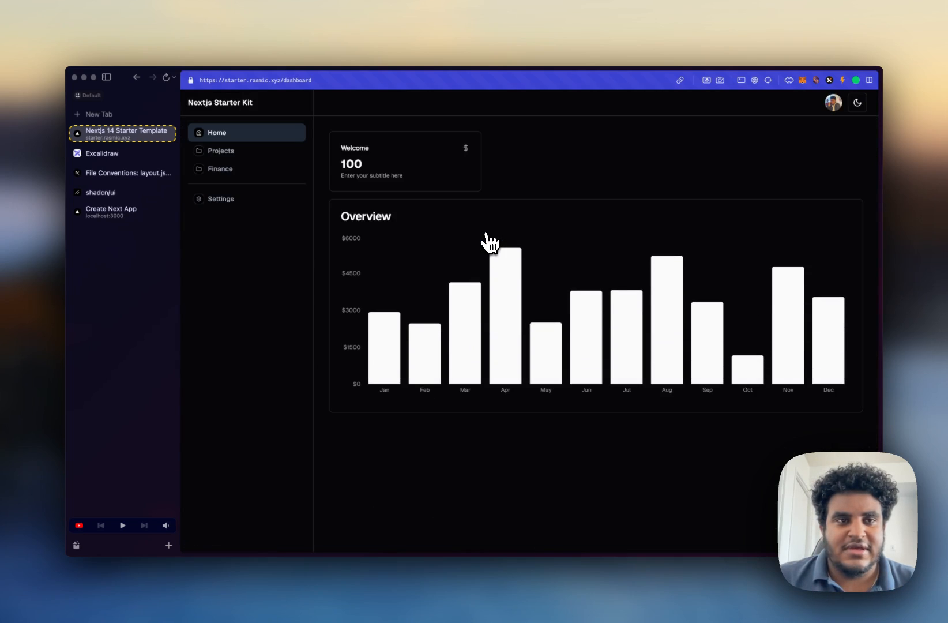
mouse_move(266, 276)
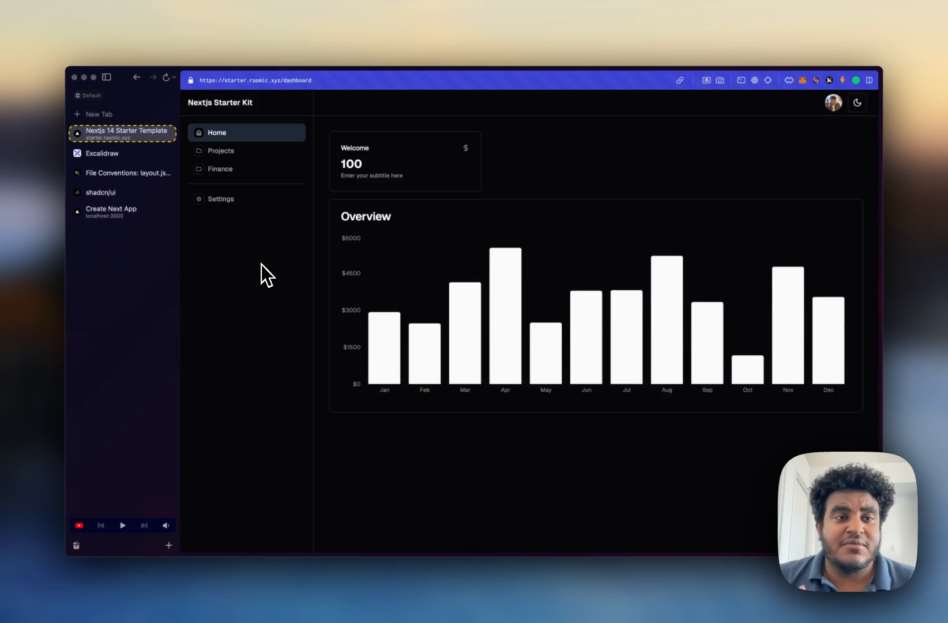
mouse_move(227, 148)
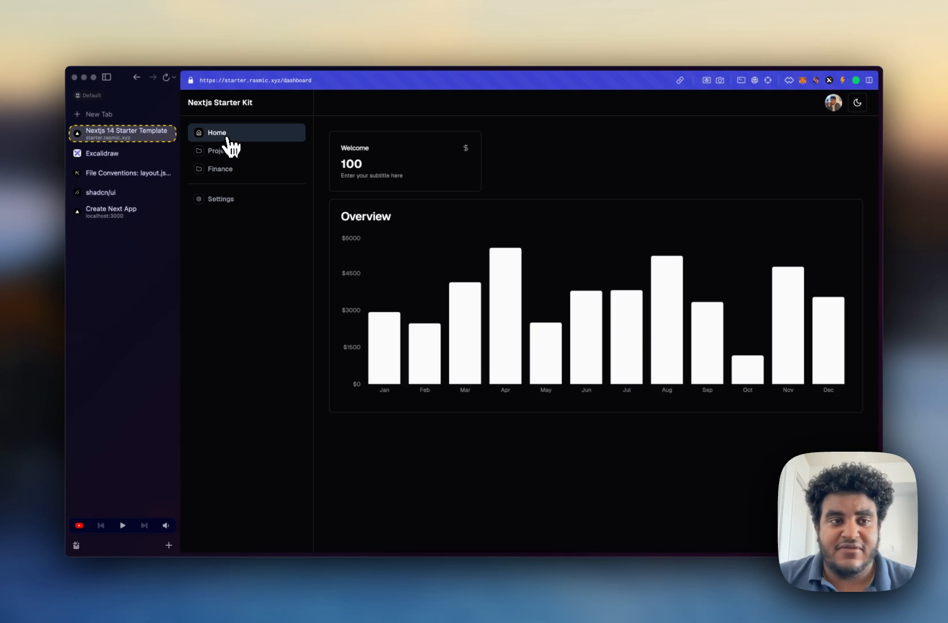
left_click(220, 168)
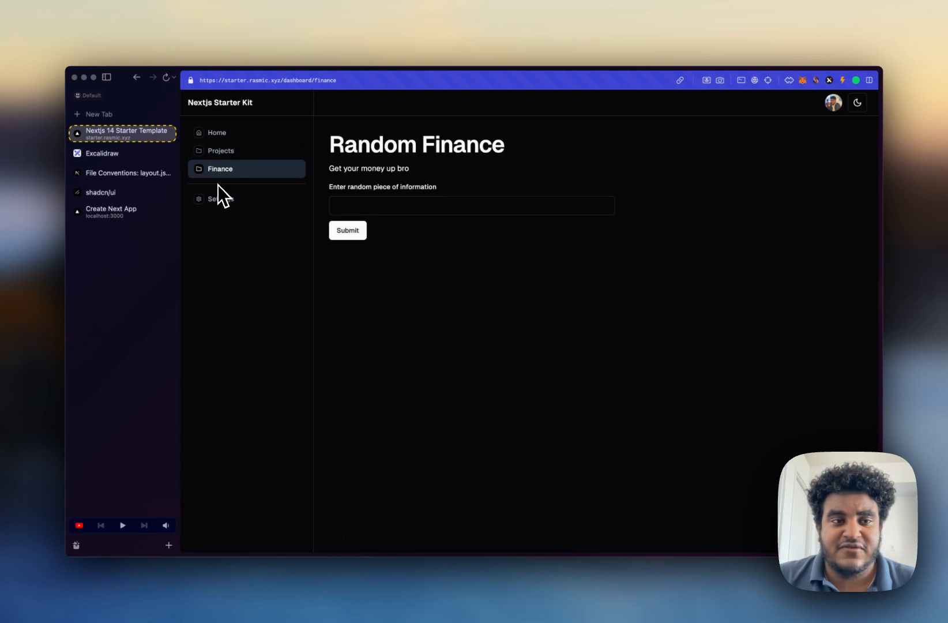
left_click(217, 133)
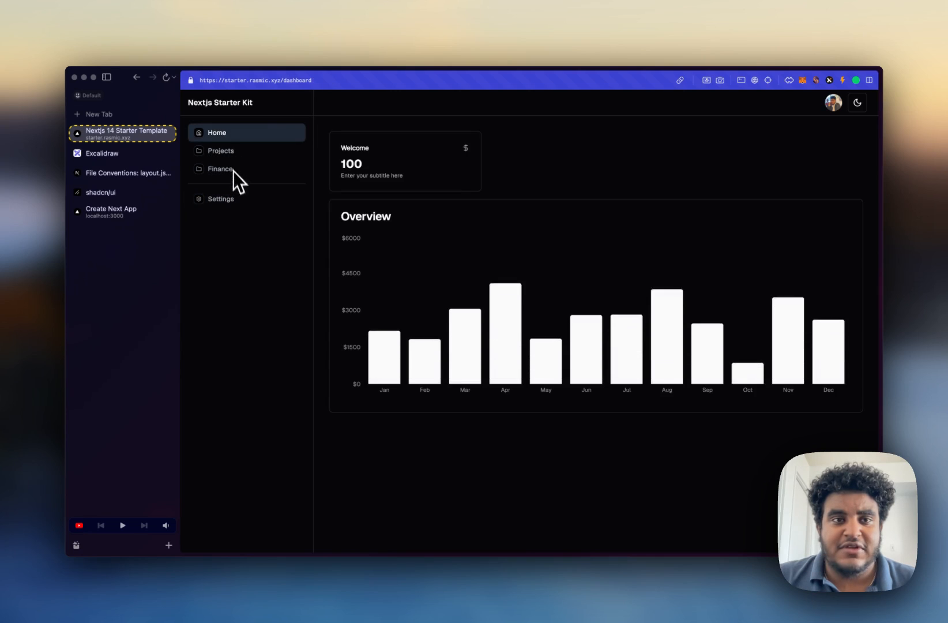
left_click(220, 150)
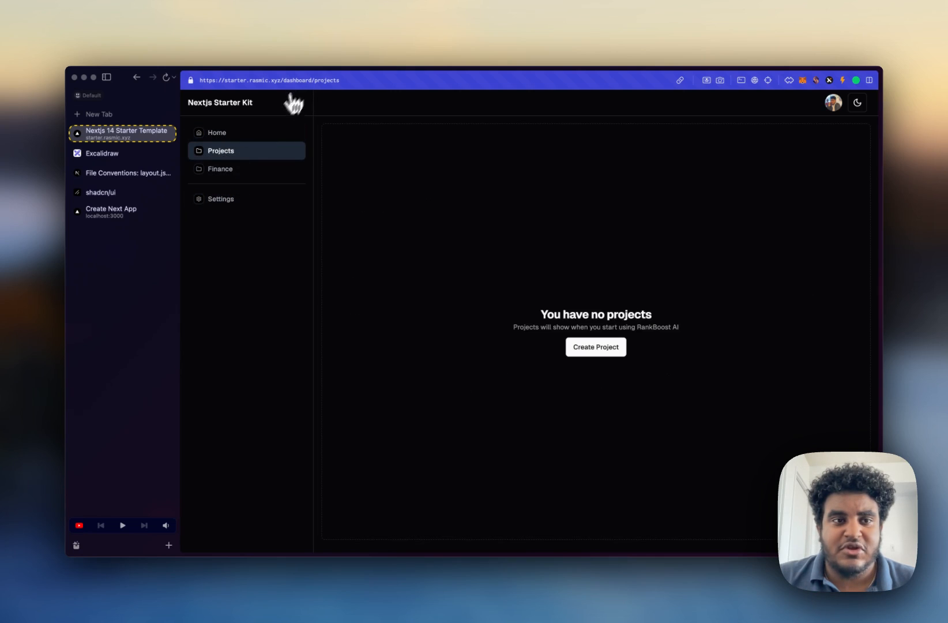
left_click(220, 169)
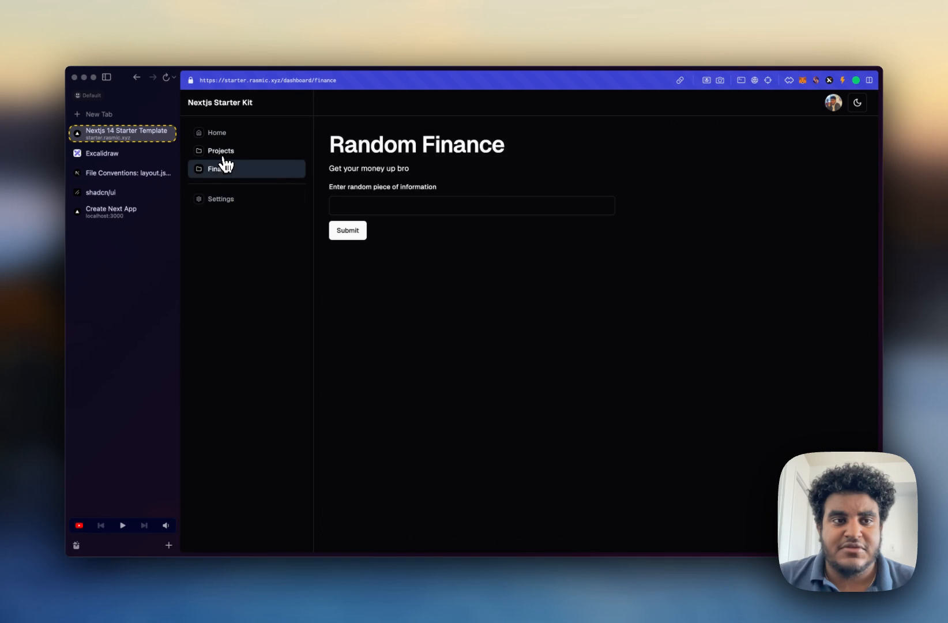
left_click(216, 133)
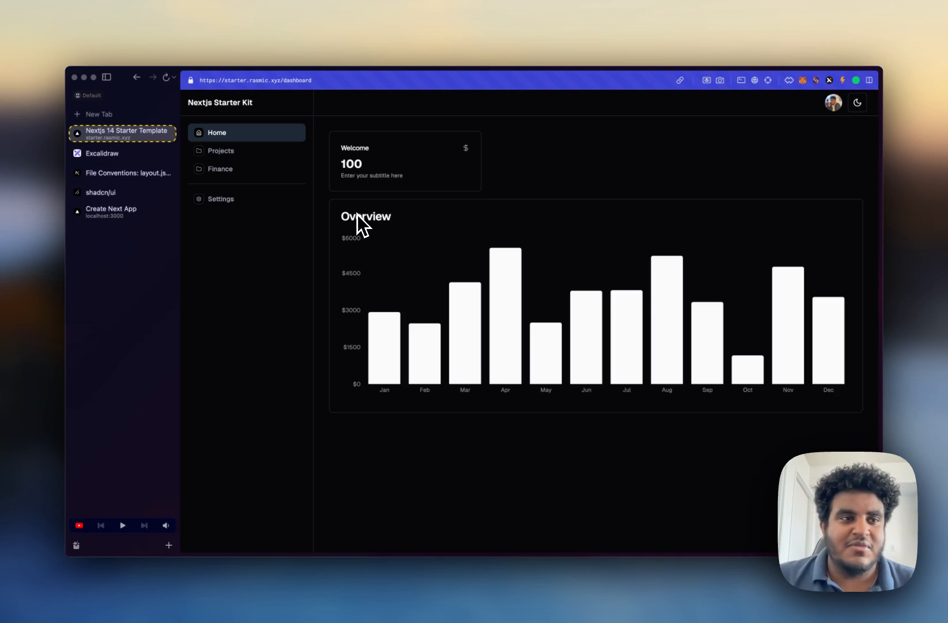
left_click(109, 153)
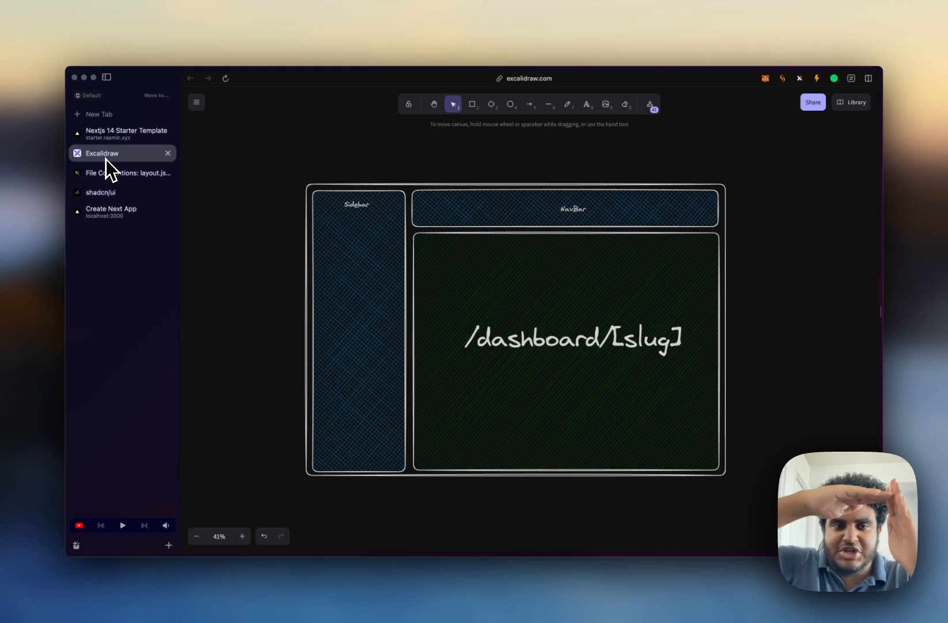
- Revisit the starter kit's Finance, My Profile settings and Projects pages, then switch to the layout sketch
left_click(122, 133)
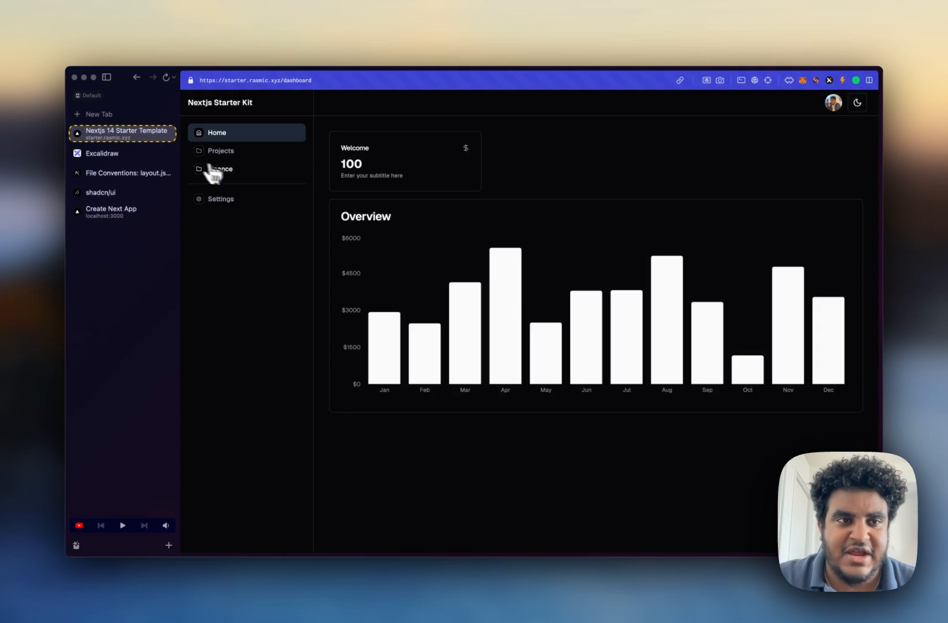
left_click(221, 169)
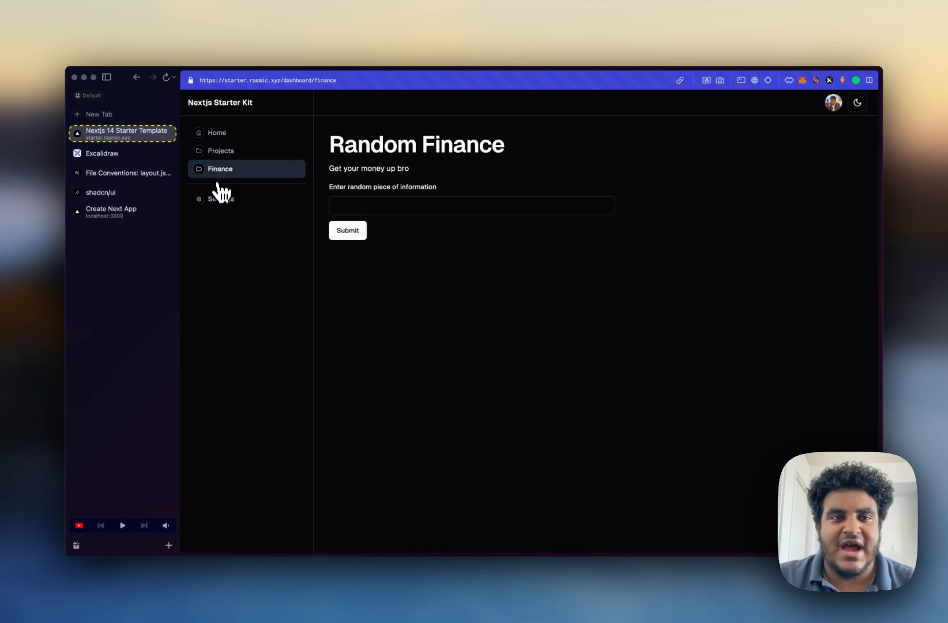
left_click(220, 198)
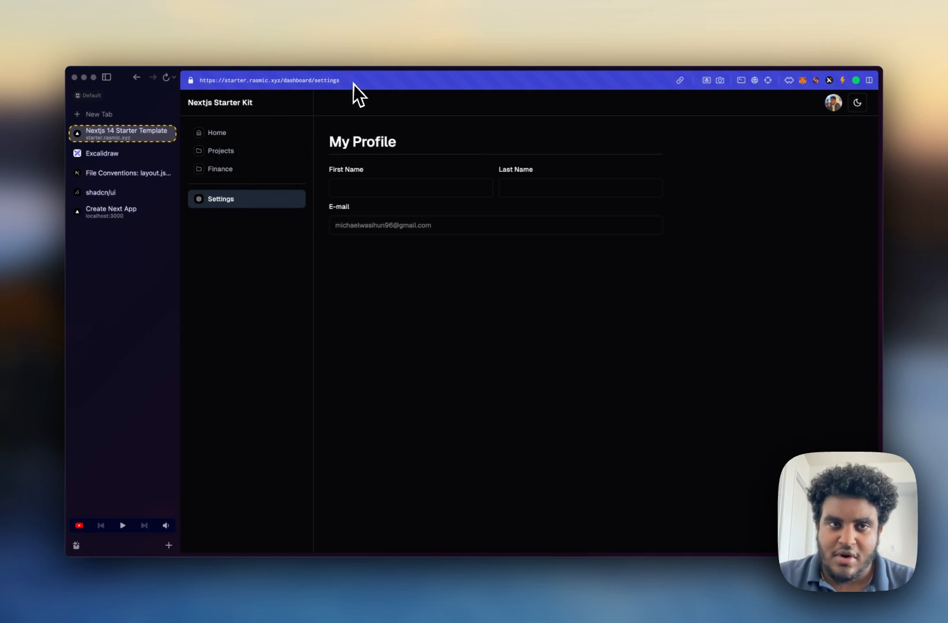
mouse_move(245, 142)
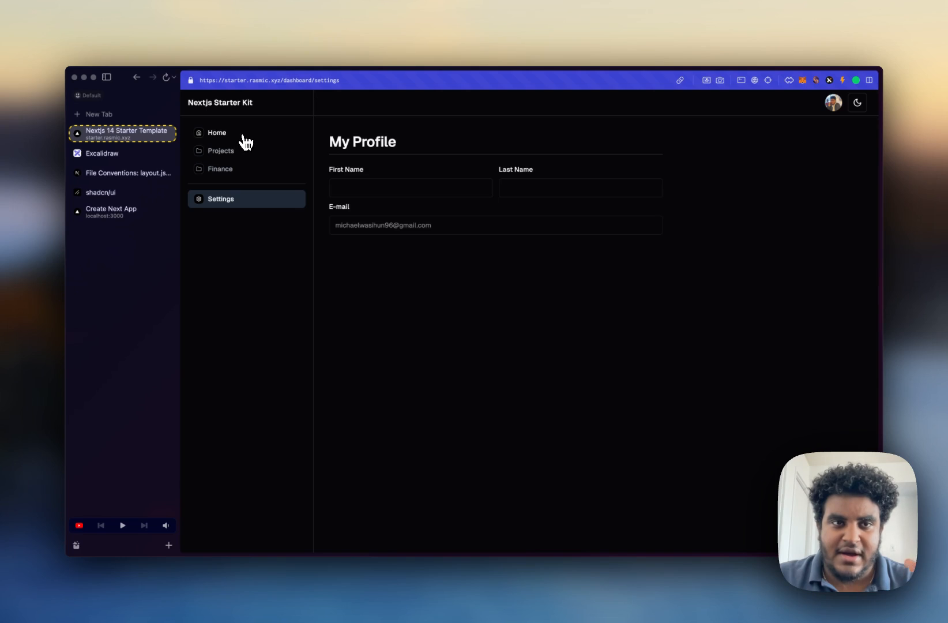
left_click(215, 133)
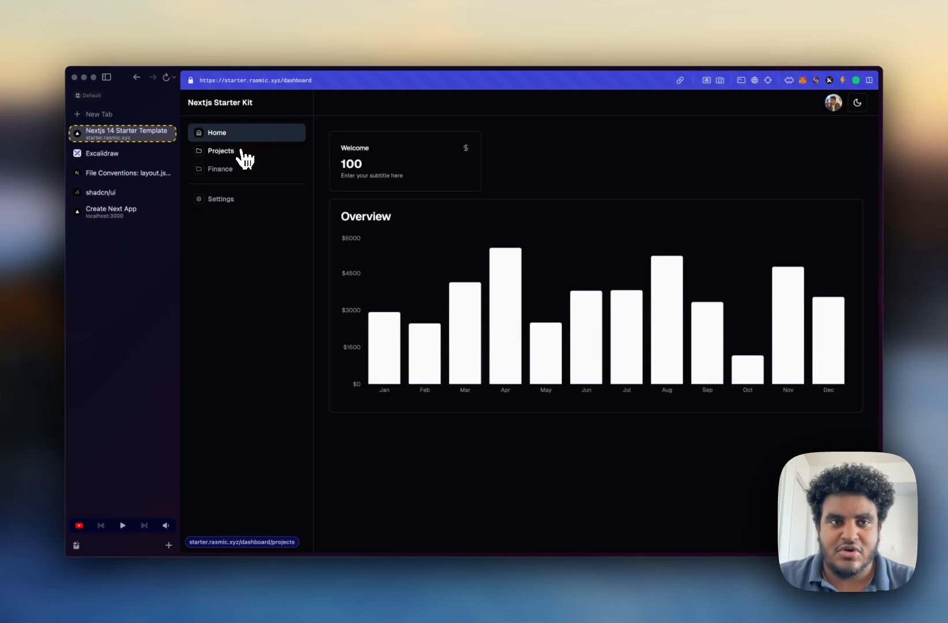
left_click(221, 150)
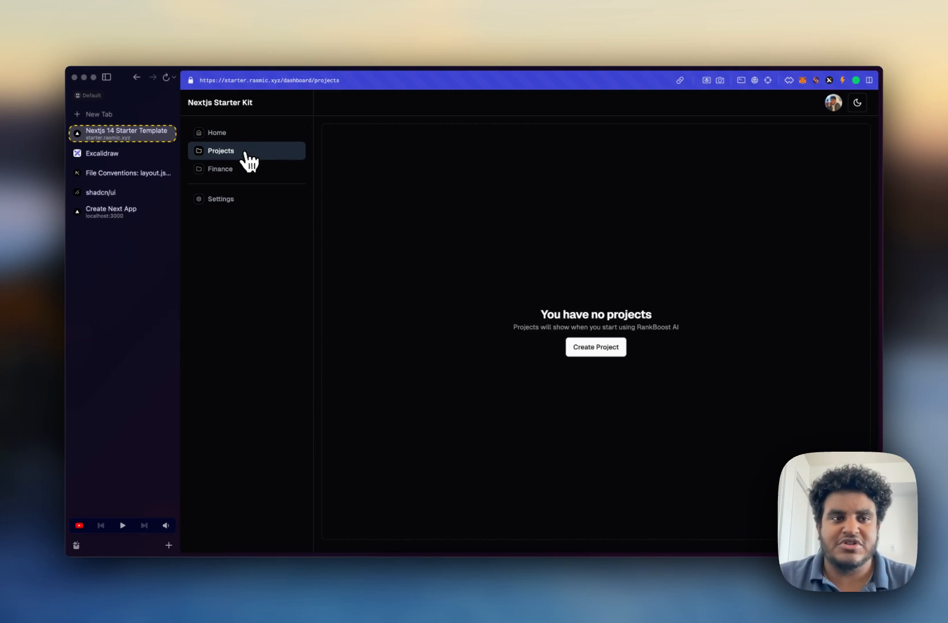
left_click(103, 153)
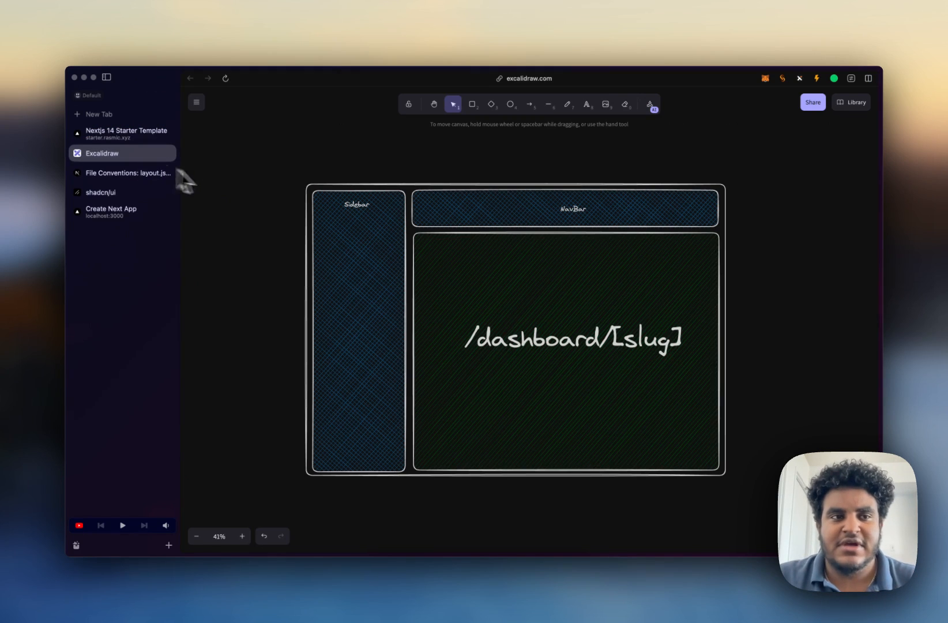
- Check the shadcn/ui site and local Next.js home page, then load localhost:3000/dashboard showing a 404
left_click(100, 192)
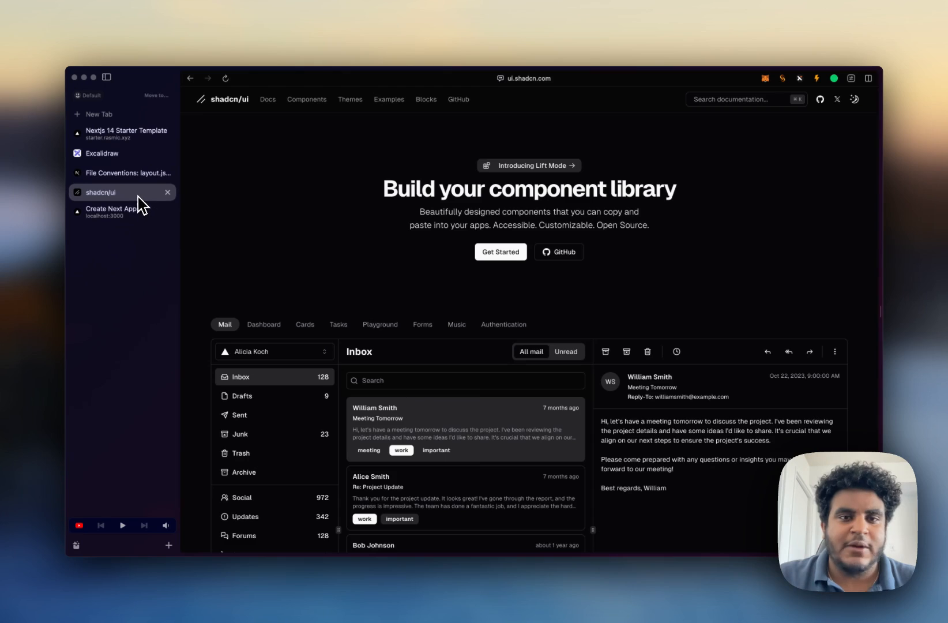
mouse_move(169, 218)
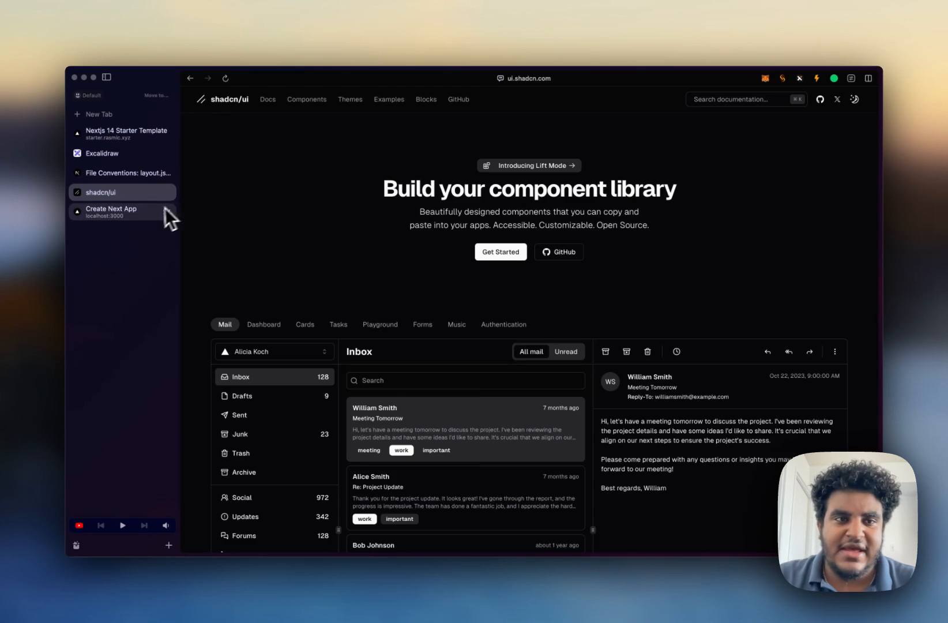
left_click(121, 212)
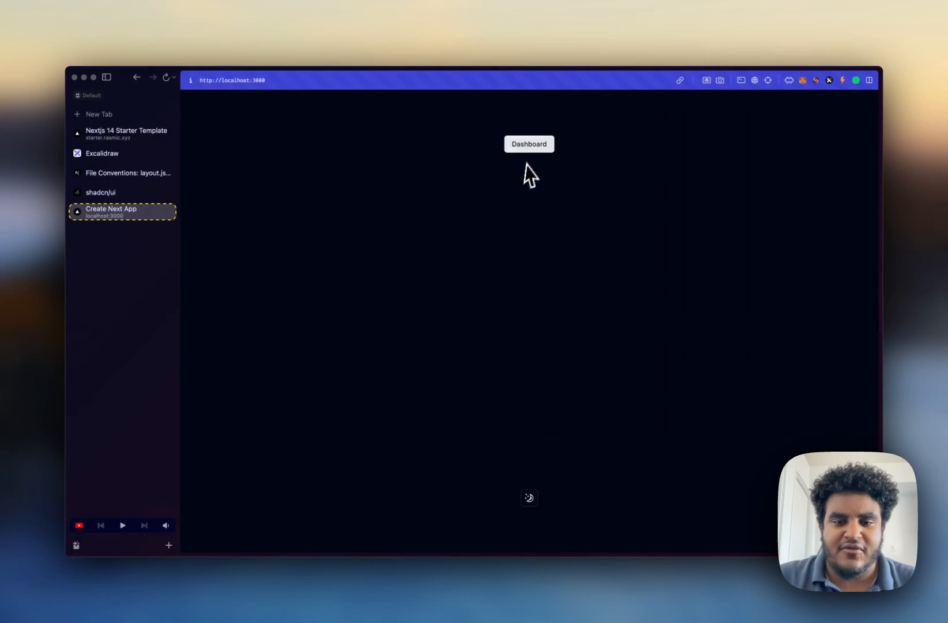
left_click(528, 498)
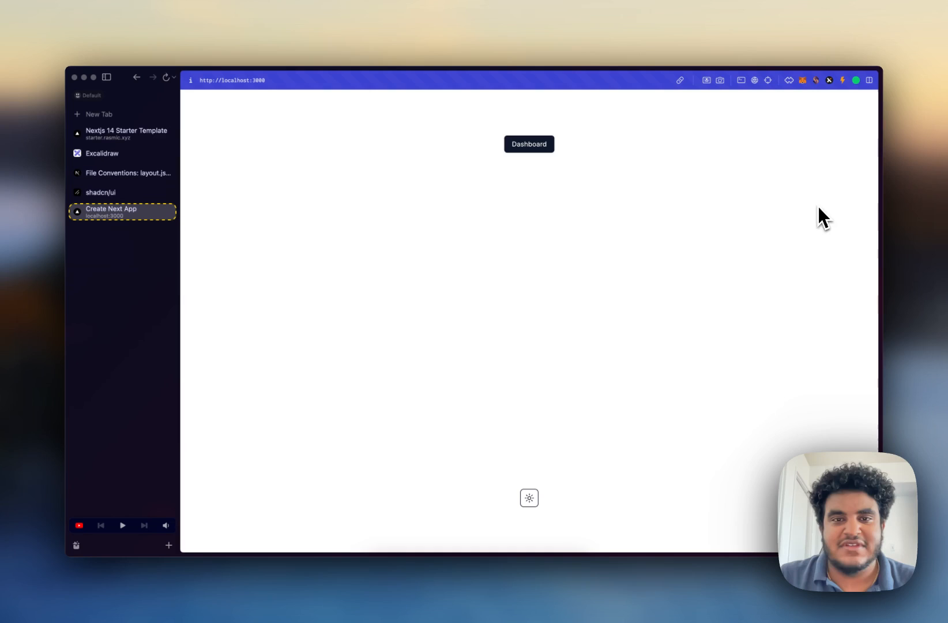
left_click(123, 134)
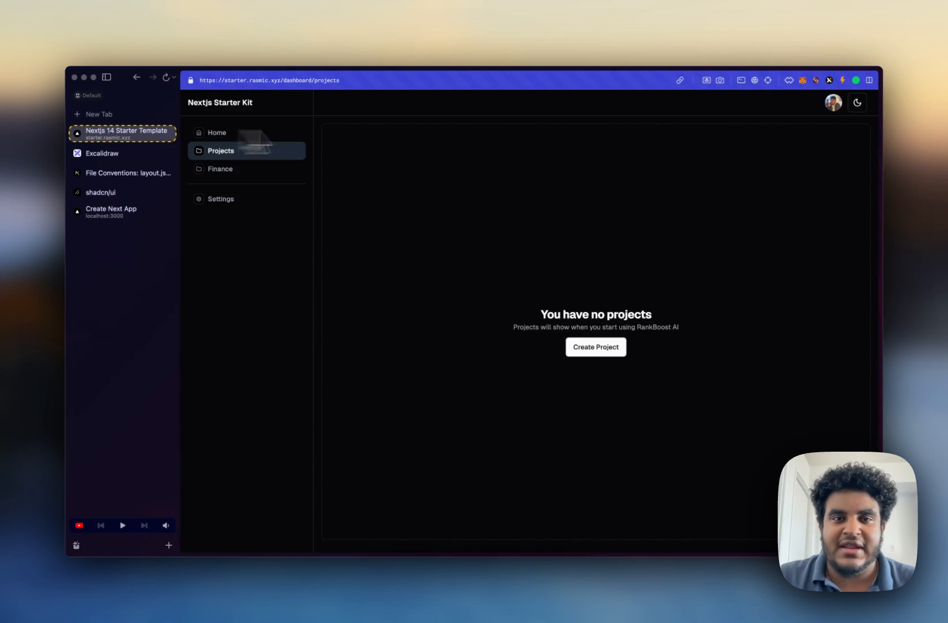
left_click(101, 192)
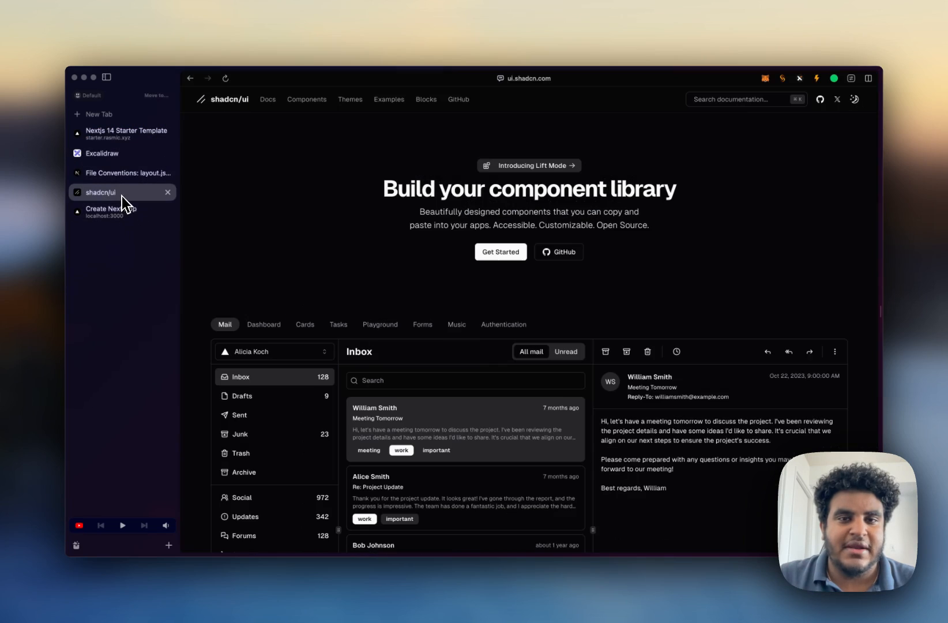
left_click(111, 211)
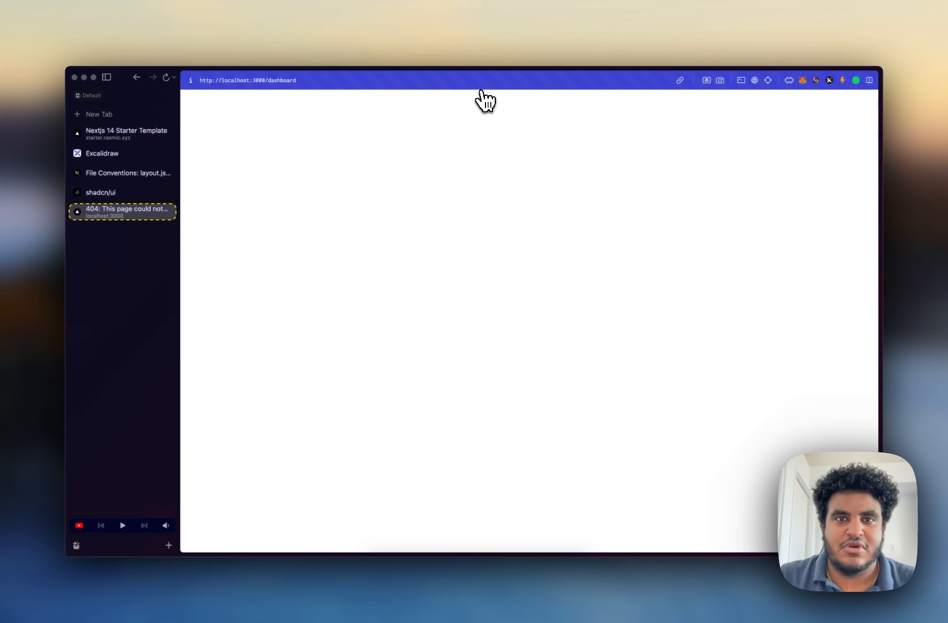
mouse_move(587, 264)
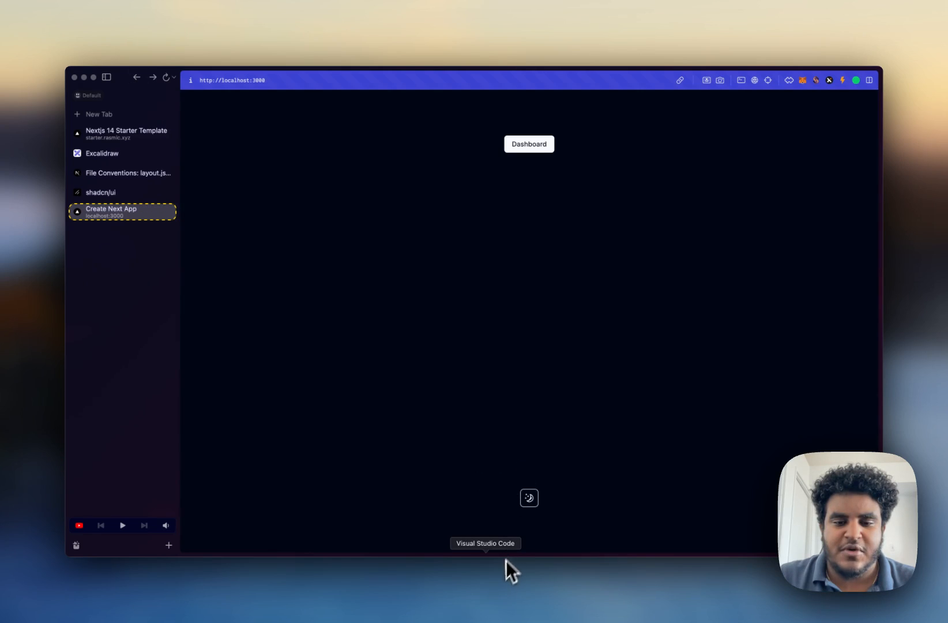
- Create app/dashboard/page.tsx with a DashboardPage component rendering the text DashboardPage
right_click(638, 196)
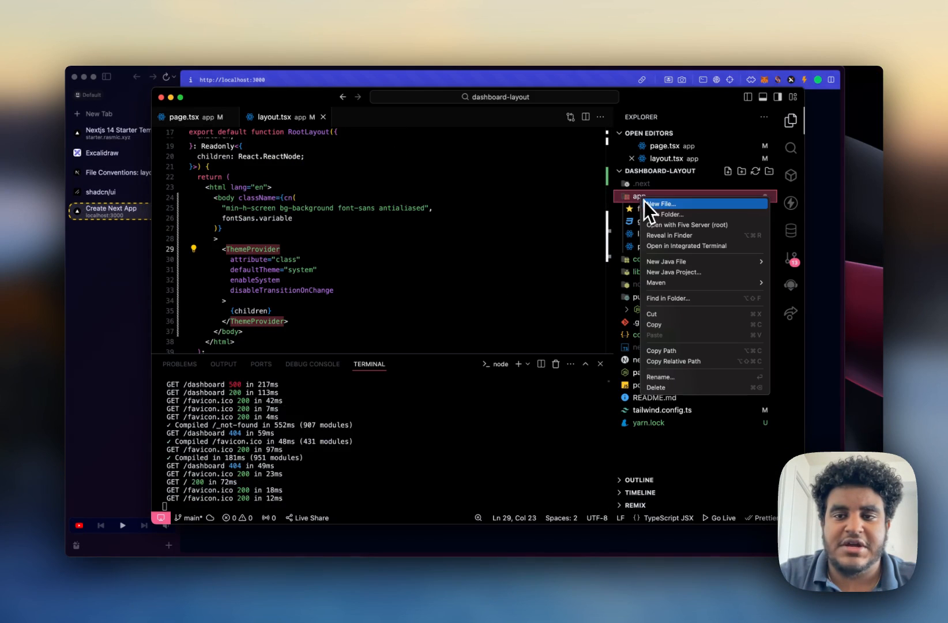
left_click(660, 203)
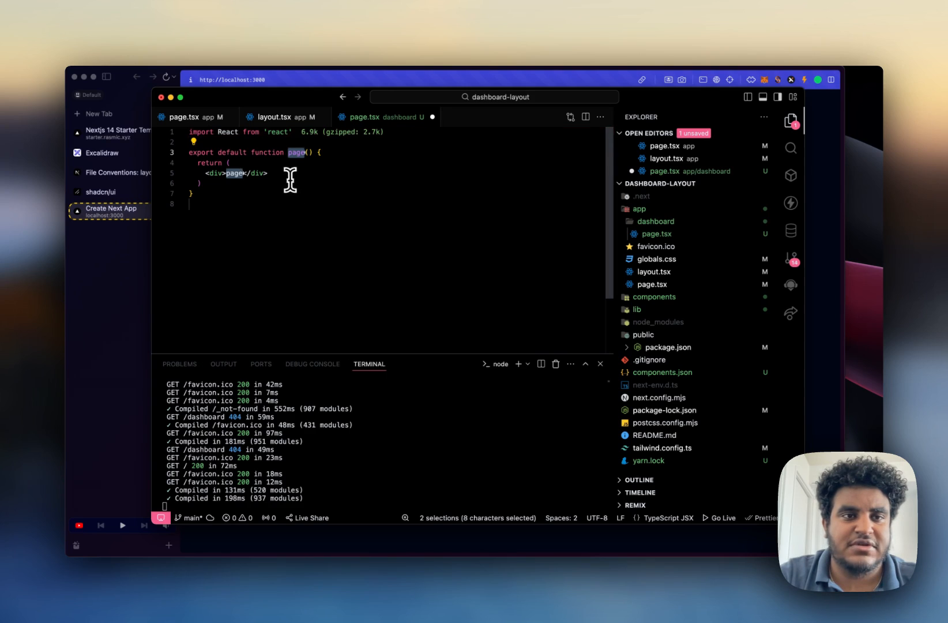
type("Dsh")
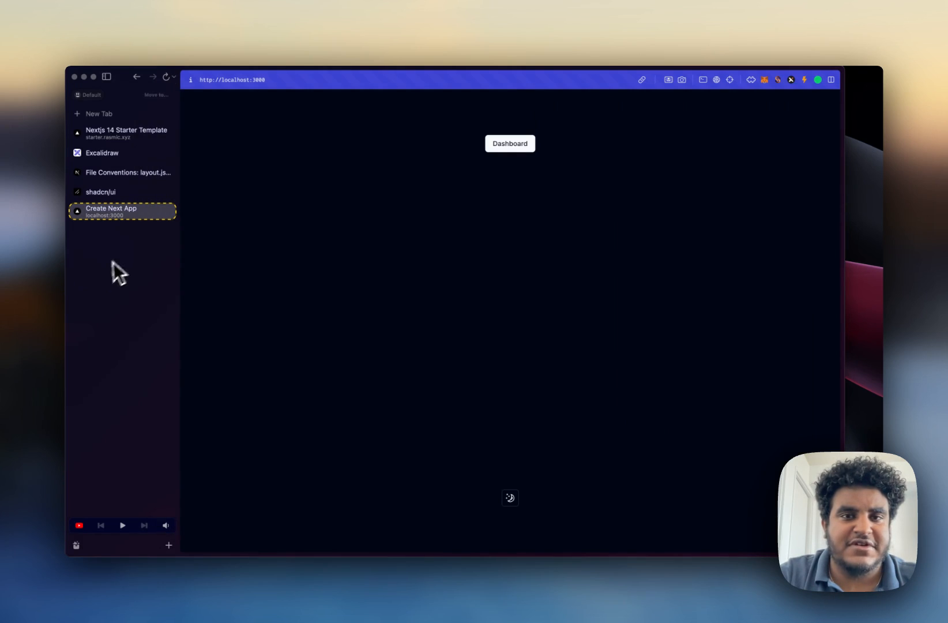
left_click(509, 144)
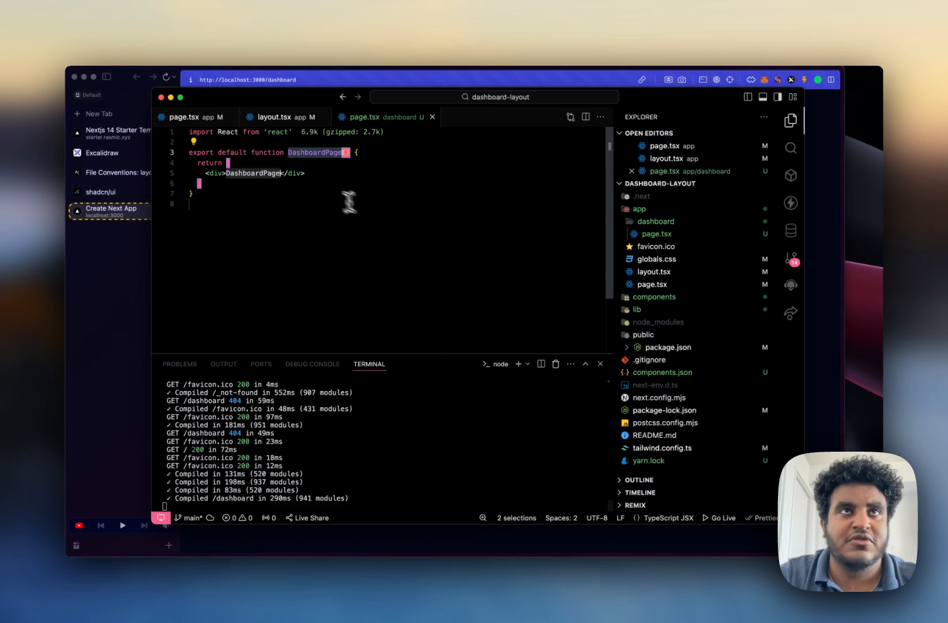
right_click(654, 221)
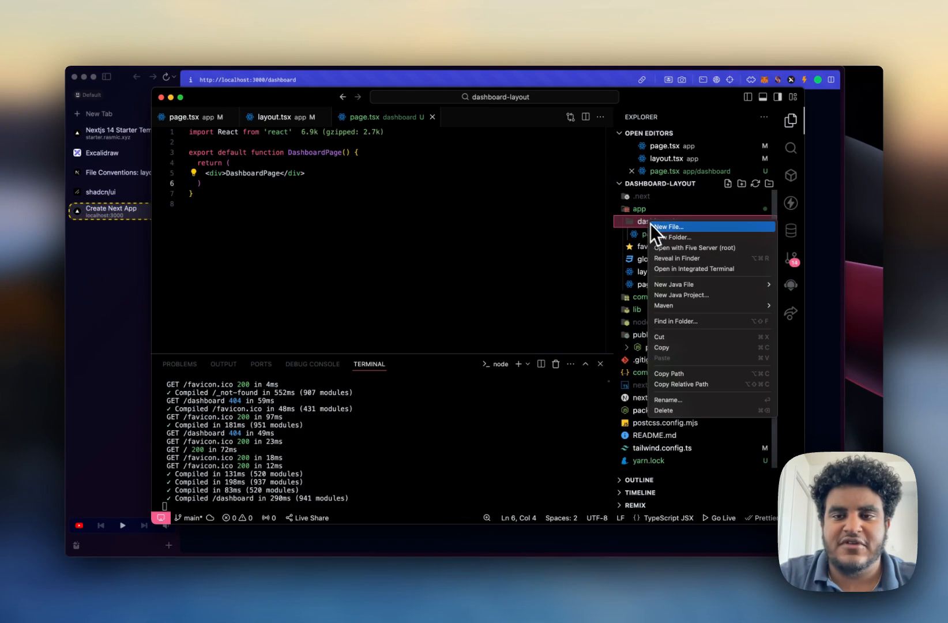
left_click(667, 227)
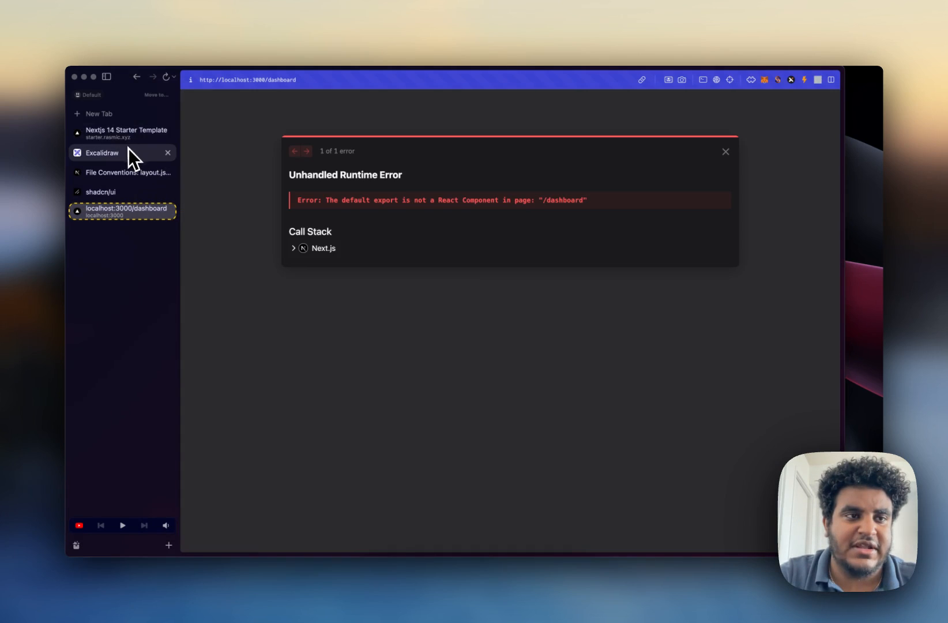
left_click(122, 133)
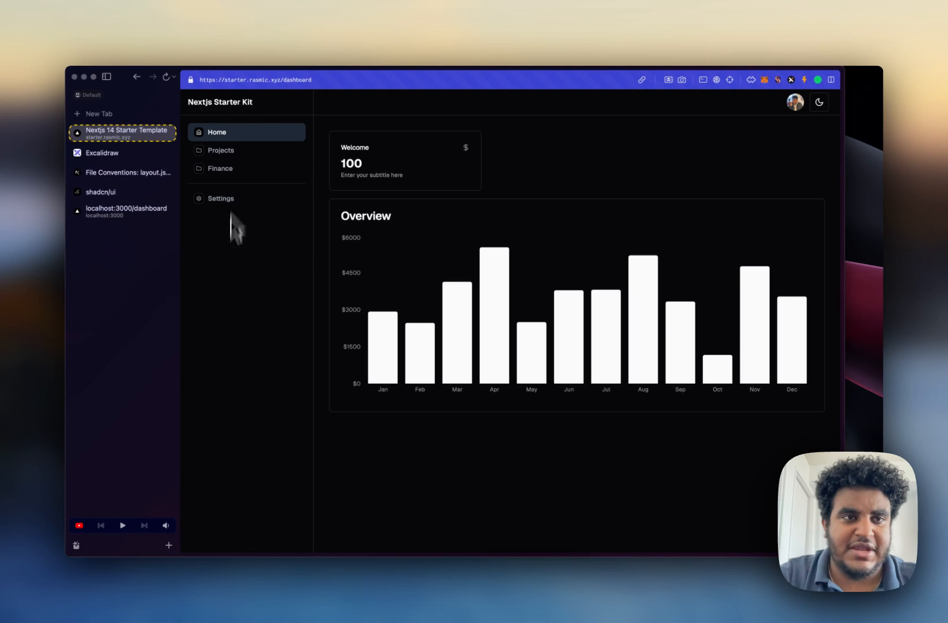
mouse_move(446, 122)
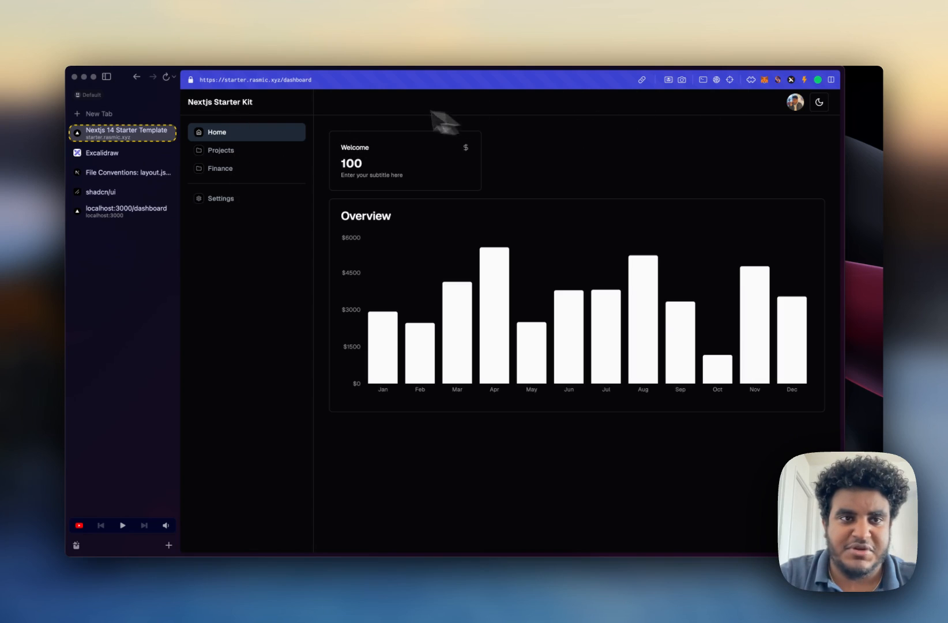
left_click(220, 168)
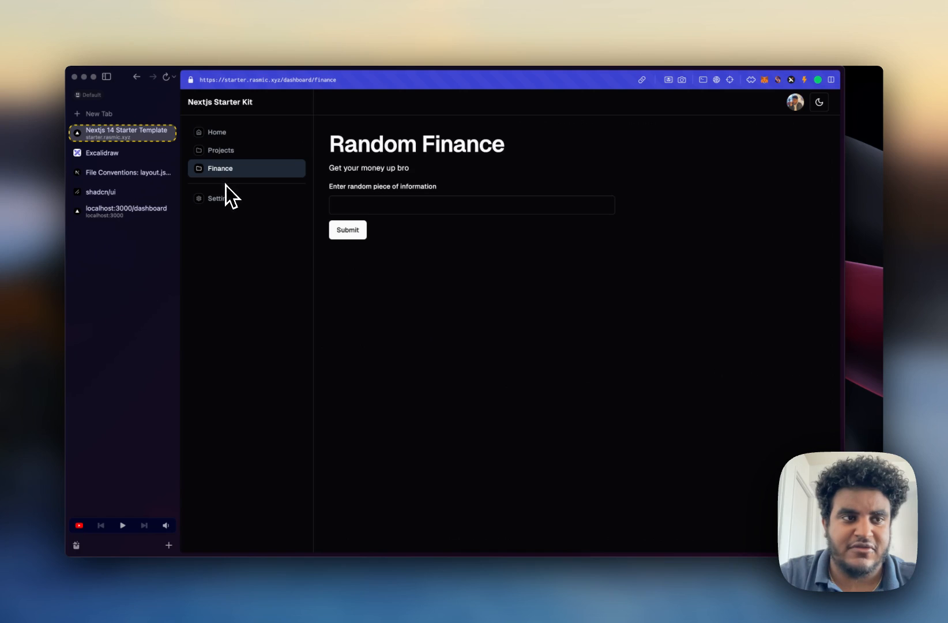
left_click(222, 150)
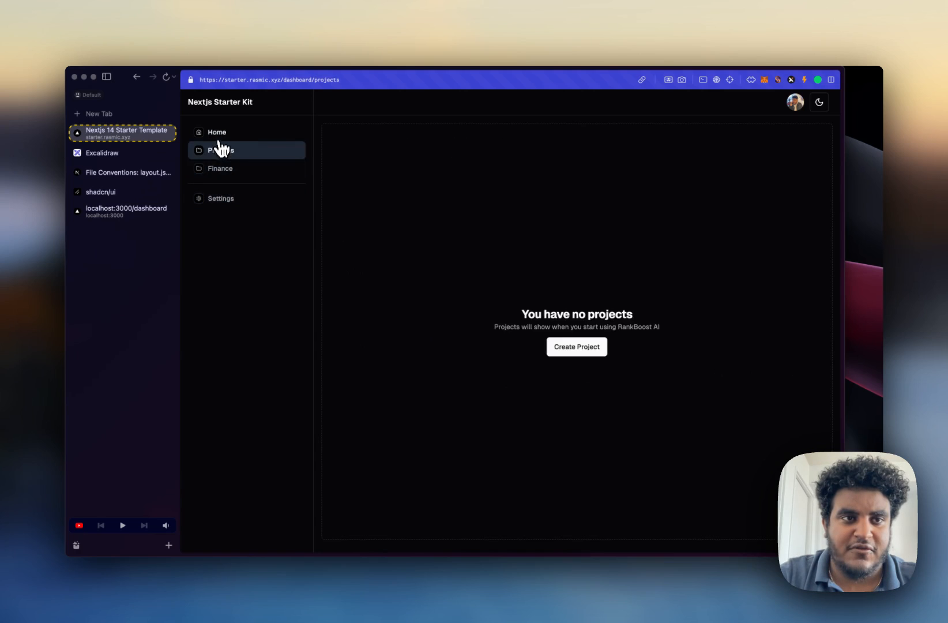
left_click(216, 132)
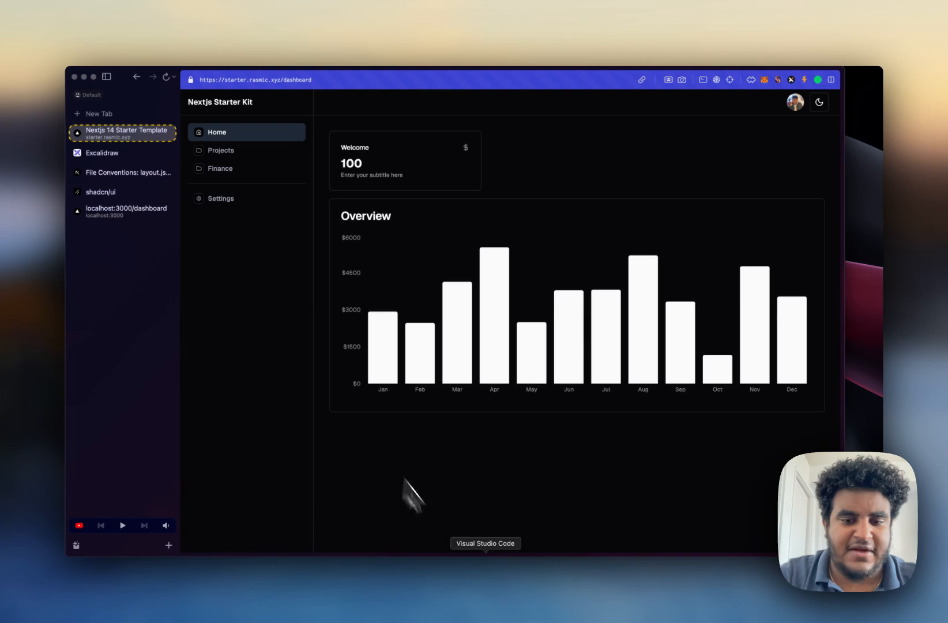
- Copy the root layout into app/dashboard/layout.tsx and rename it to a trimmed DashboardLayout function
left_click(486, 543)
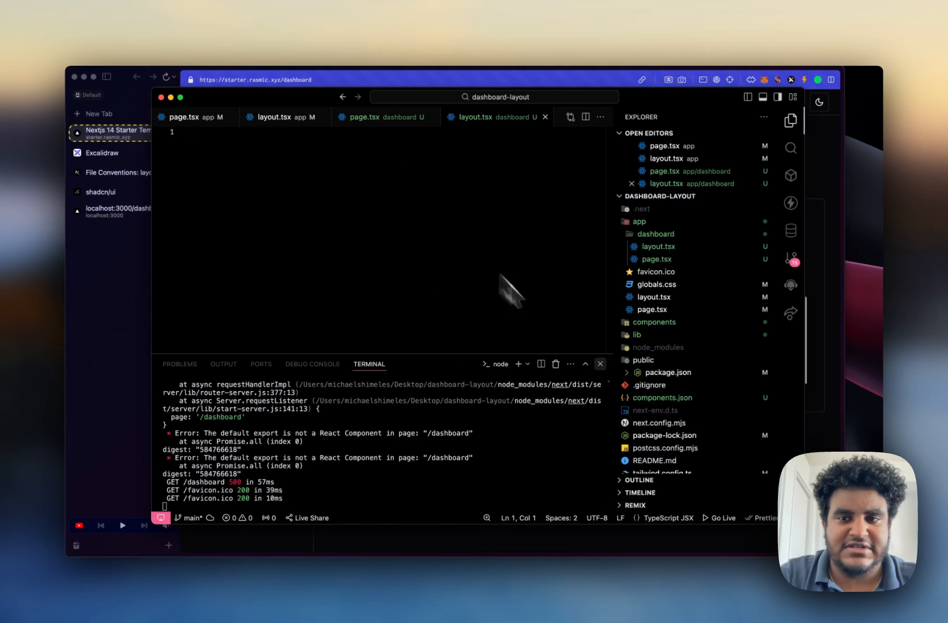
left_click(276, 116)
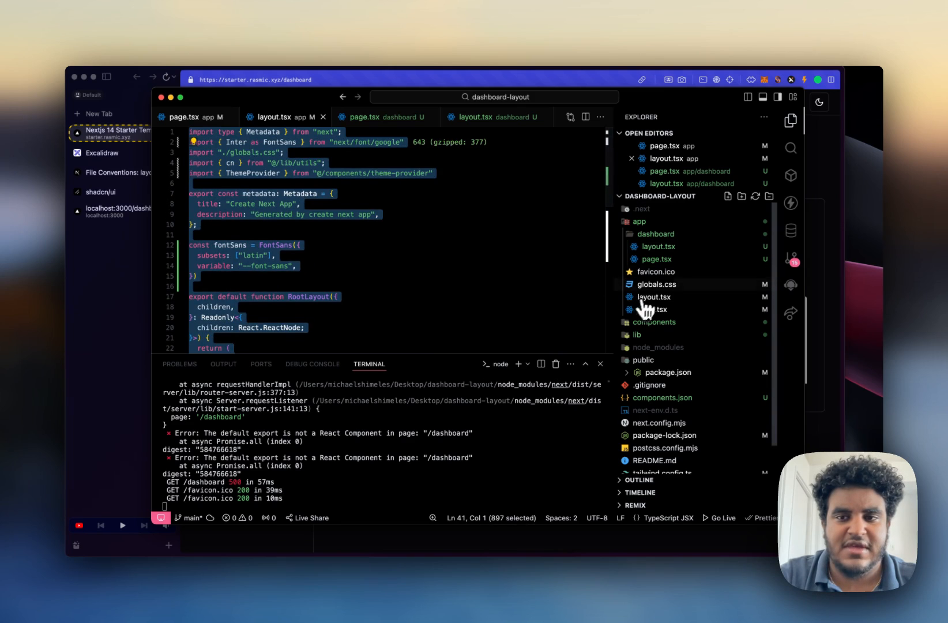
left_click(417, 235)
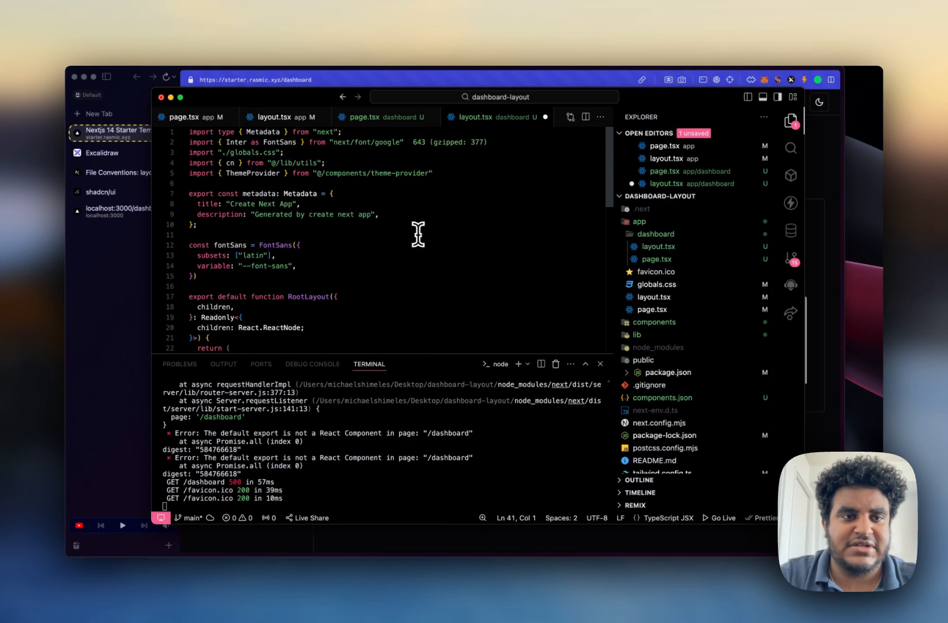
scroll("down", 3)
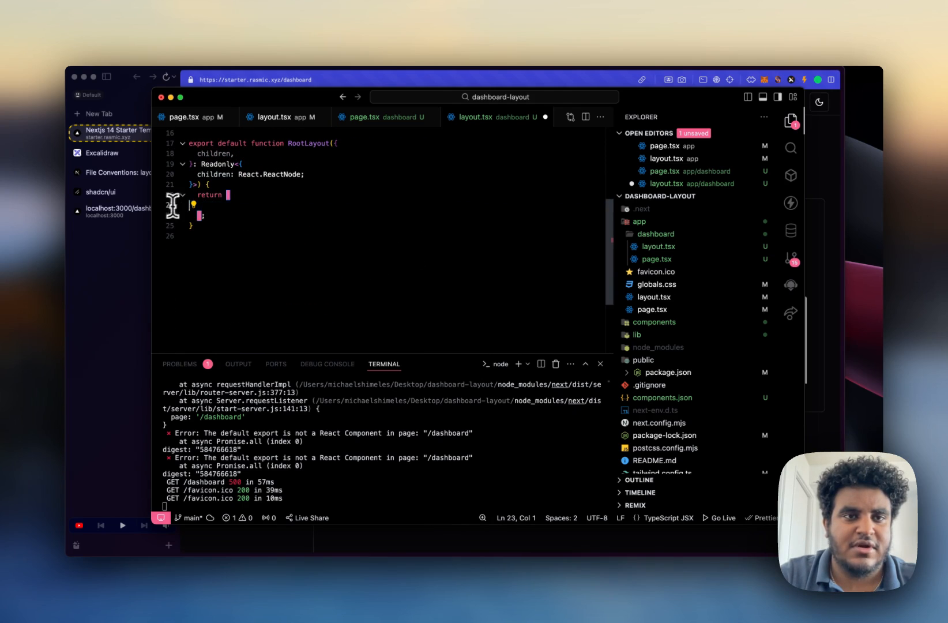
type("Dashboard")
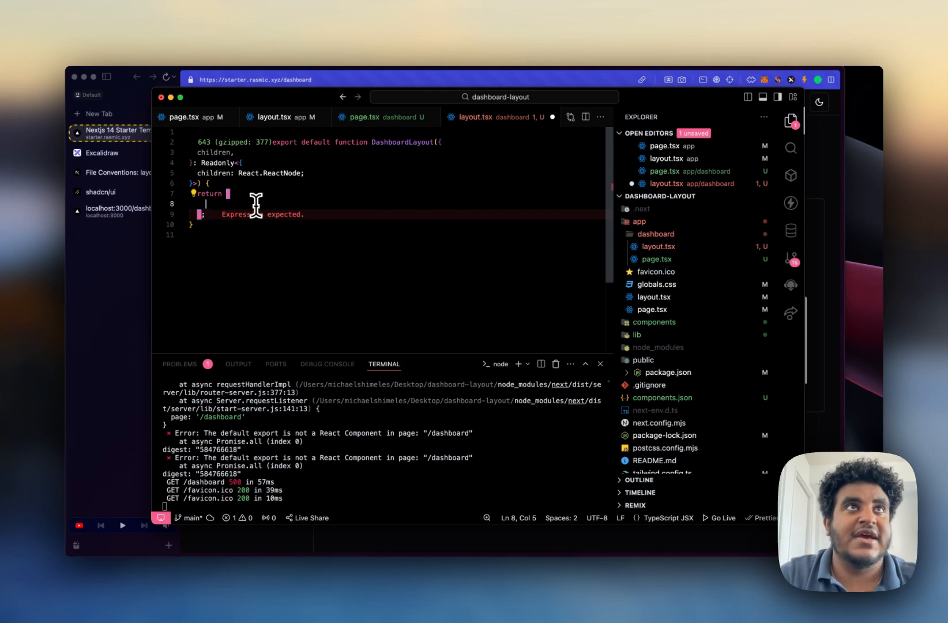
- Return a div with className "grid min-h-screen w-full lg:grid-cols-[280px_1fr]" from DashboardLayout
type("<div>")
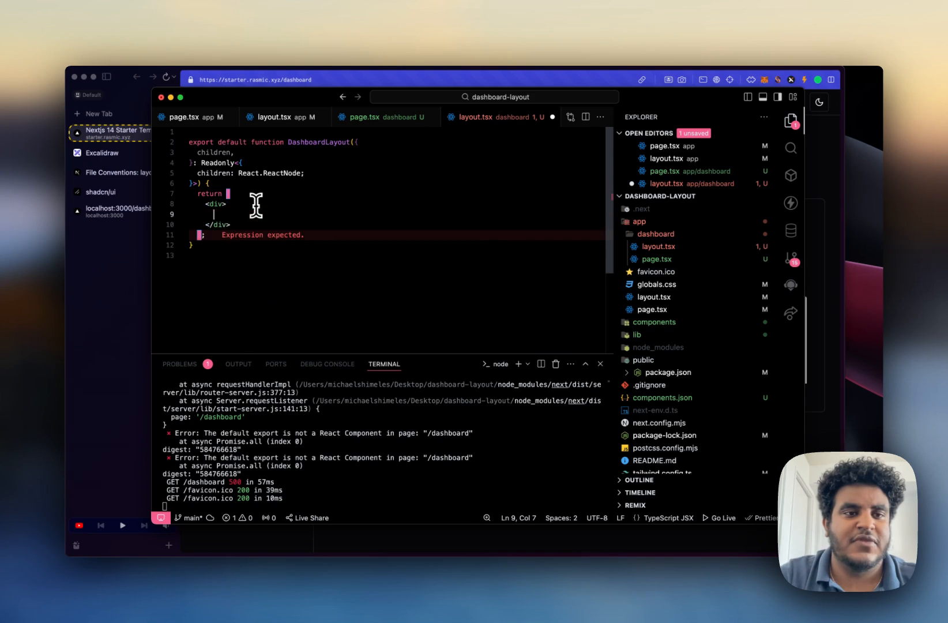
type("className=\"")
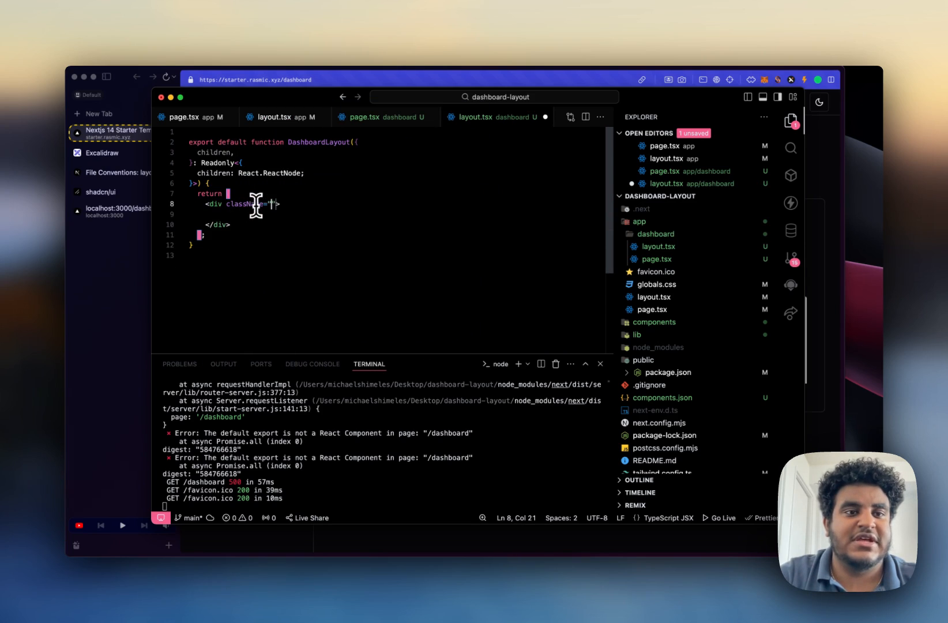
type("grid min-h-screen")
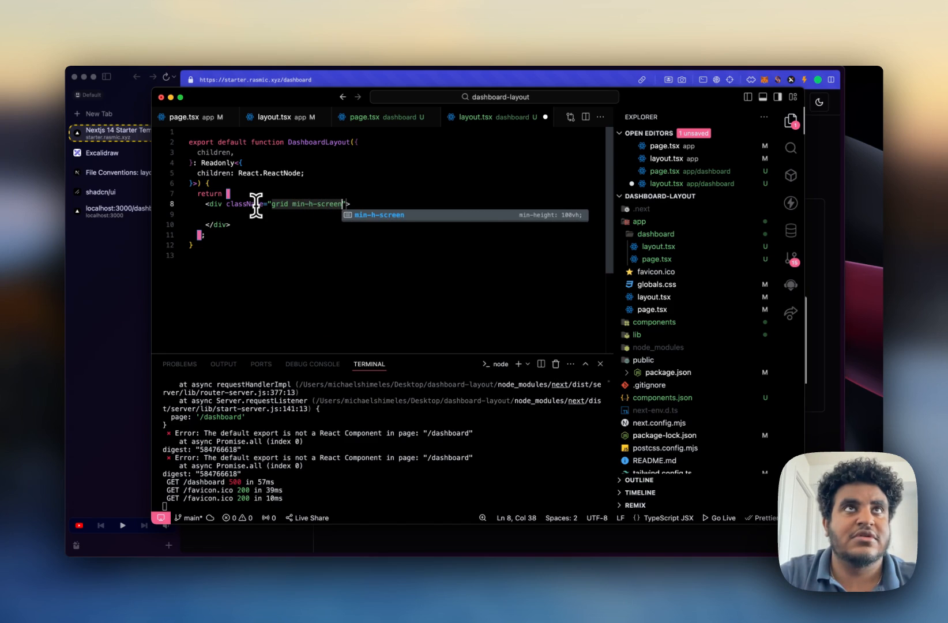
type("w-full lg:")
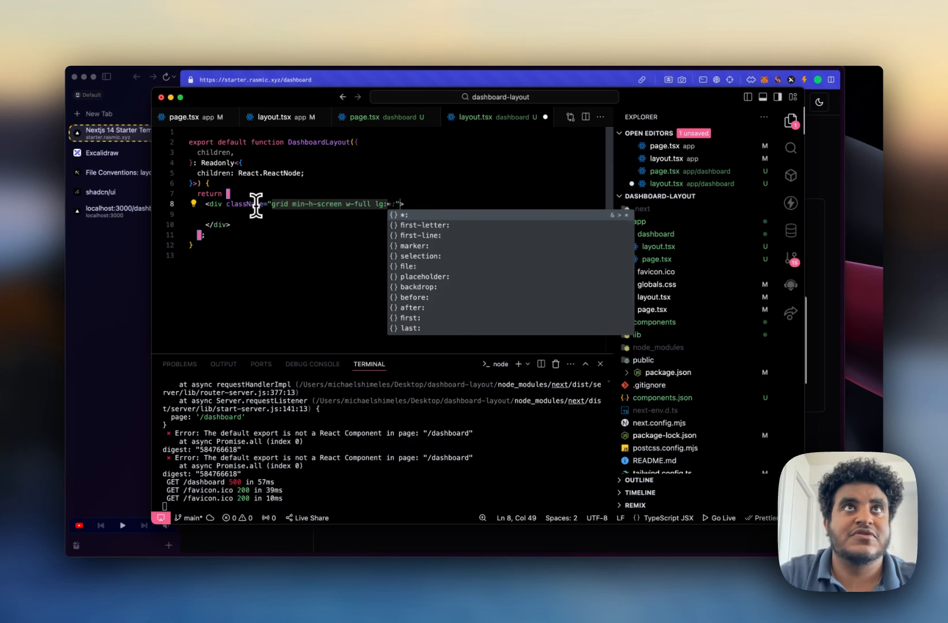
type("grid-cols")
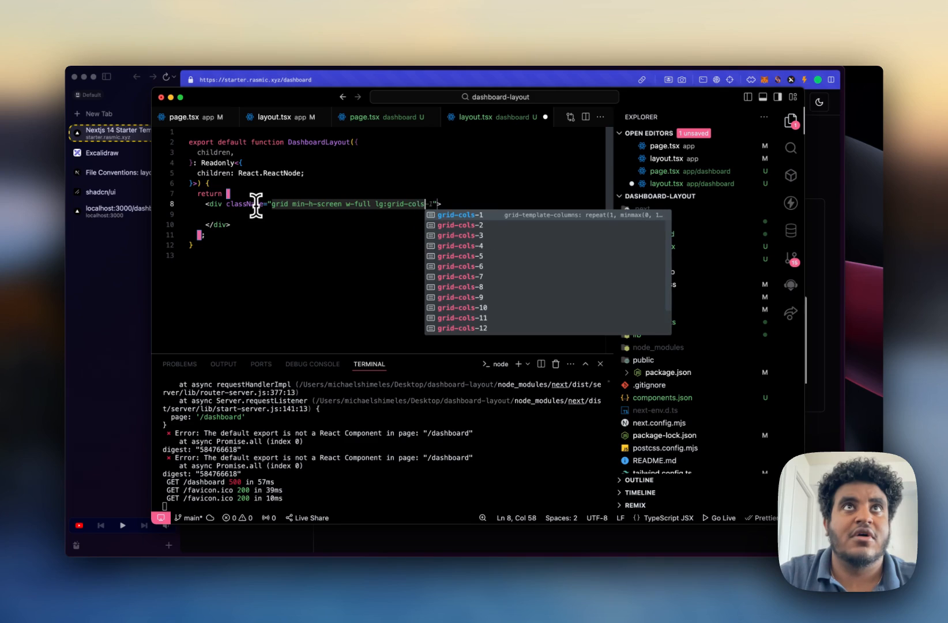
type("[280px]")
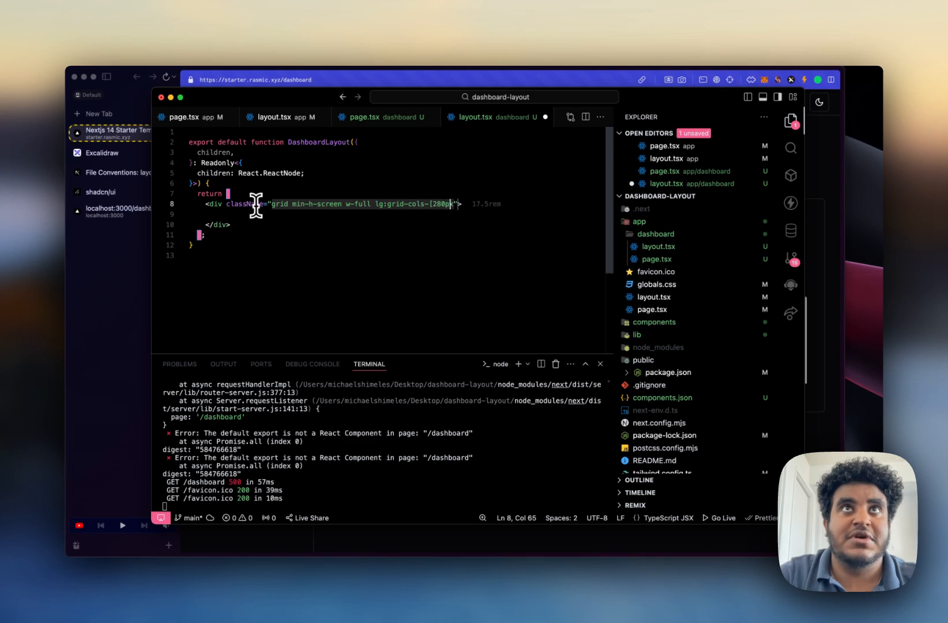
type("_1fr]")
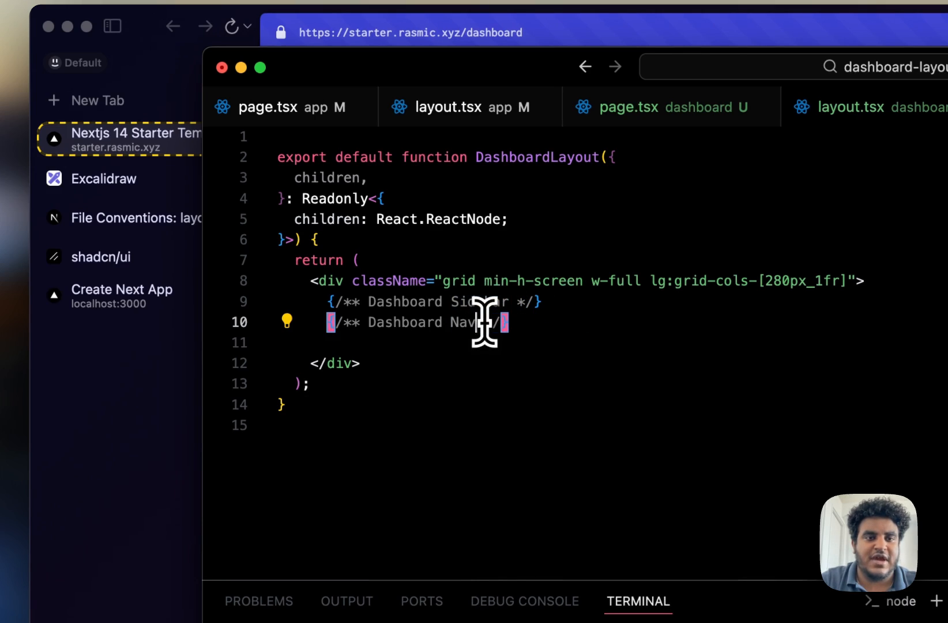
- Insert a <DashboardSideBar /> element under the Dashboard Sidebar comment in the grid
type("<DashboardSidebar")
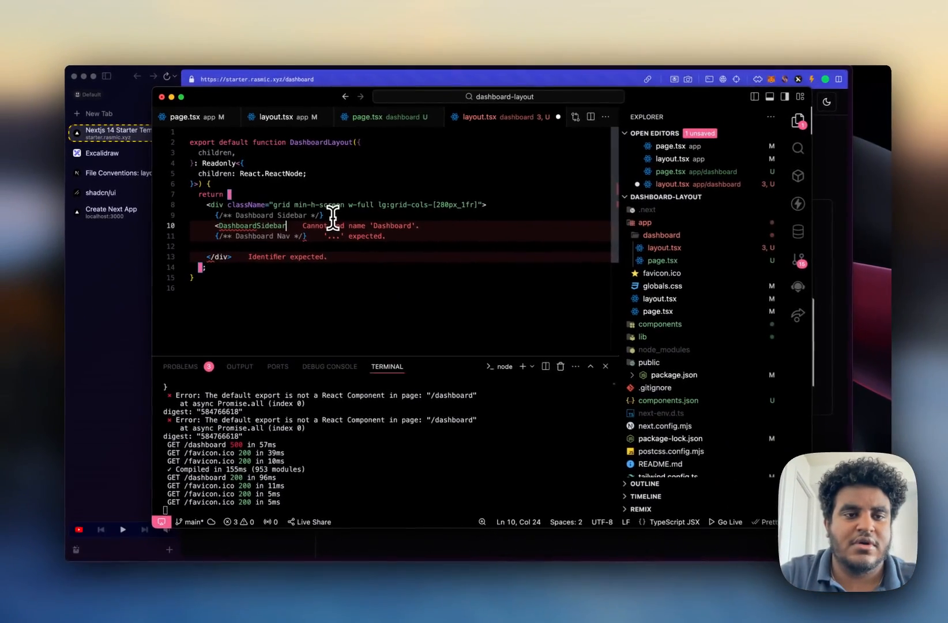
type("Bar />")
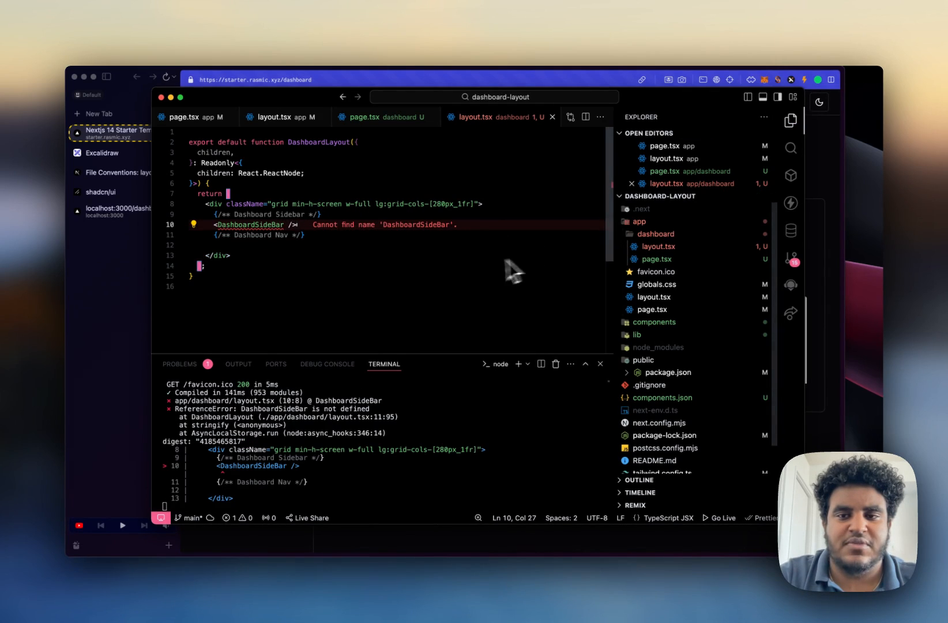
- Create app/dashboard/(components)/DashboardSideBar.tsx and open it for editing
left_click(656, 234)
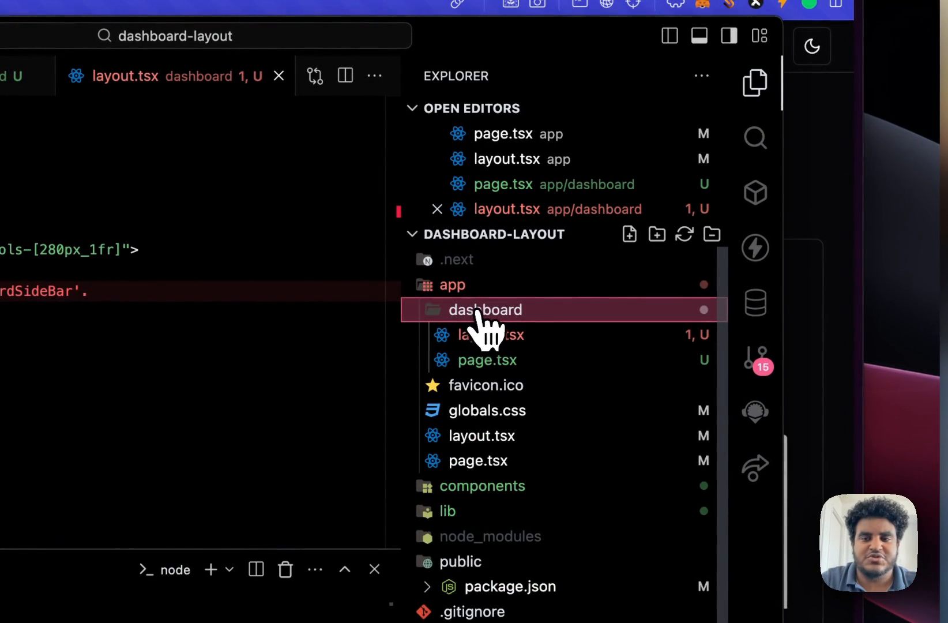
left_click(628, 234)
type("(components")
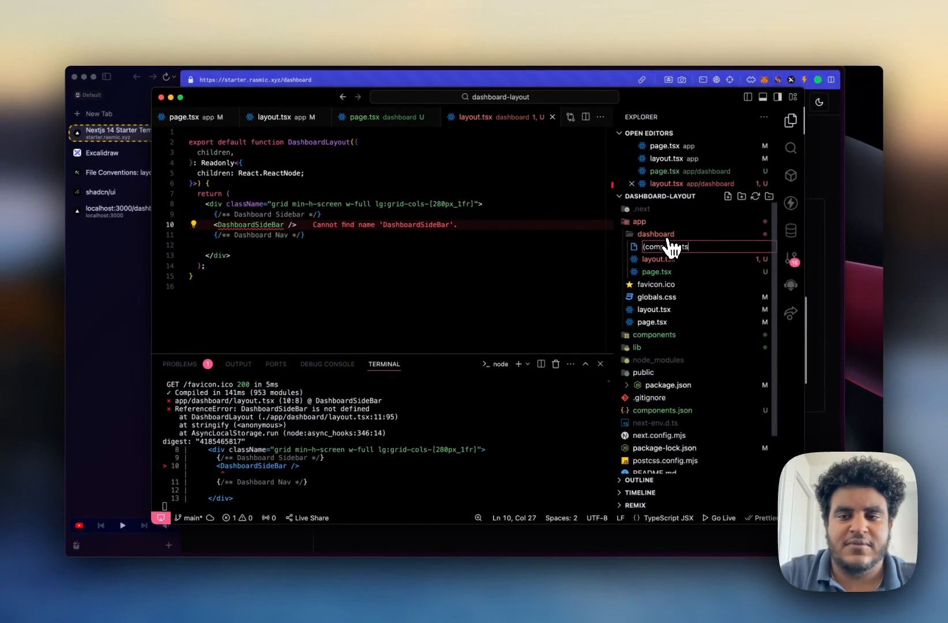
type("/D")
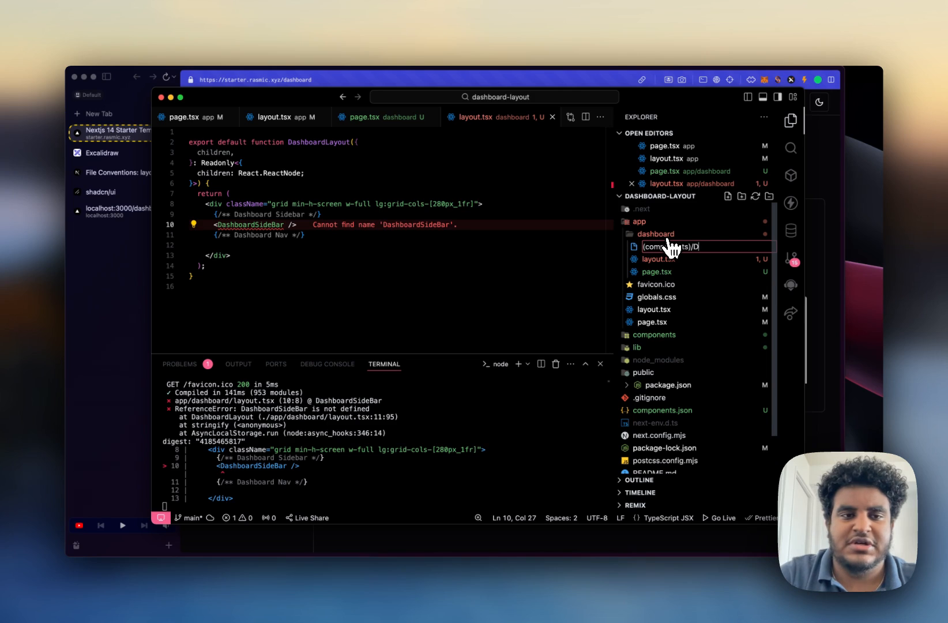
type("ashboardSid")
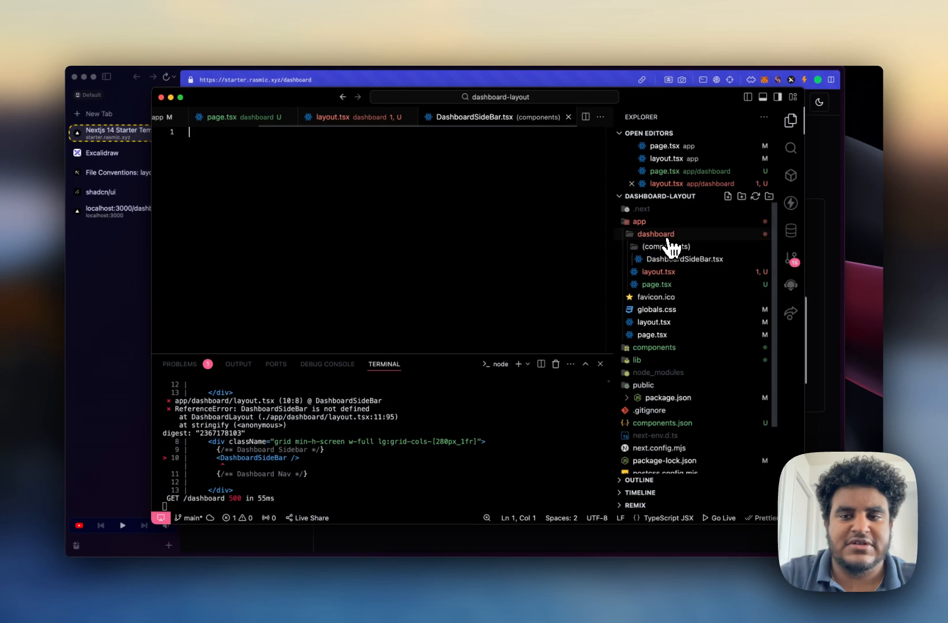
left_click(666, 259)
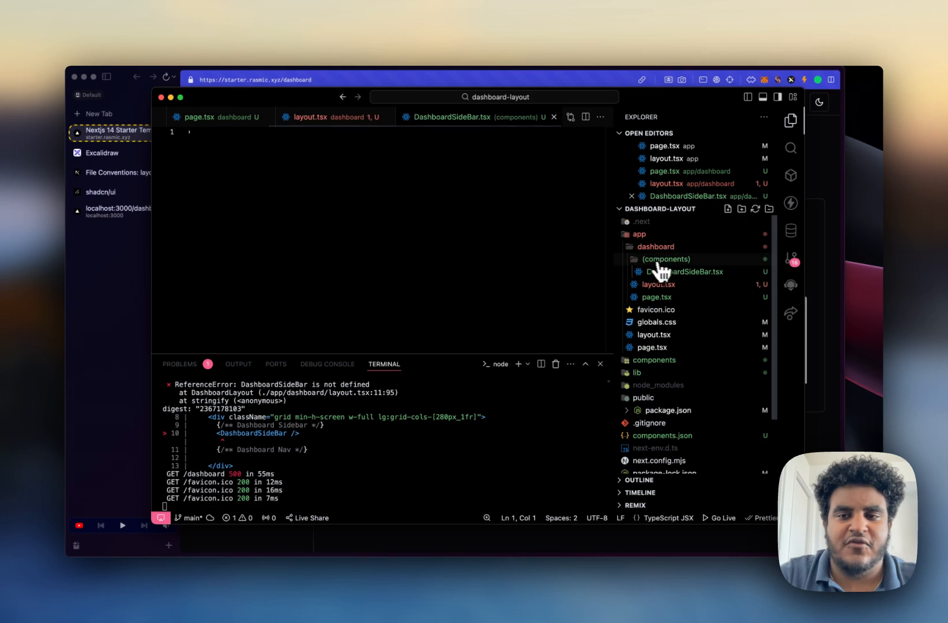
mouse_move(665, 259)
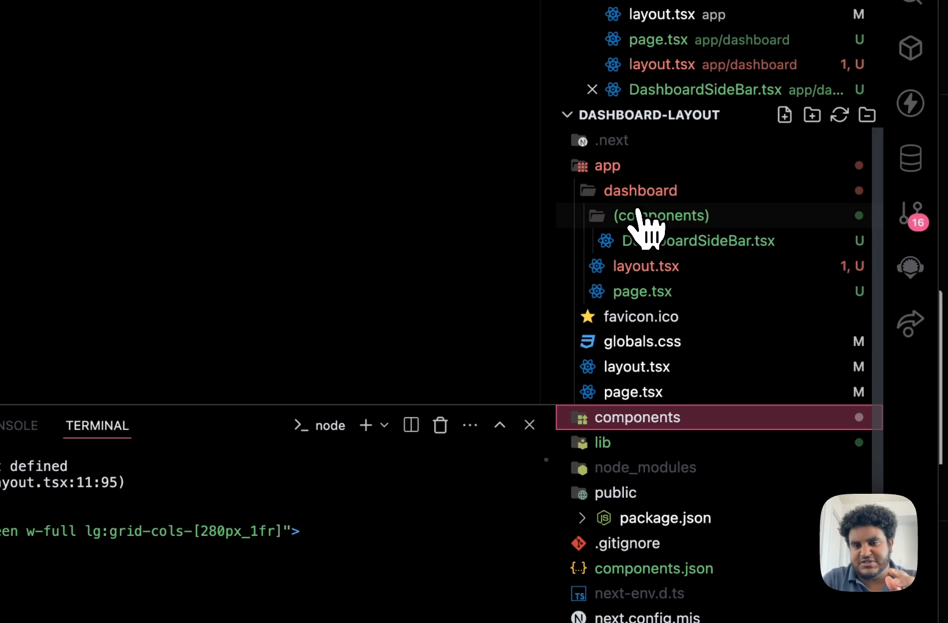
mouse_move(665, 284)
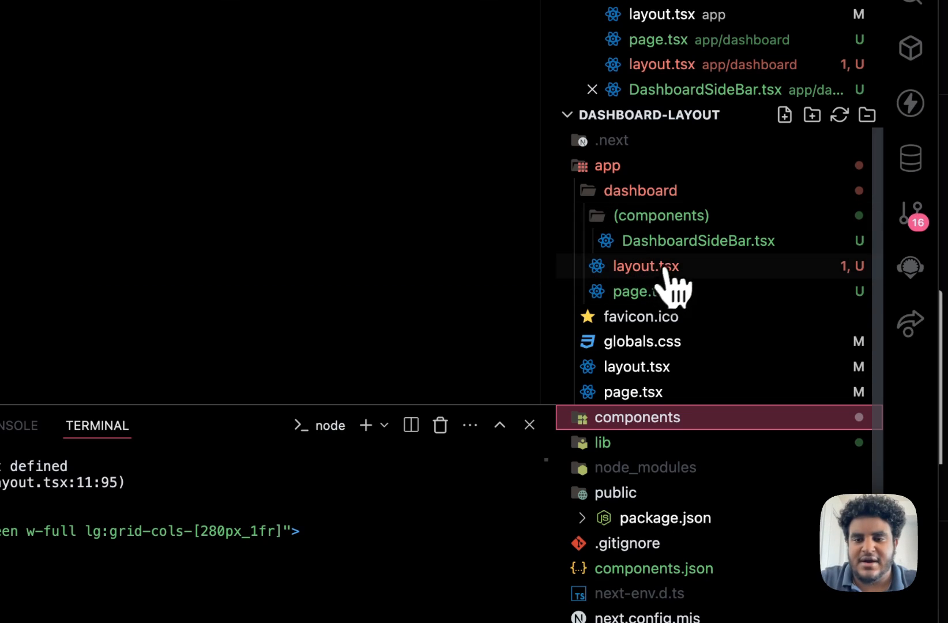
mouse_move(662, 254)
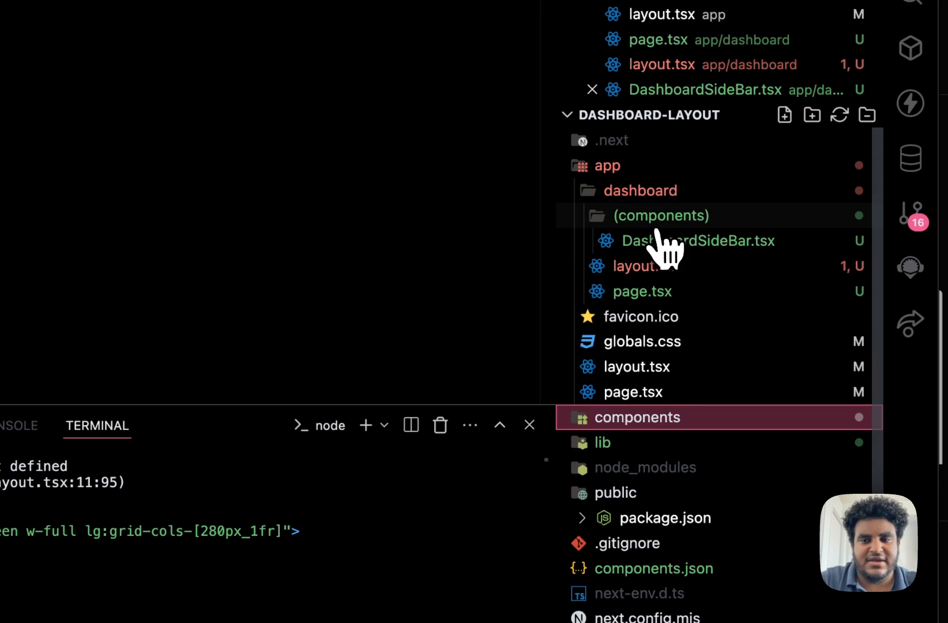
left_click(700, 239)
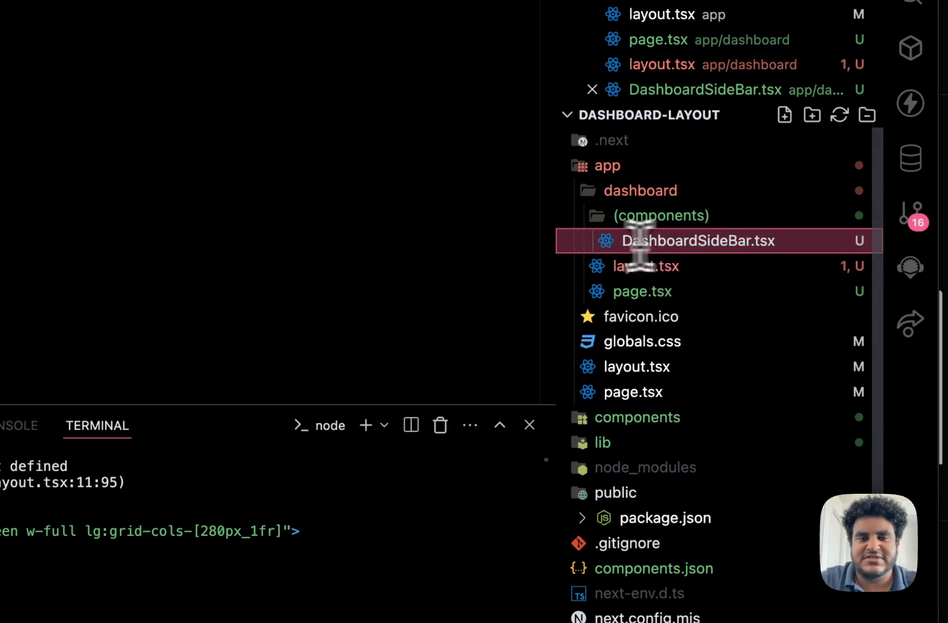
left_click(700, 239)
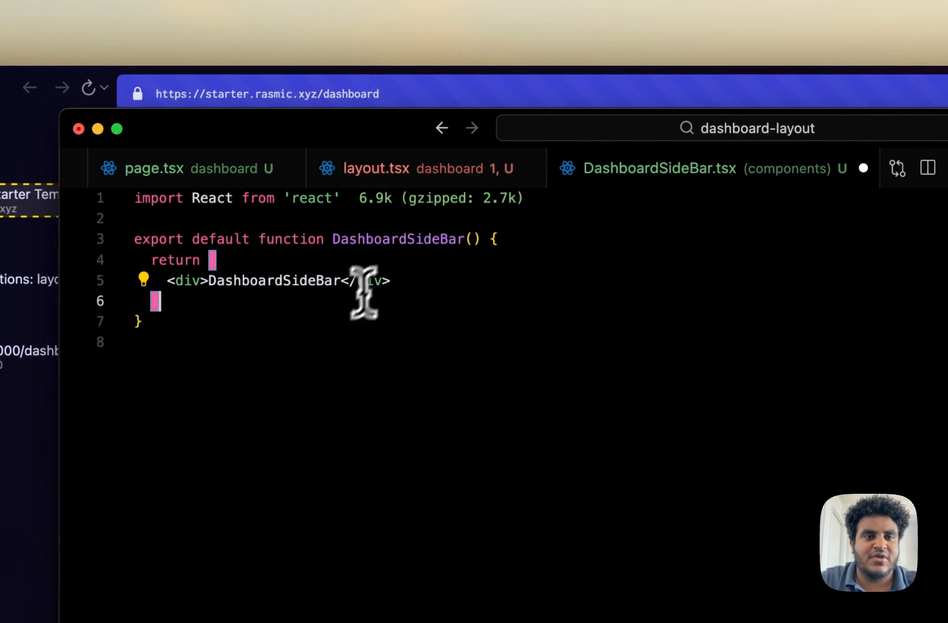
- Add 'use client' at the top of DashboardSideBar.tsx above the component template
left_click(411, 168)
type("'use ")
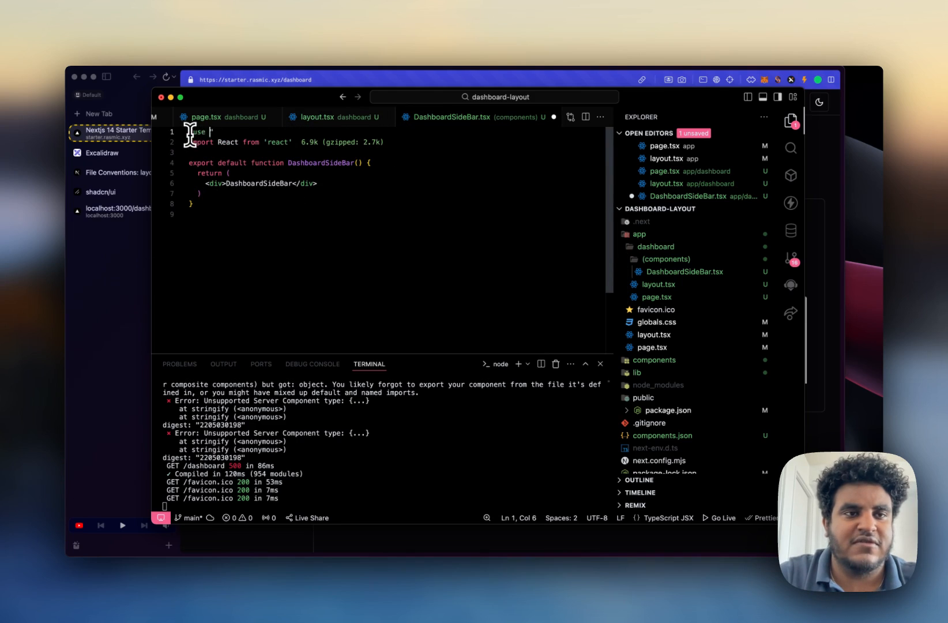
type("client")
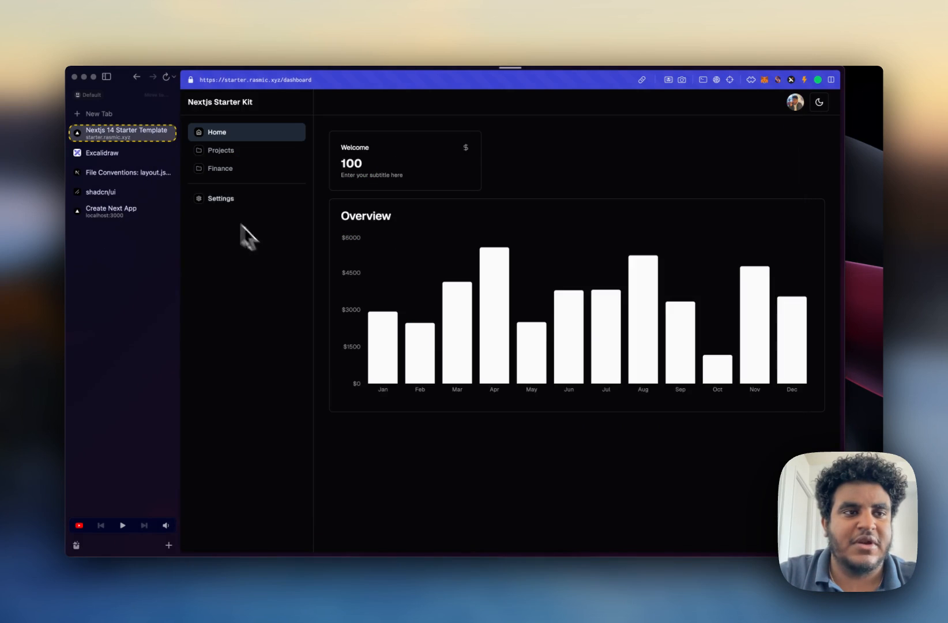
- View the local /dashboard rendering the DashboardSideBar placeholder, then return to the editor
left_click(122, 211)
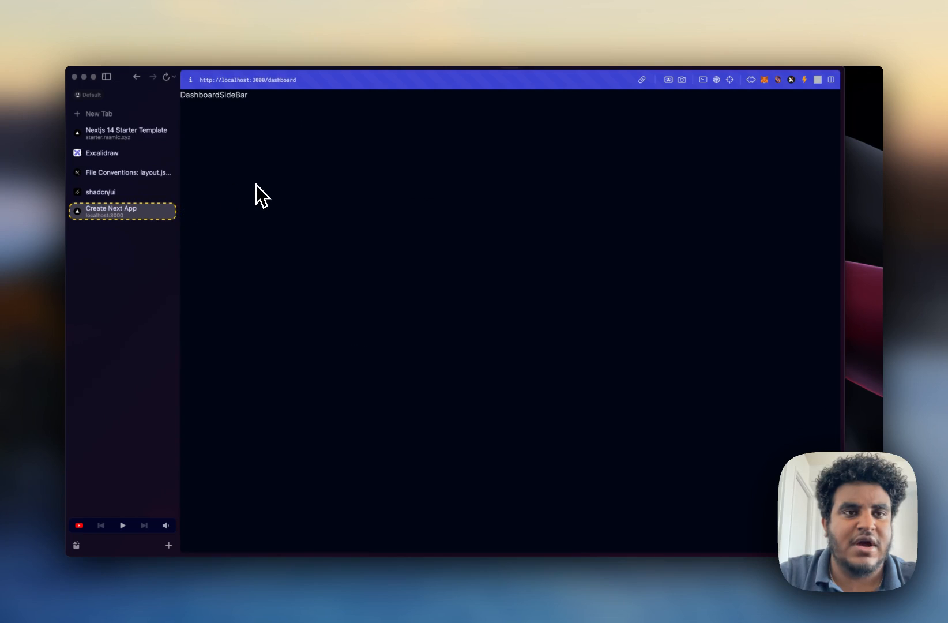
mouse_move(487, 582)
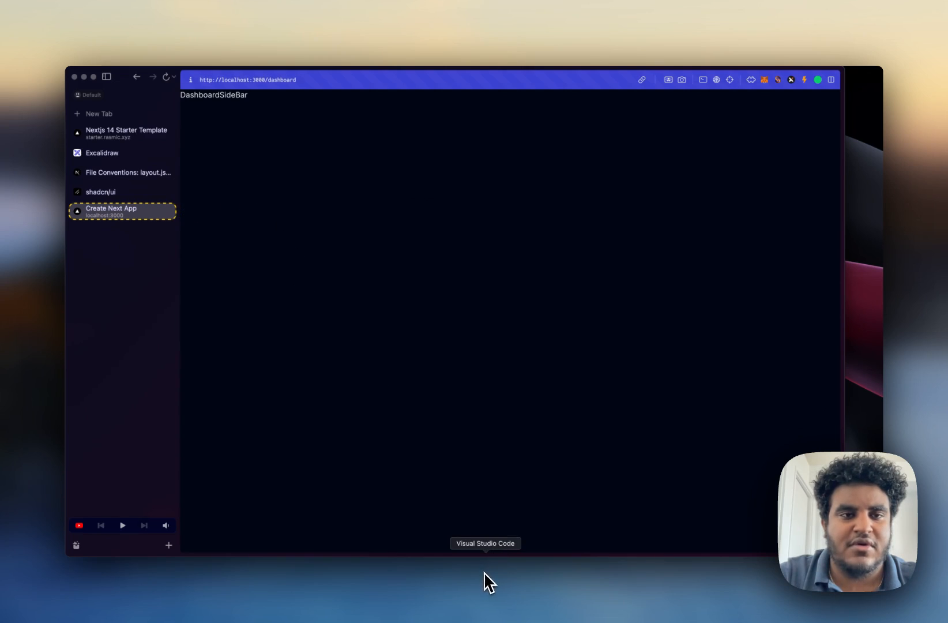
left_click(485, 542)
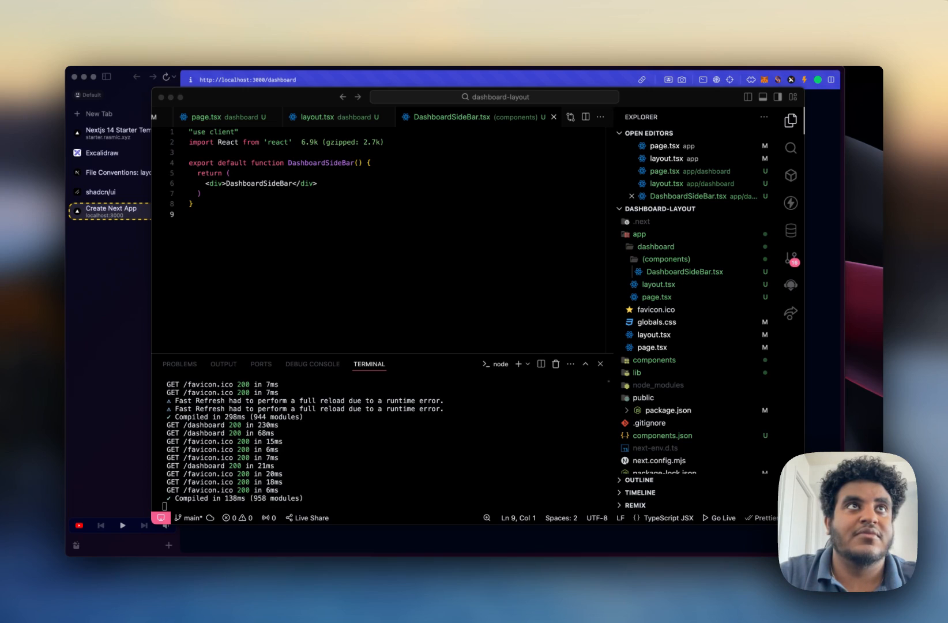
mouse_move(202, 199)
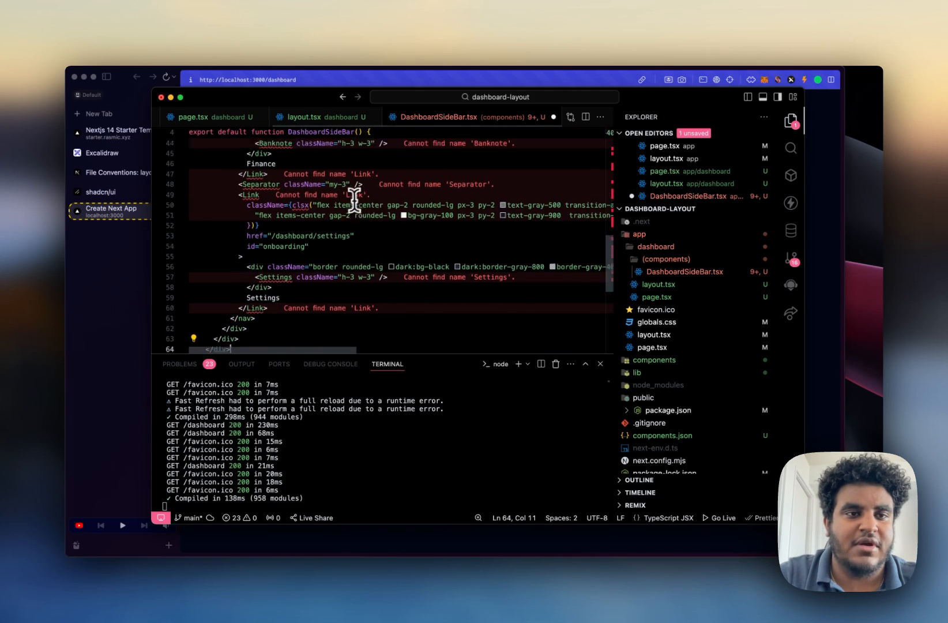
- Review the pasted sidebar JSX and inspect the lg:block class on its outer wrapper
scroll("up", 3)
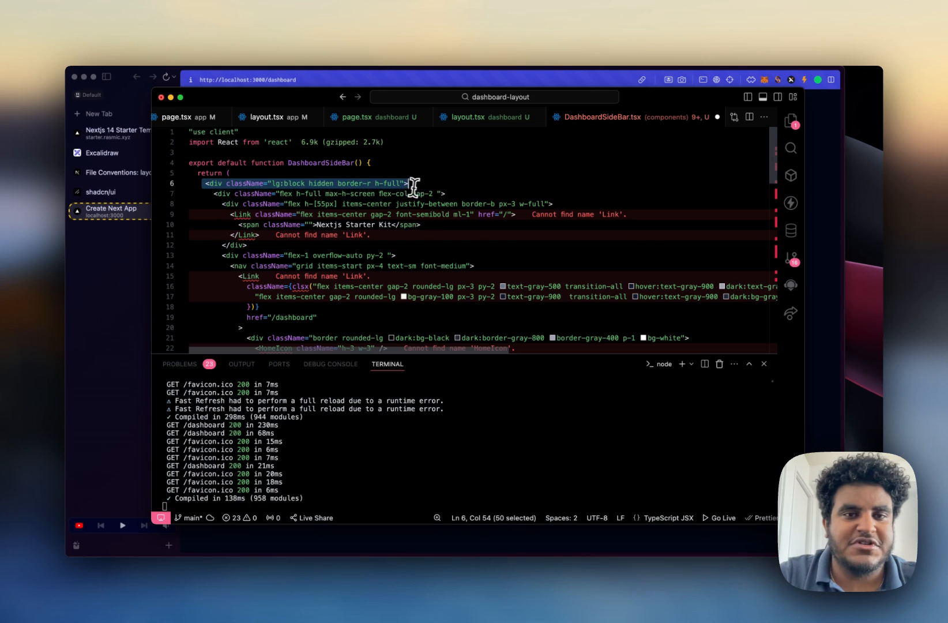
double_click(287, 183)
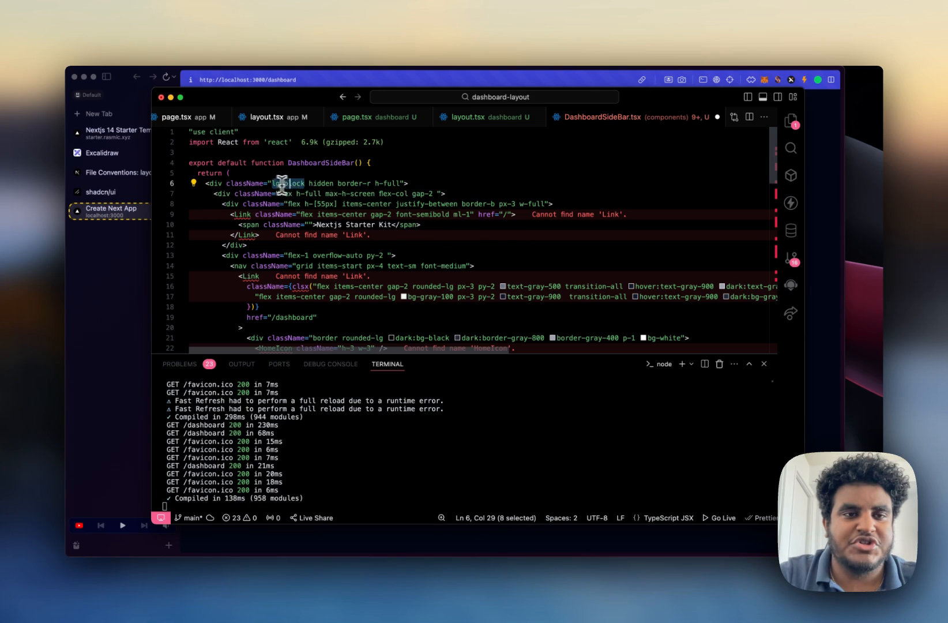
mouse_move(288, 183)
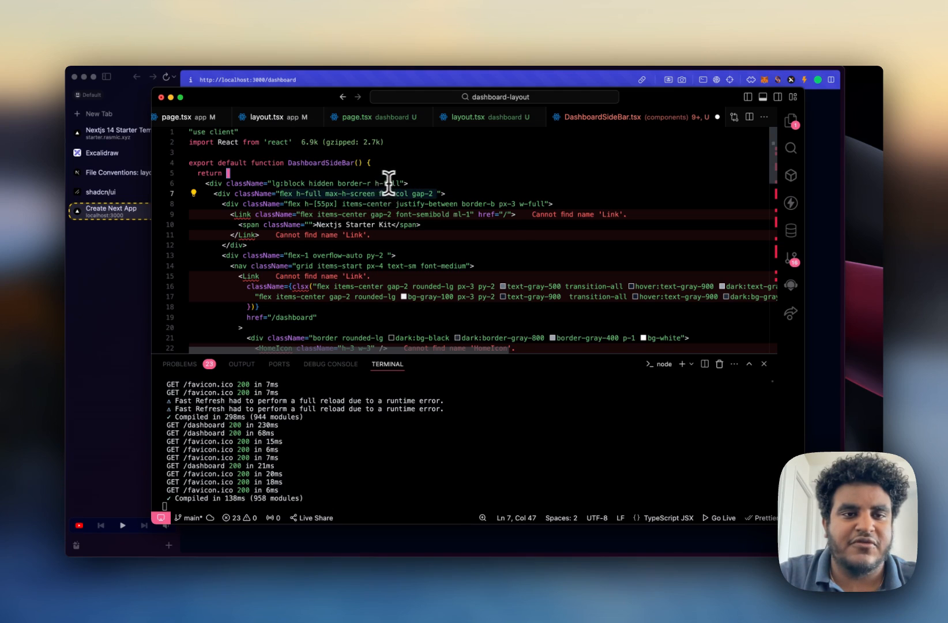
double_click(289, 183)
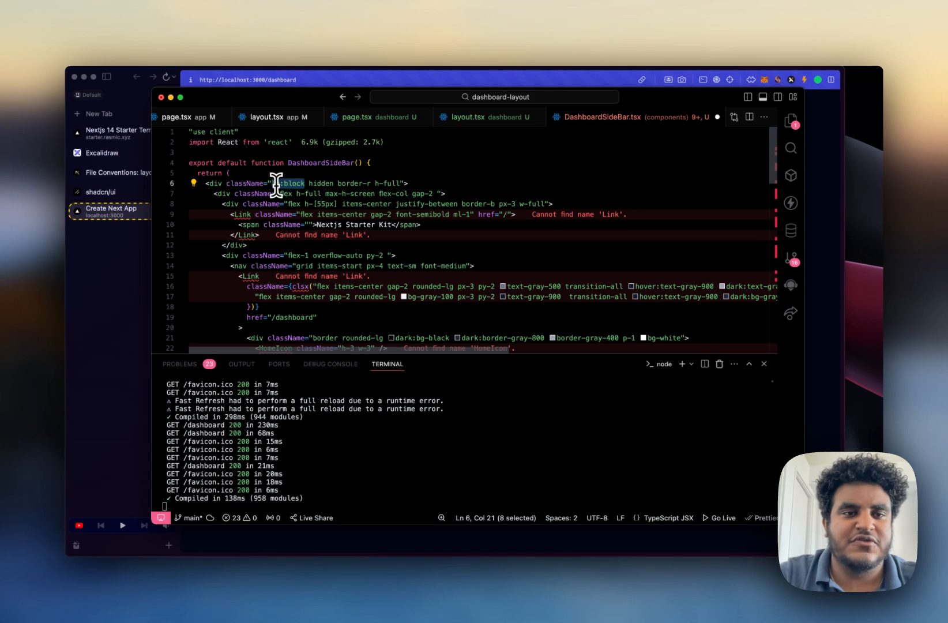
mouse_move(288, 183)
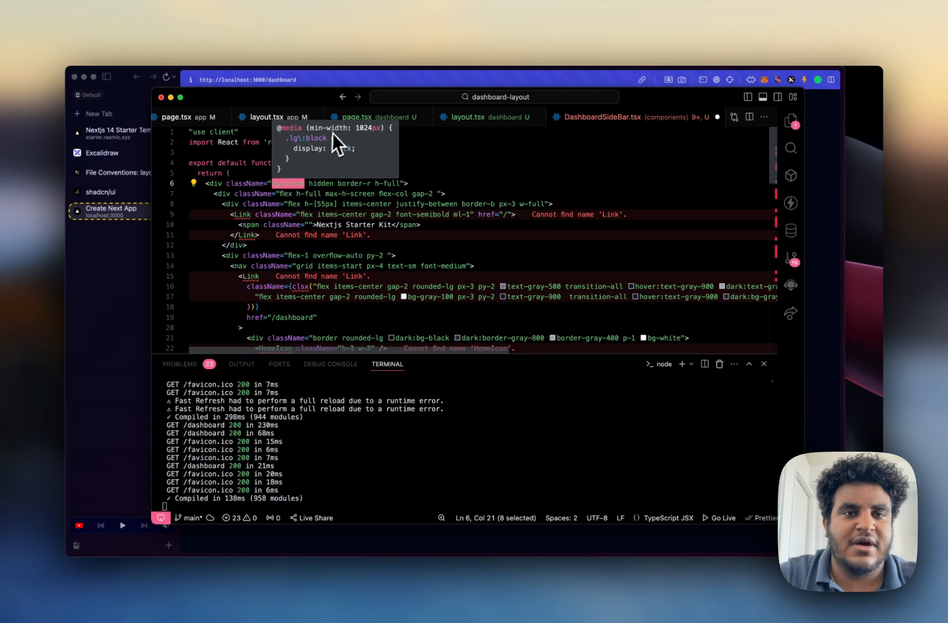
mouse_move(372, 142)
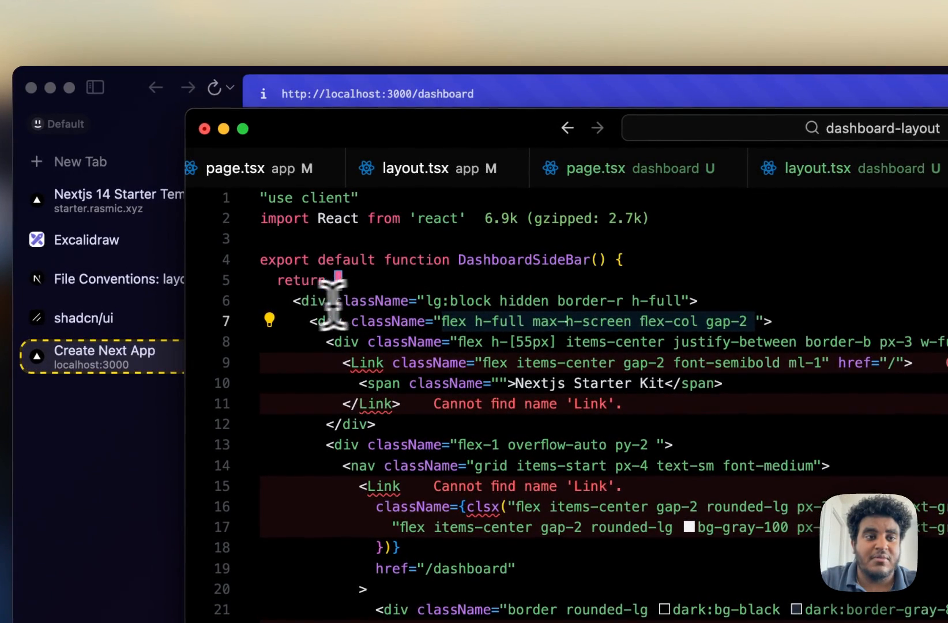
mouse_move(524, 301)
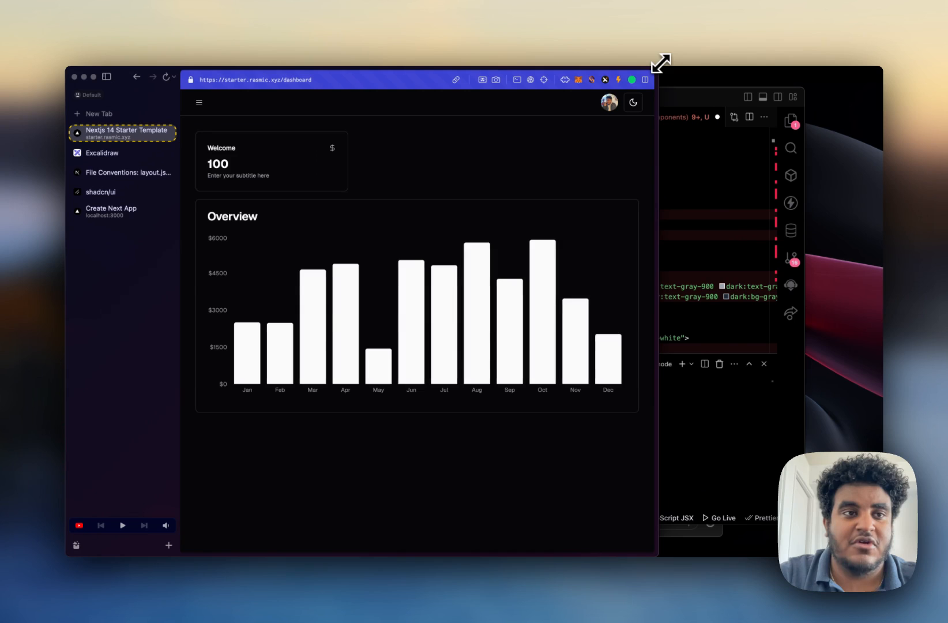
- Preview the starter dashboard's mobile sheet menu at narrow width versus the desktop sidebar, then return to the local app tab
left_click(199, 102)
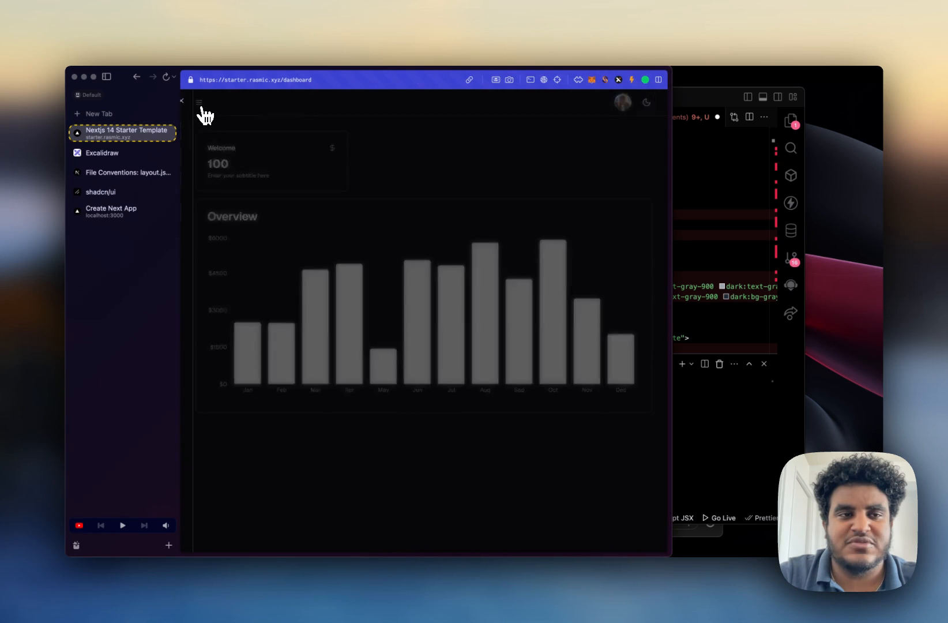
left_click(199, 101)
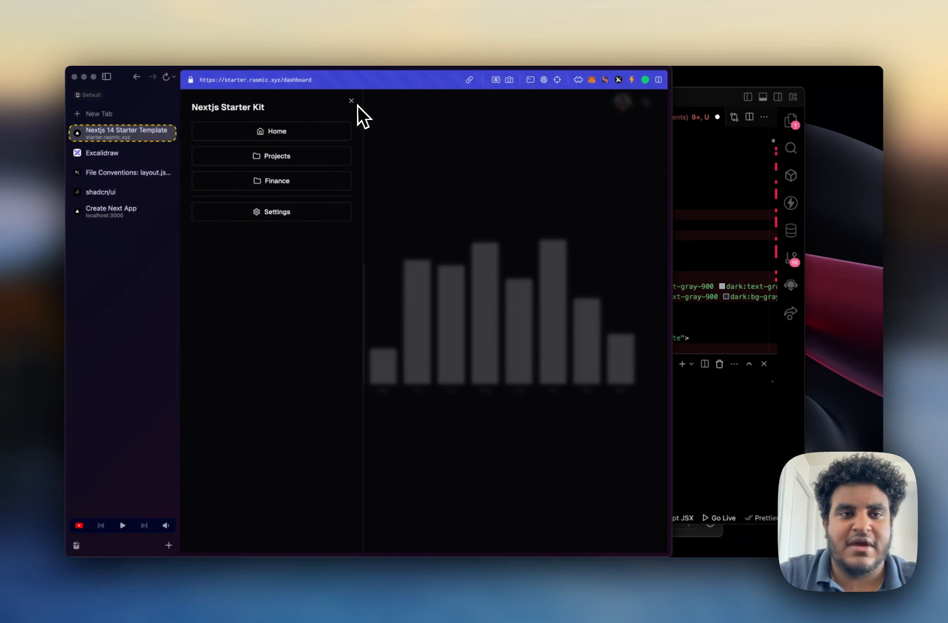
left_click(352, 101)
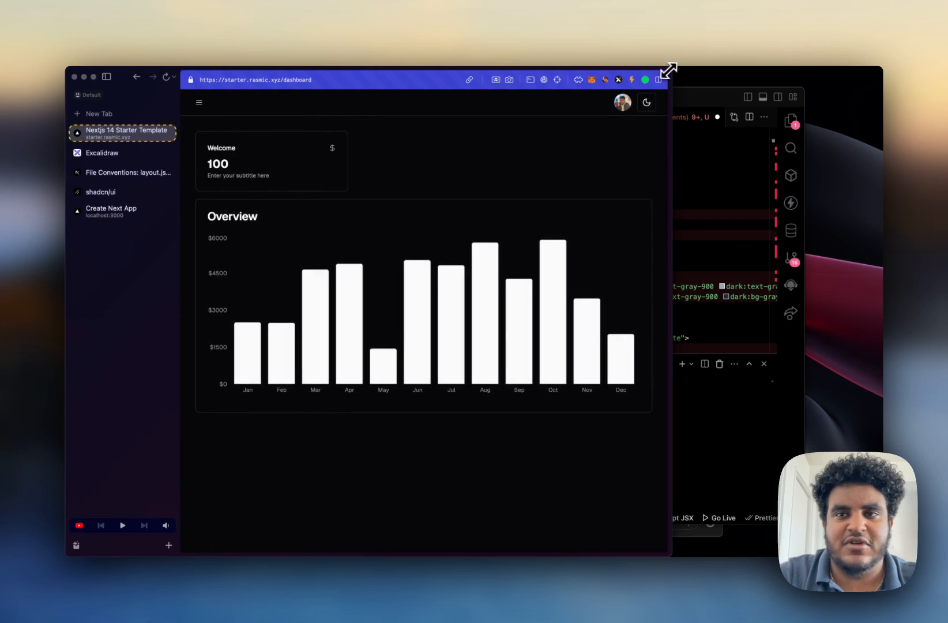
left_click(669, 70)
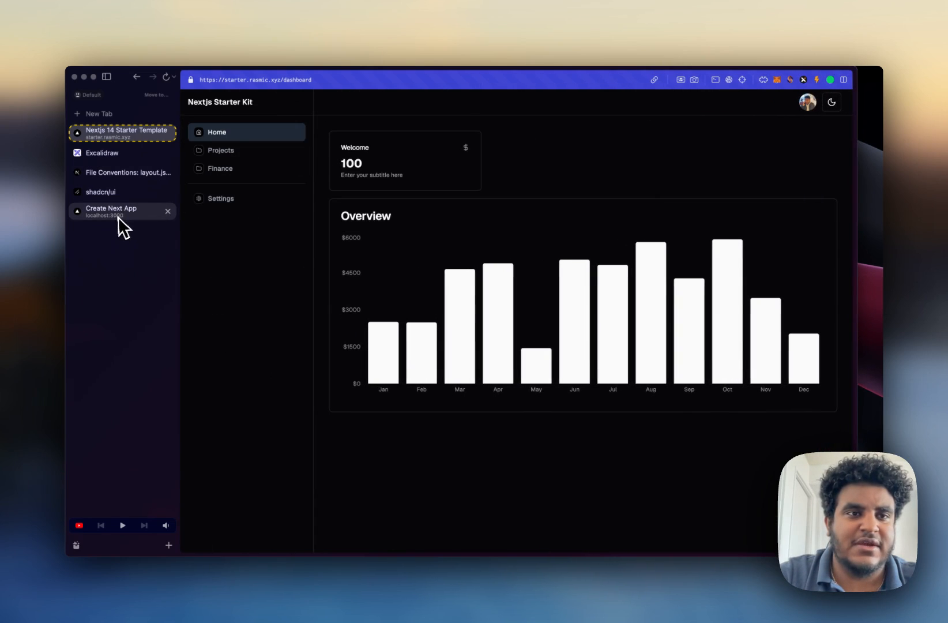
left_click(115, 211)
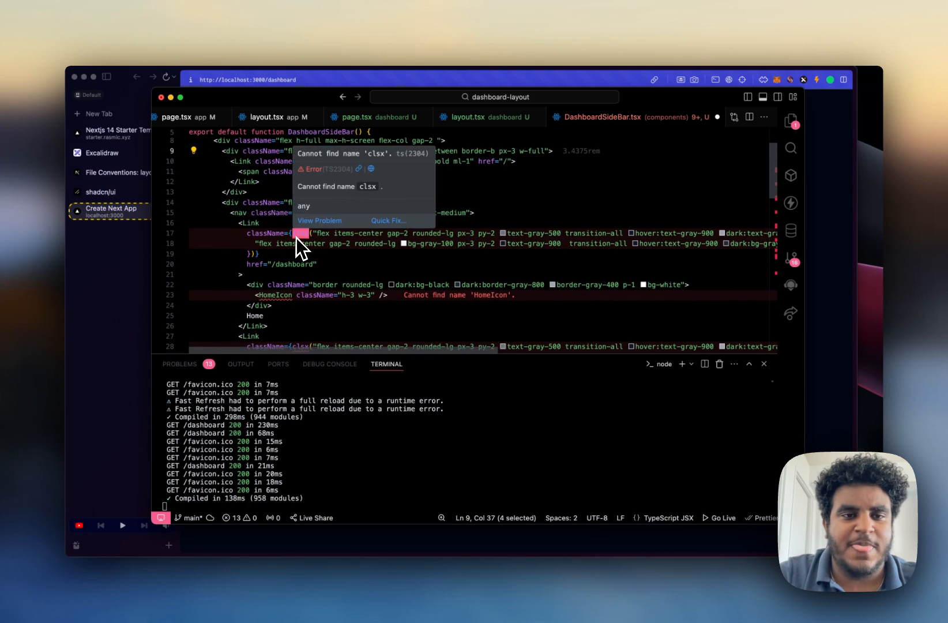
mouse_move(384, 215)
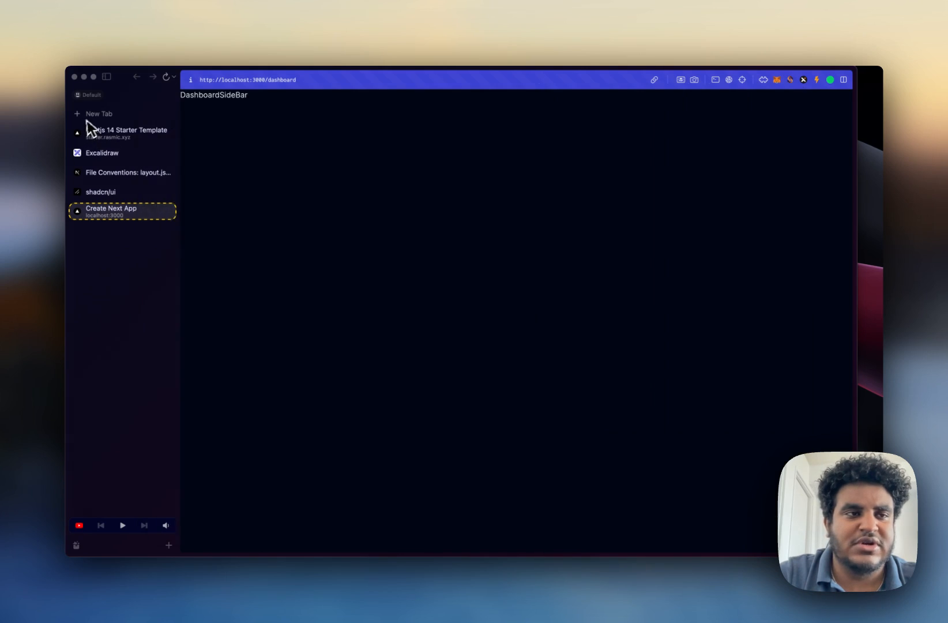
- Search Google for "clsx react" and read what clsx does, then go back to VS Code
type("clsx react")
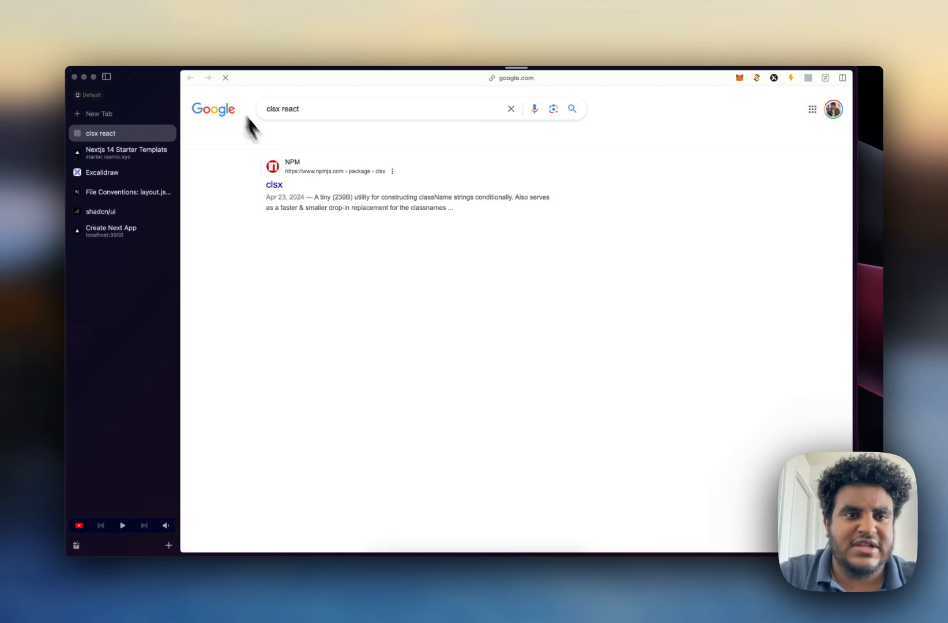
scroll("down", 3)
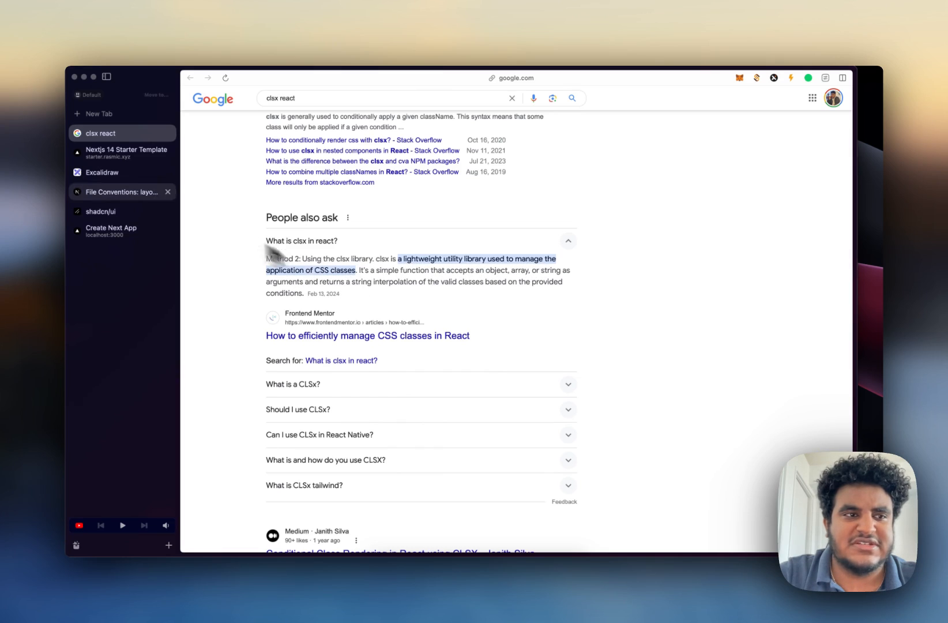
left_click(121, 231)
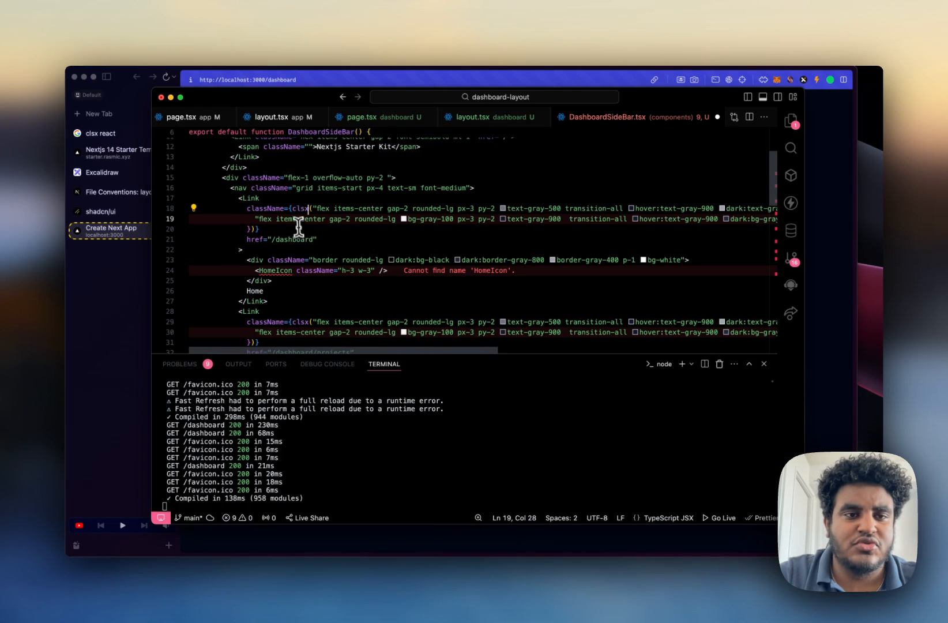
- Add clsx and all missing icon imports to DashboardSideBar via Quick Fix, then restart the dev server
scroll("right", 3)
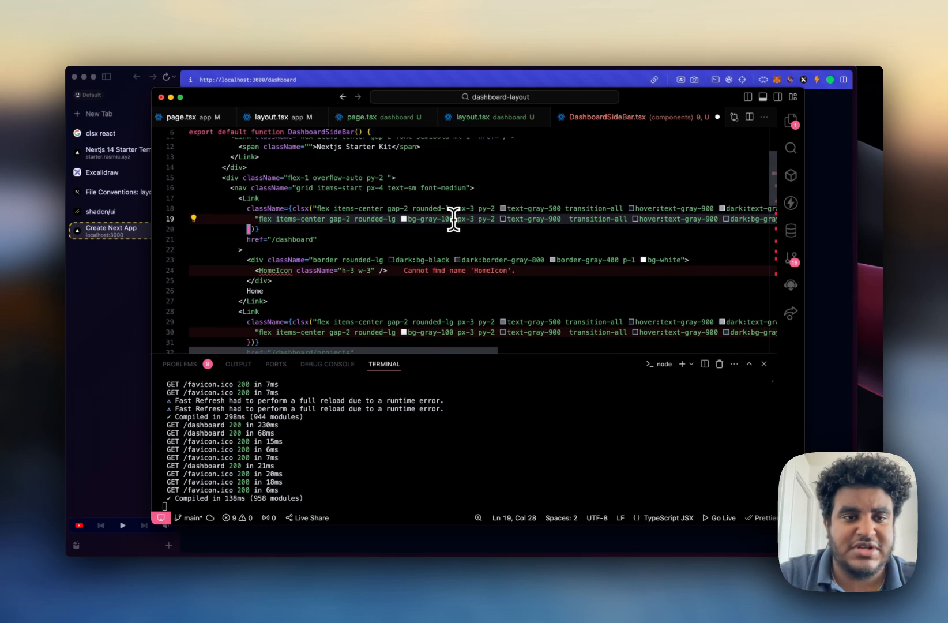
scroll("down", 3)
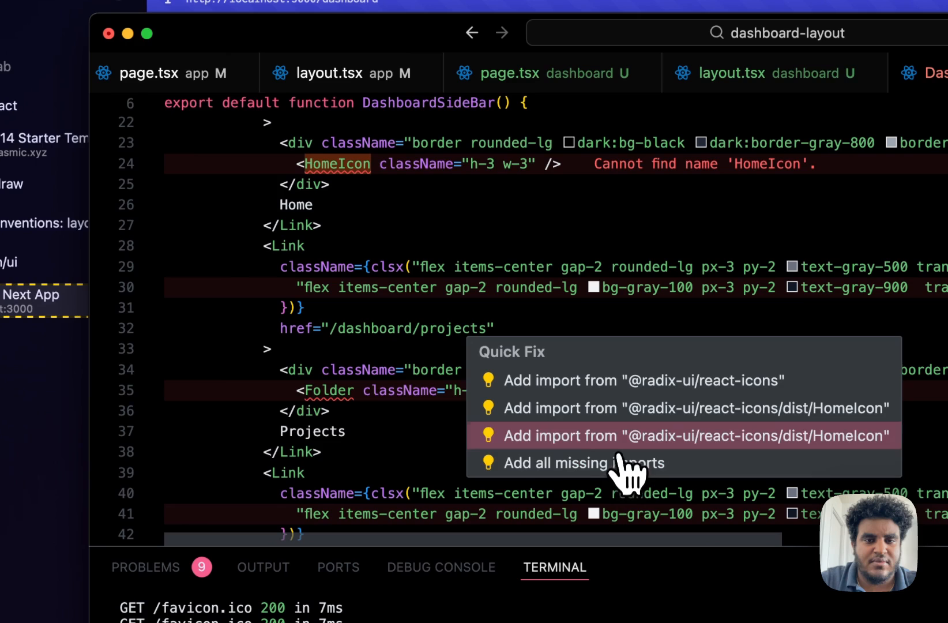
left_click(582, 463)
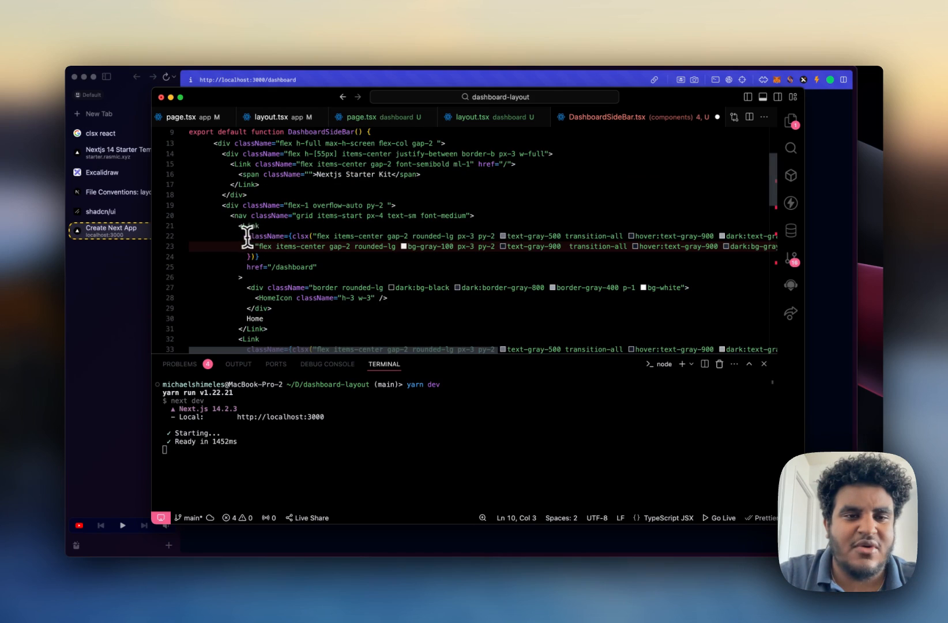
left_click(245, 236)
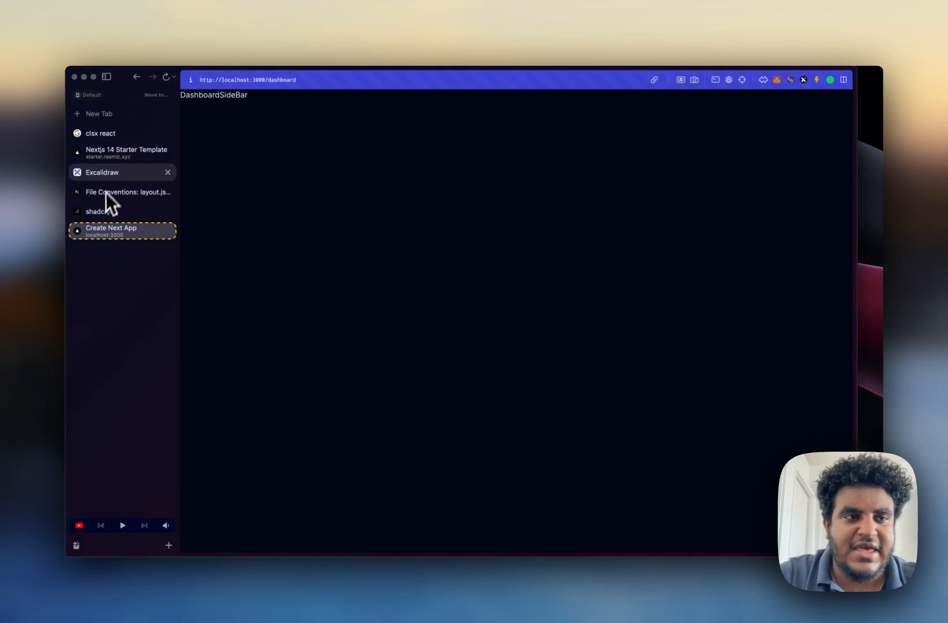
- Check how the starter kit's Projects link opens /dashboard/projects, then return to the local app and VS Code
left_click(126, 152)
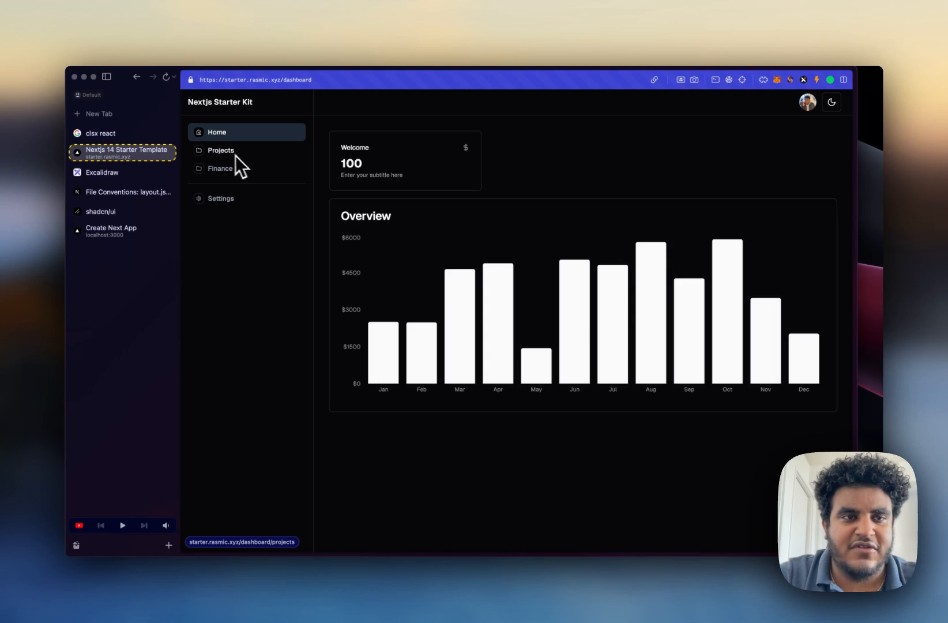
mouse_move(227, 170)
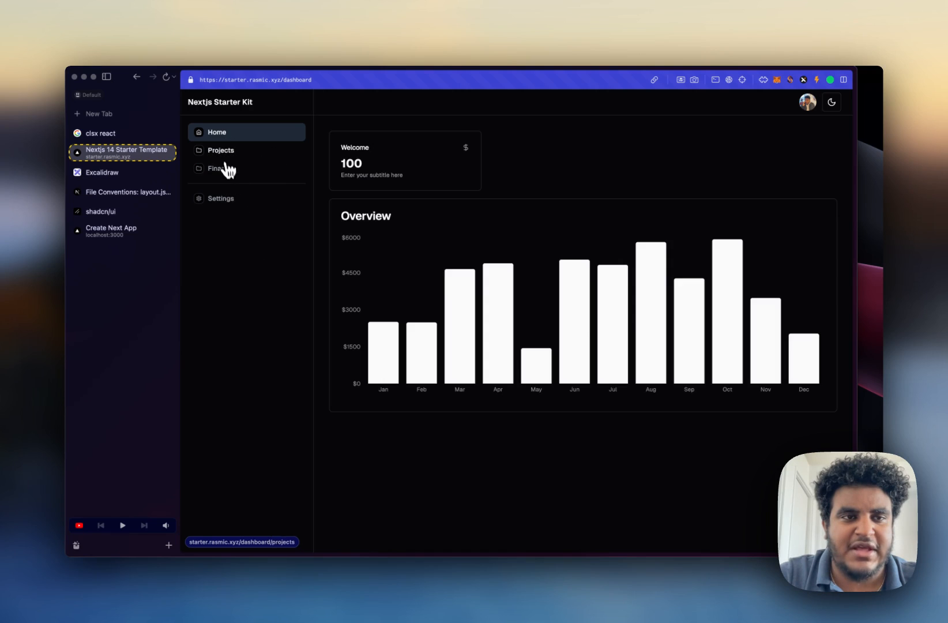
left_click(221, 150)
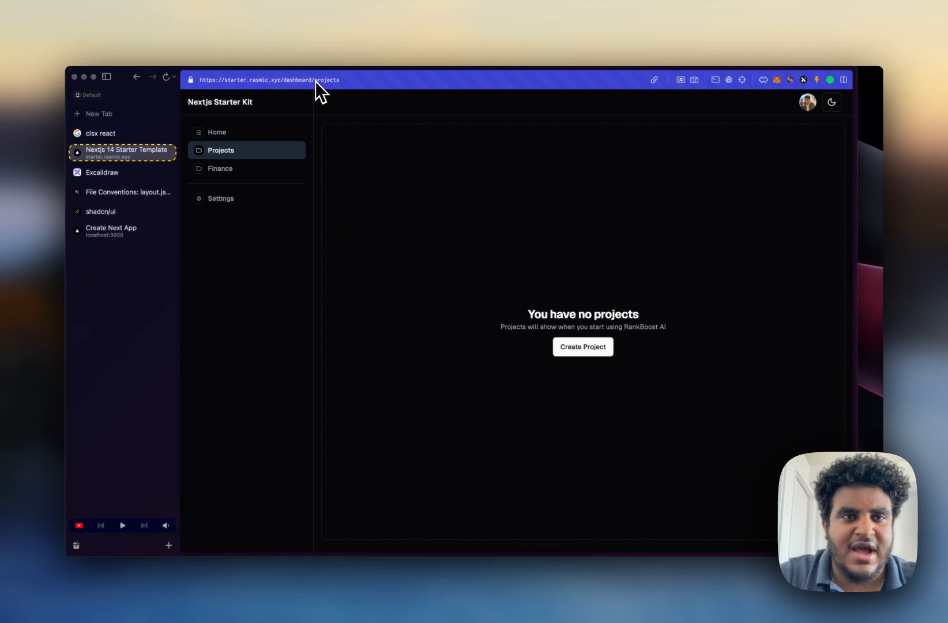
mouse_move(121, 230)
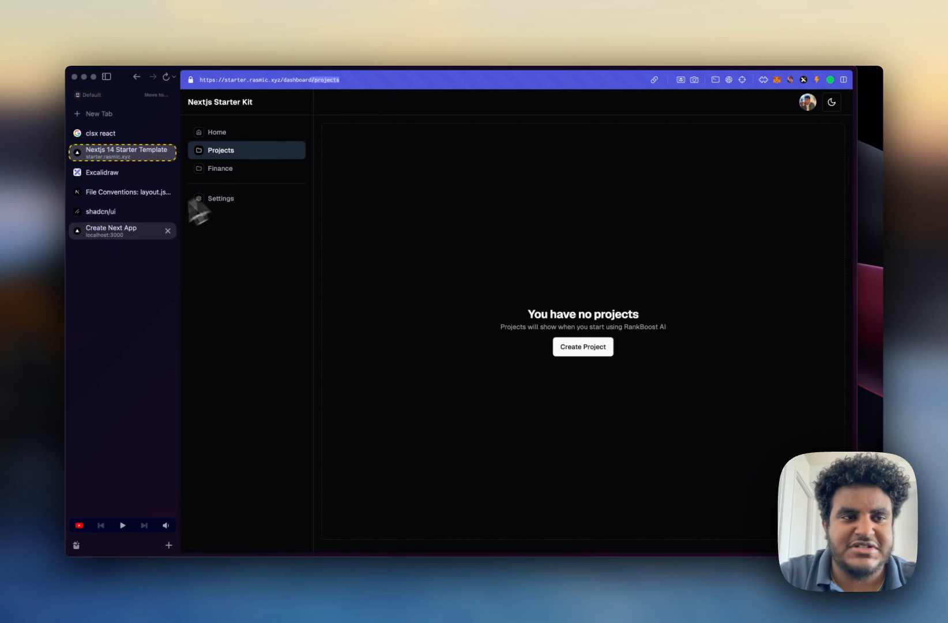
left_click(121, 231)
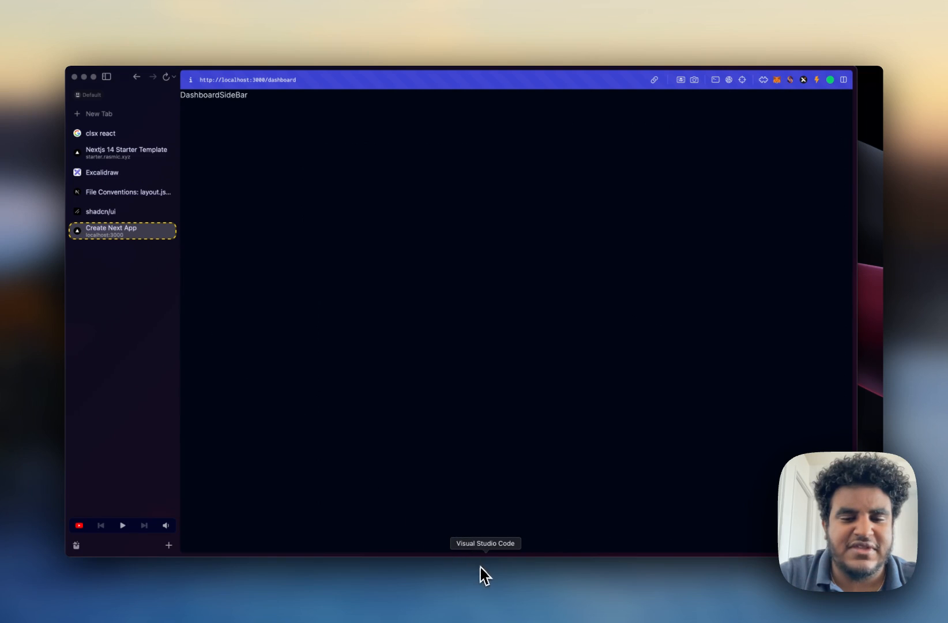
left_click(484, 543)
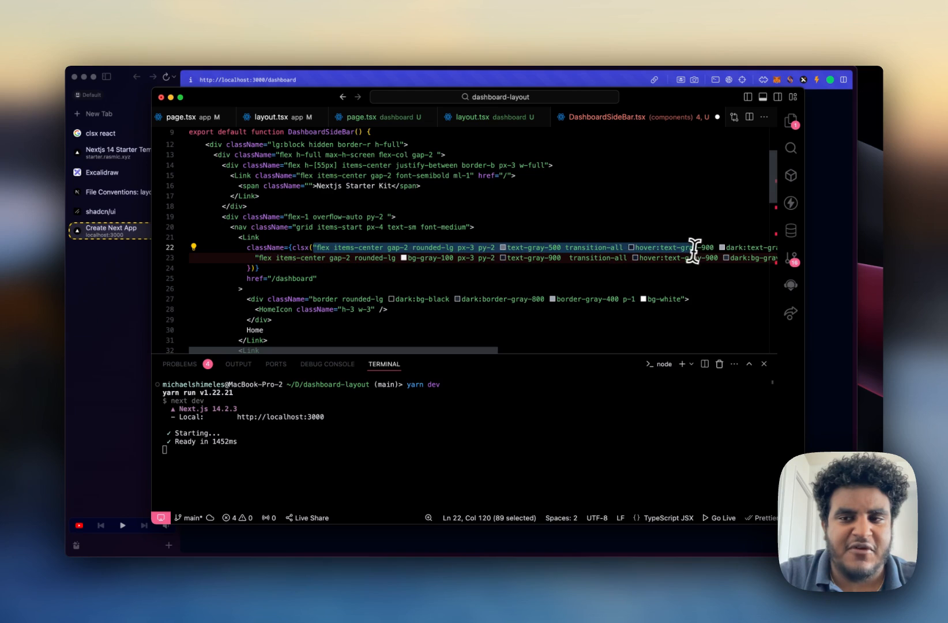
- Review the clsx active-link condition and pick out pathname on the Home link
scroll("right", 3)
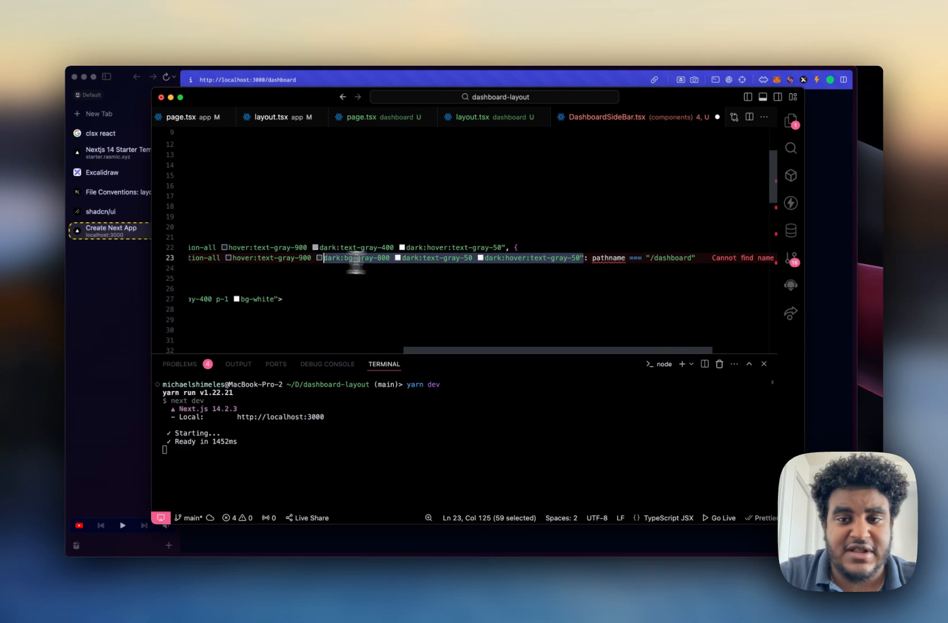
left_click(627, 258)
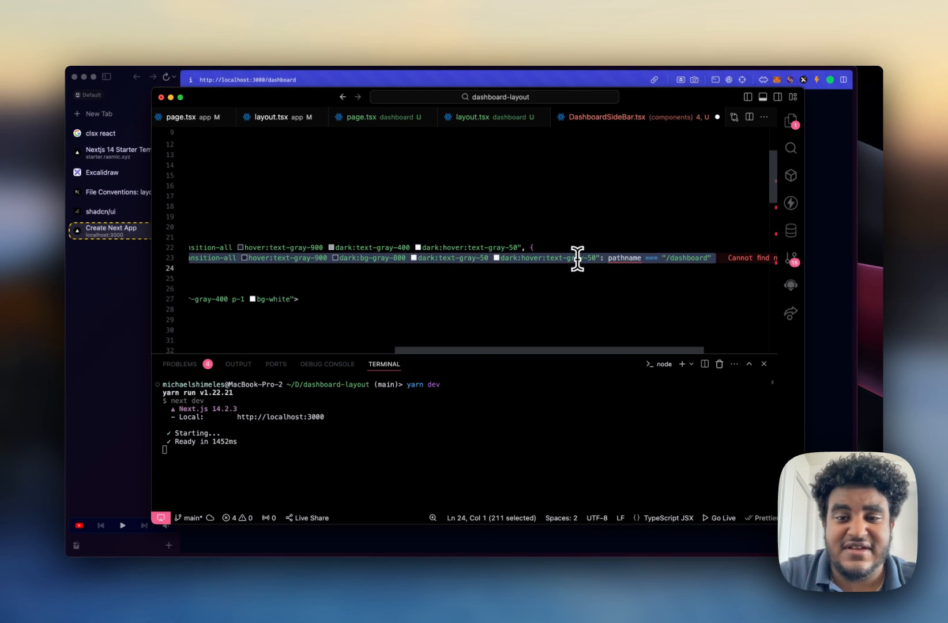
mouse_move(658, 258)
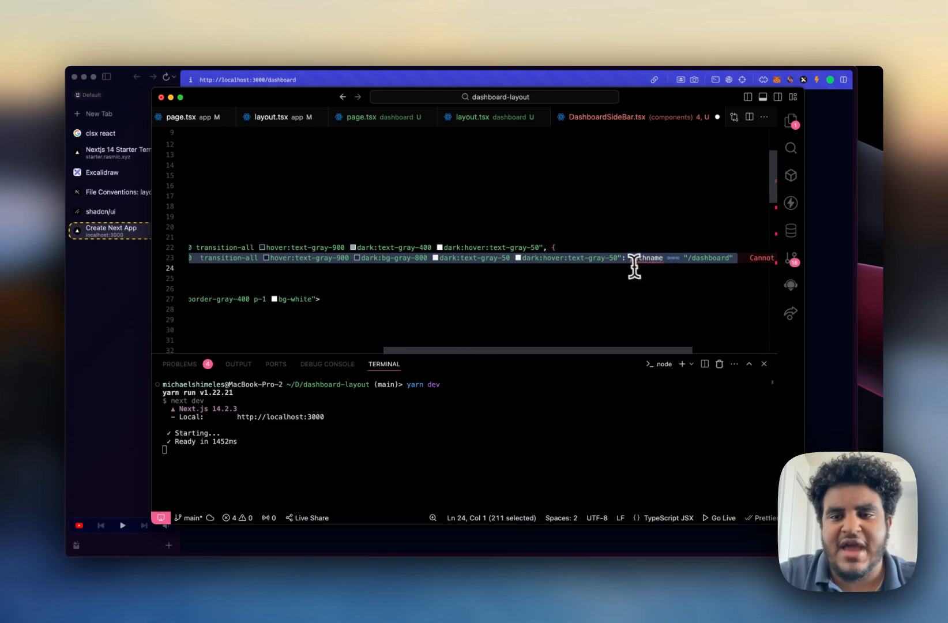
double_click(642, 258)
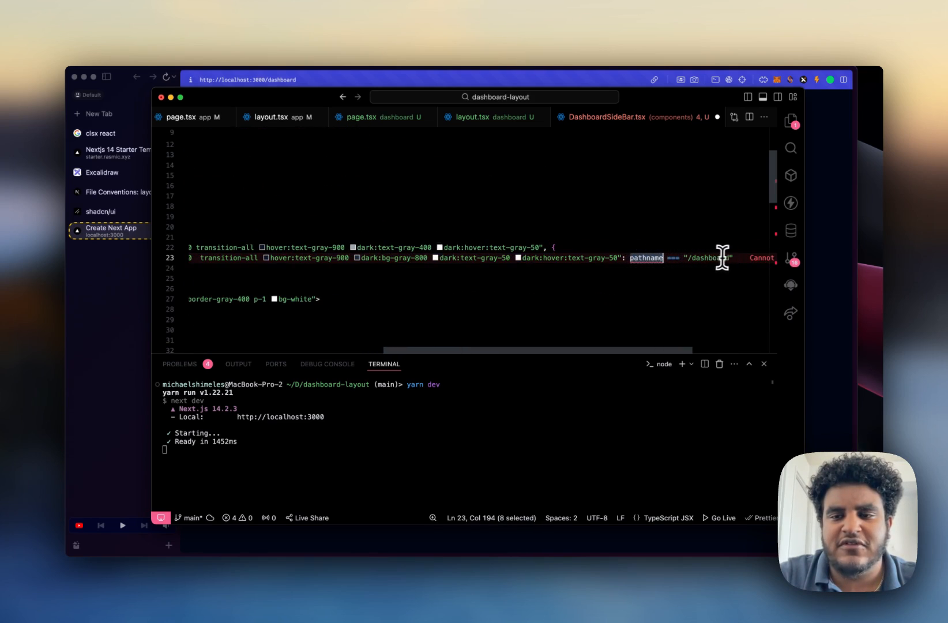
scroll("up", 3)
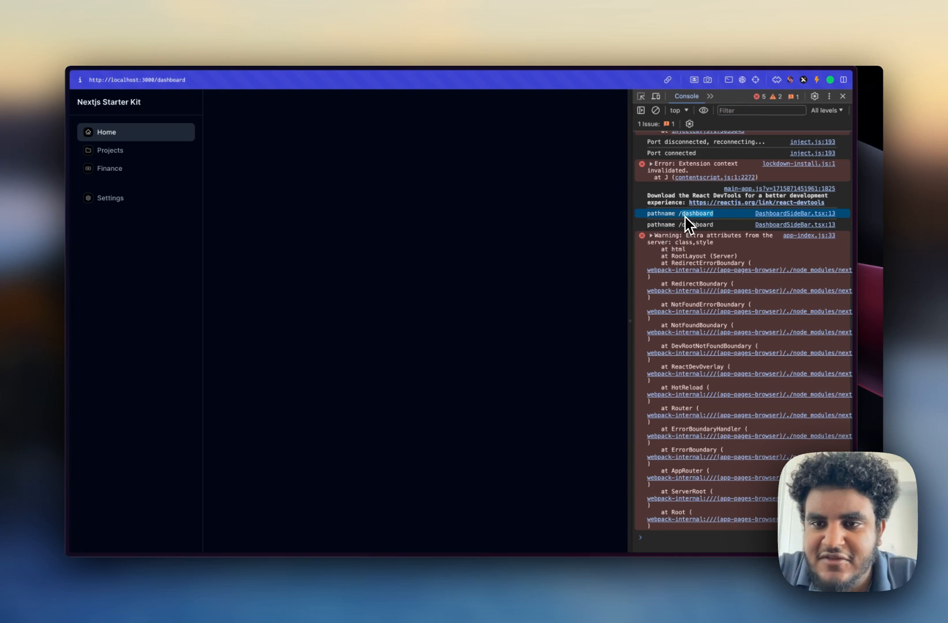
- Log 'pathname' with console.log and confirm the browser console reports /dashboard
scroll("down", 3)
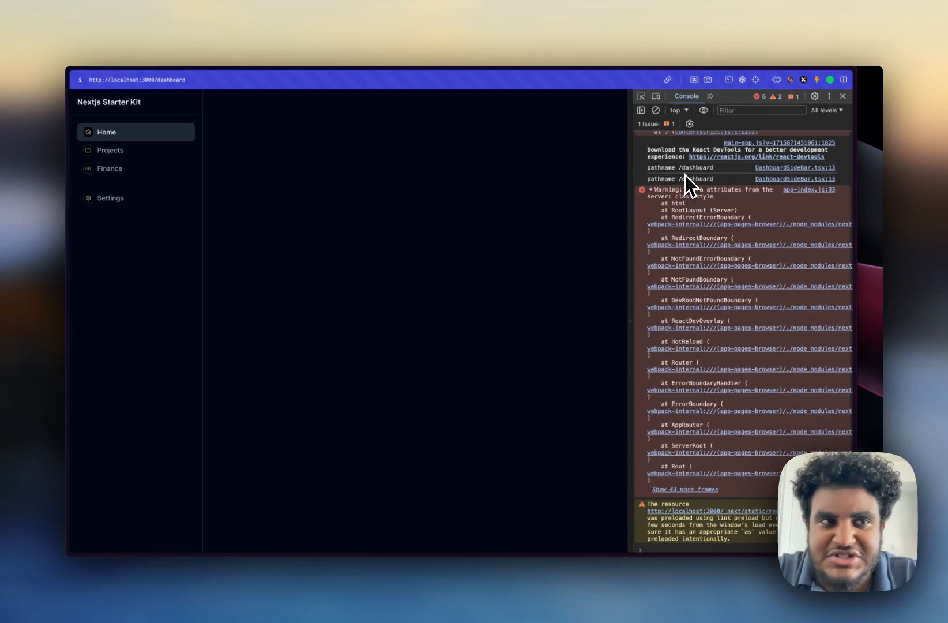
mouse_move(372, 114)
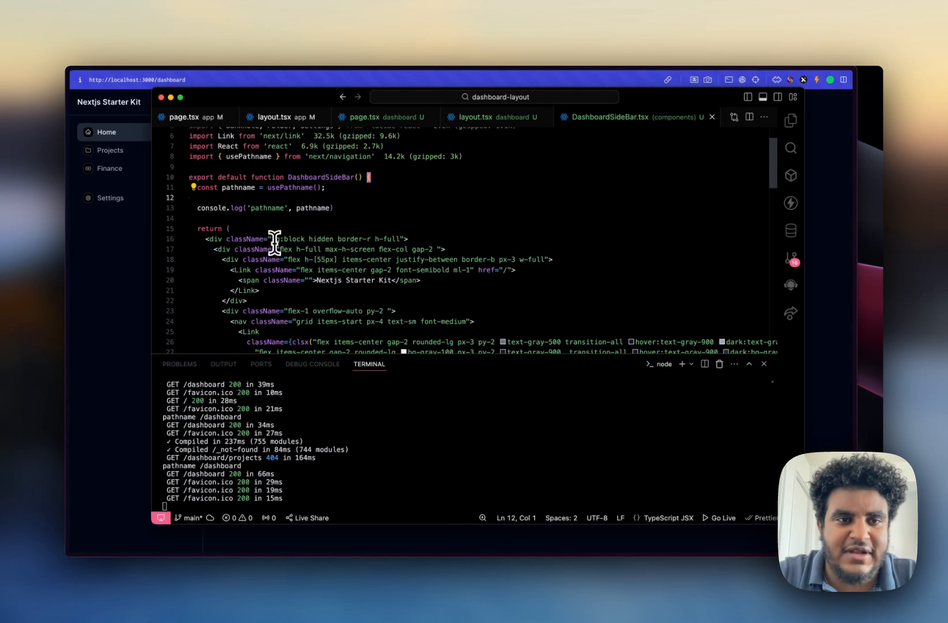
scroll("down", 3)
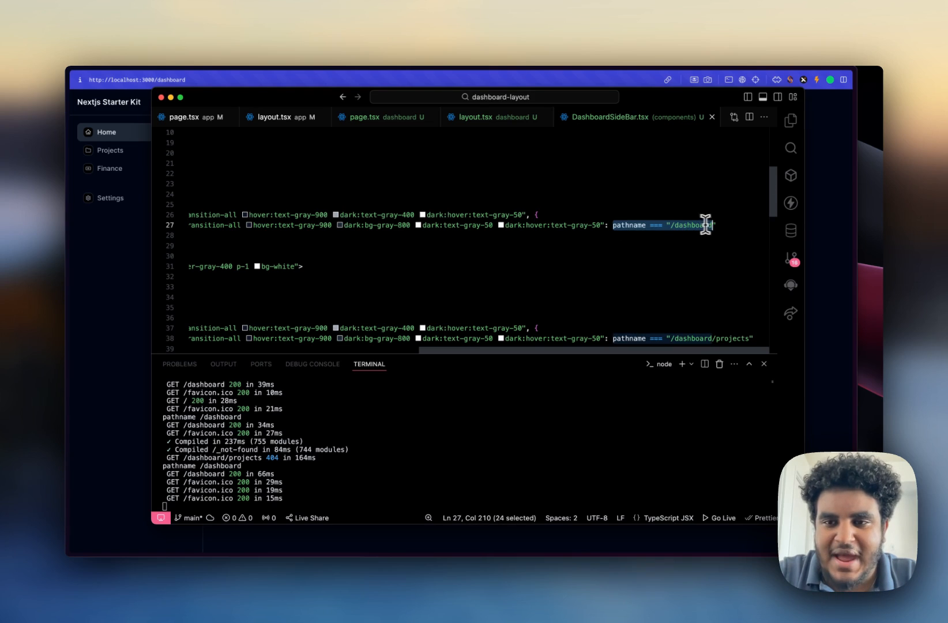
scroll("left", 3)
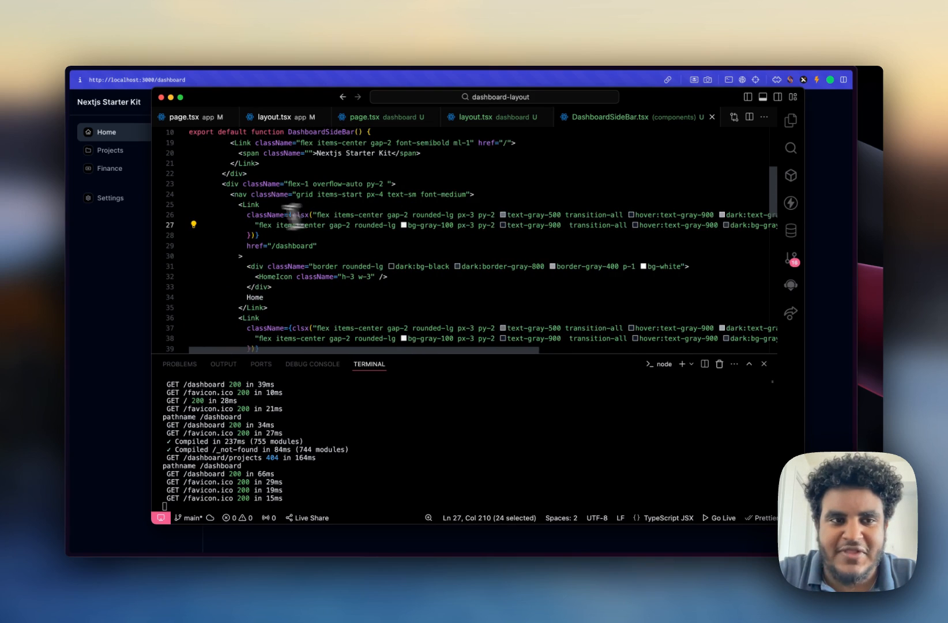
scroll("right", 3)
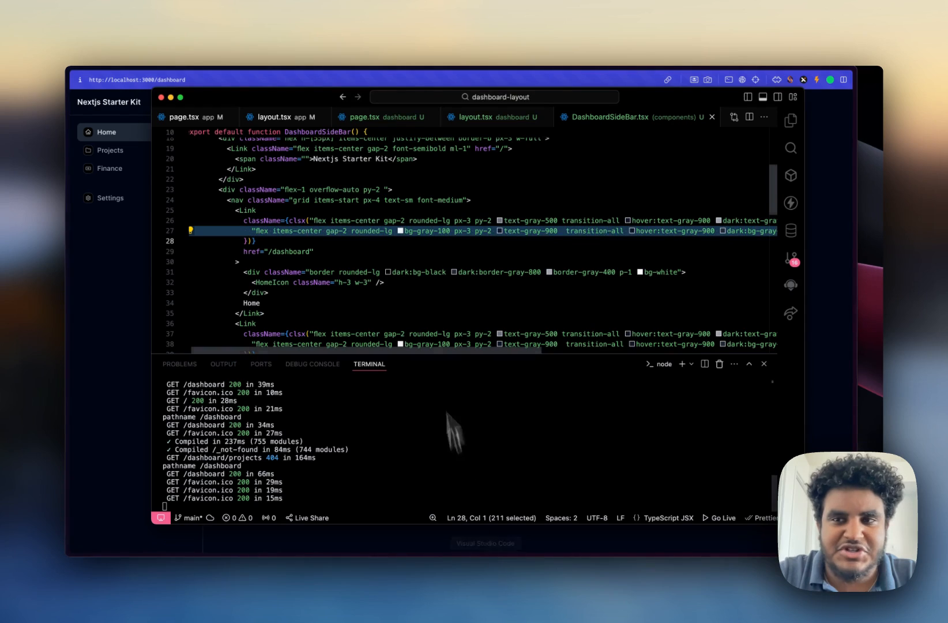
- Create a projects folder with page.tsx under app/dashboard in the Explorer
left_click(789, 119)
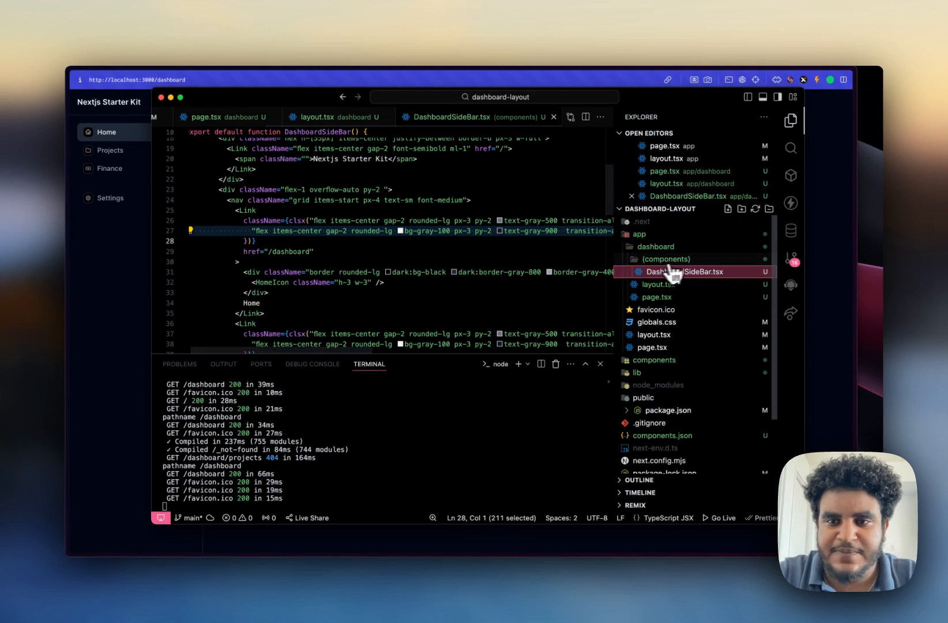
right_click(657, 247)
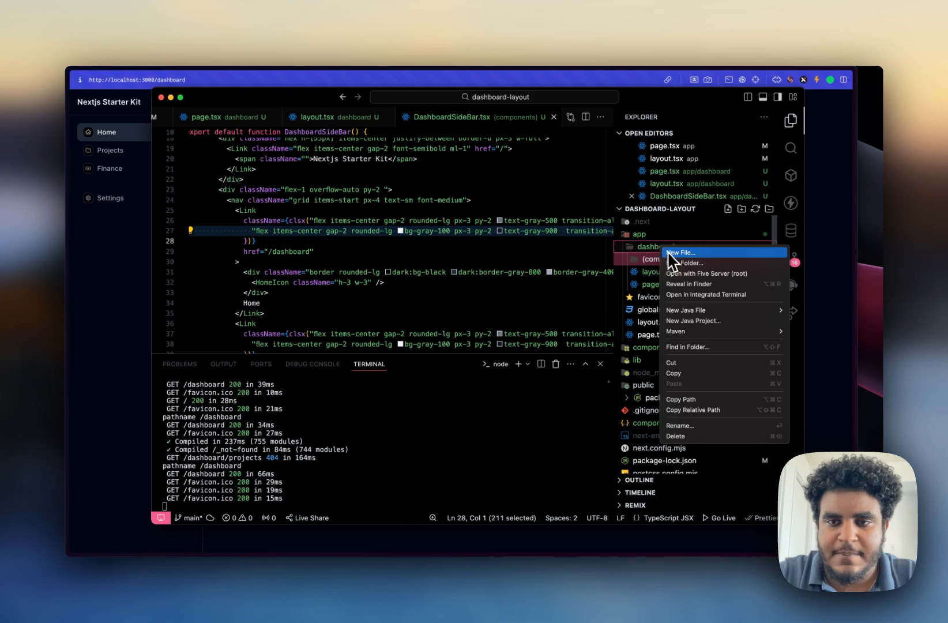
left_click(682, 252)
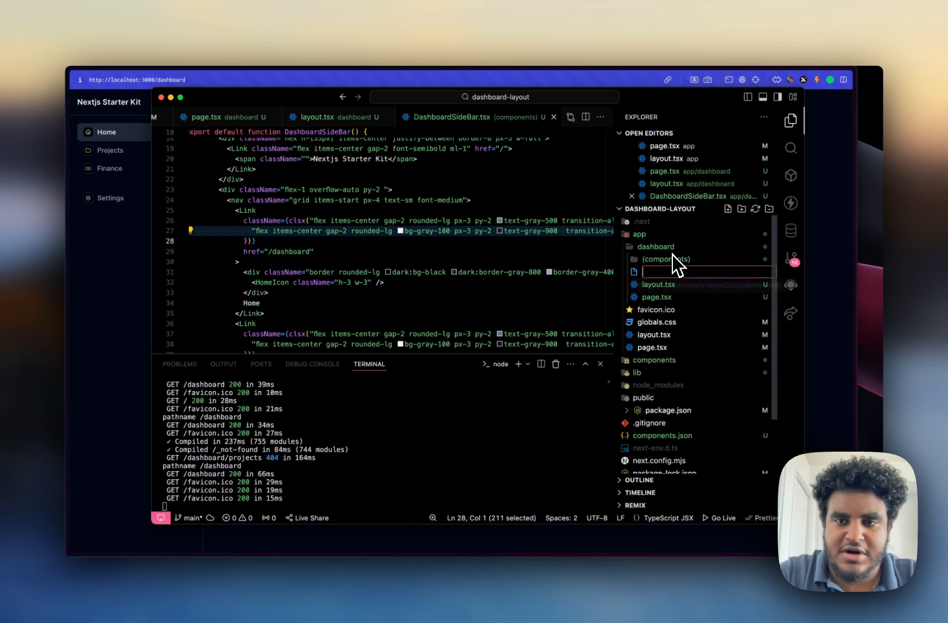
type("projects")
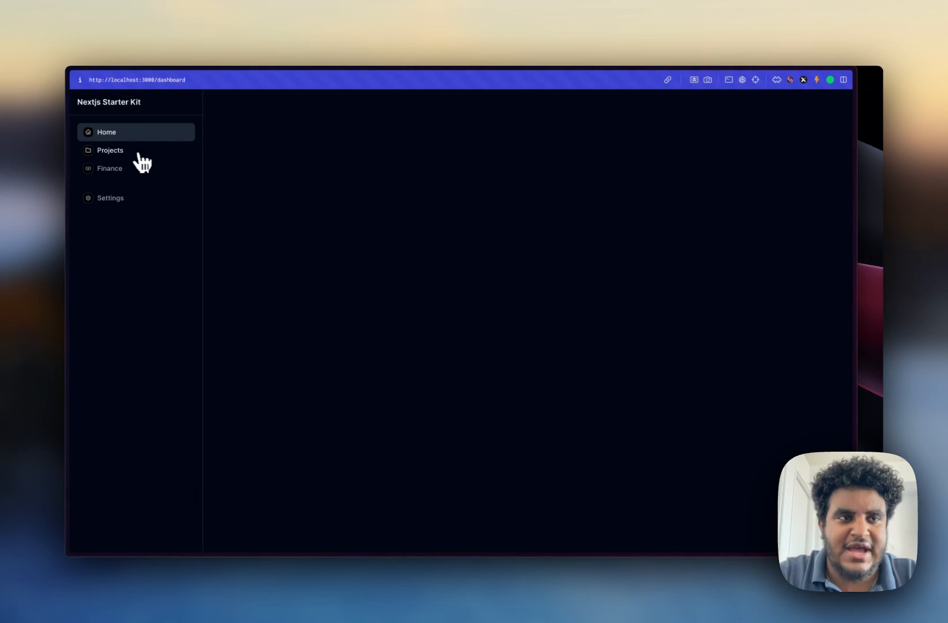
- Verify the Projects link now loads /dashboard/projects and return to Home in the running app
left_click(111, 150)
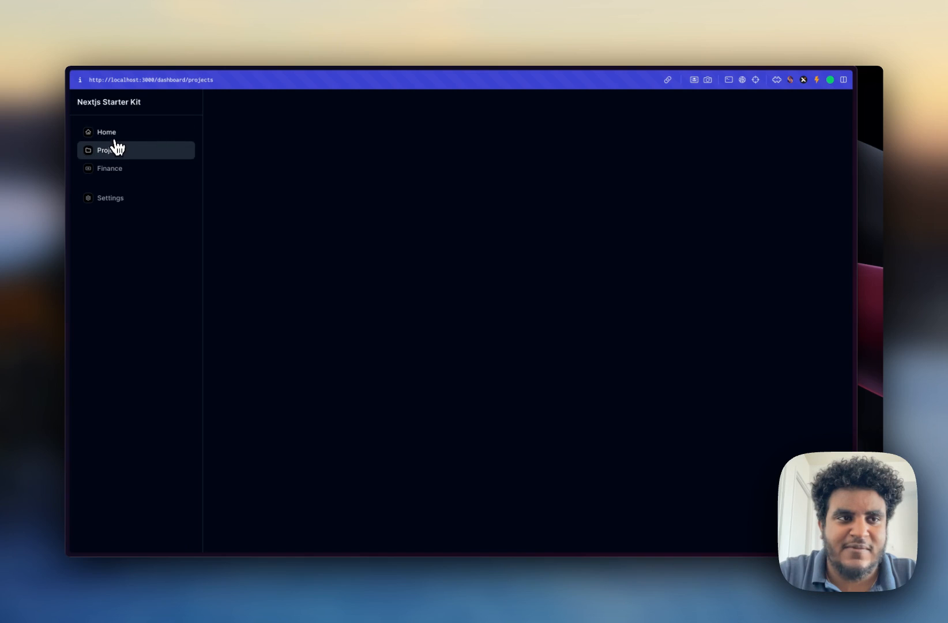
left_click(106, 132)
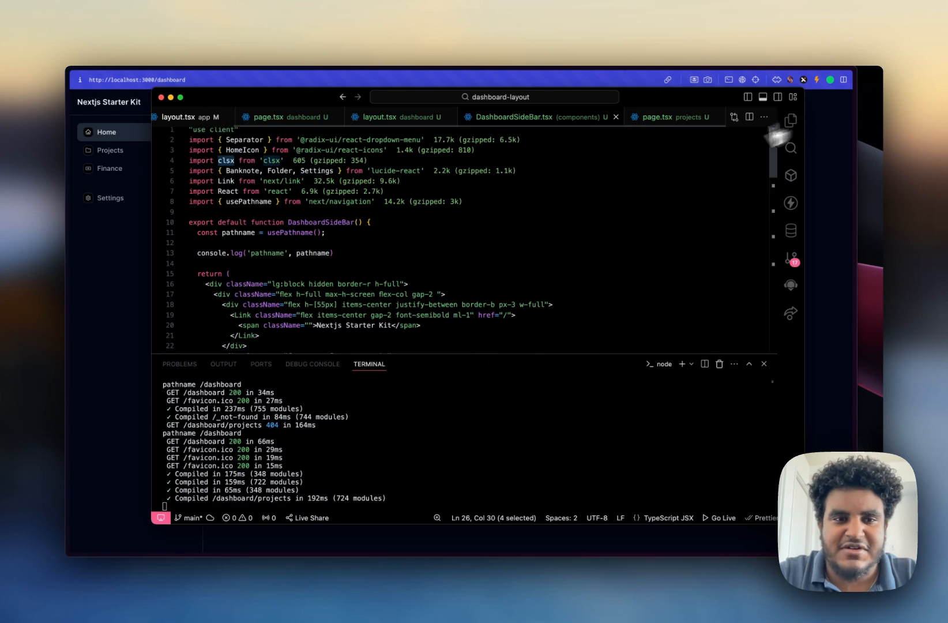
- Delete the Finance and Settings links and copy the Home link block for Projects
scroll("down", 3)
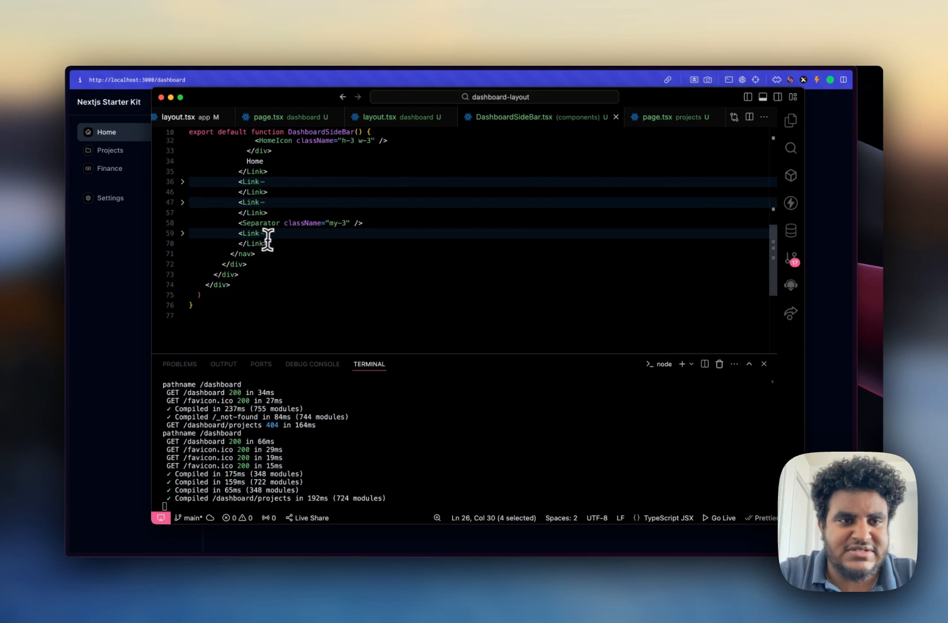
key("Delete")
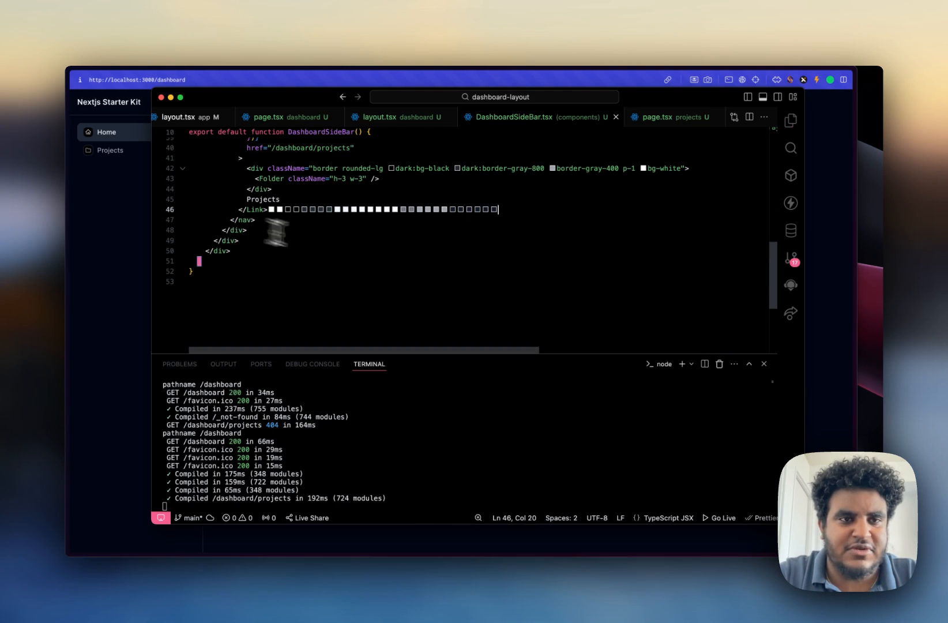
scroll("up", 3)
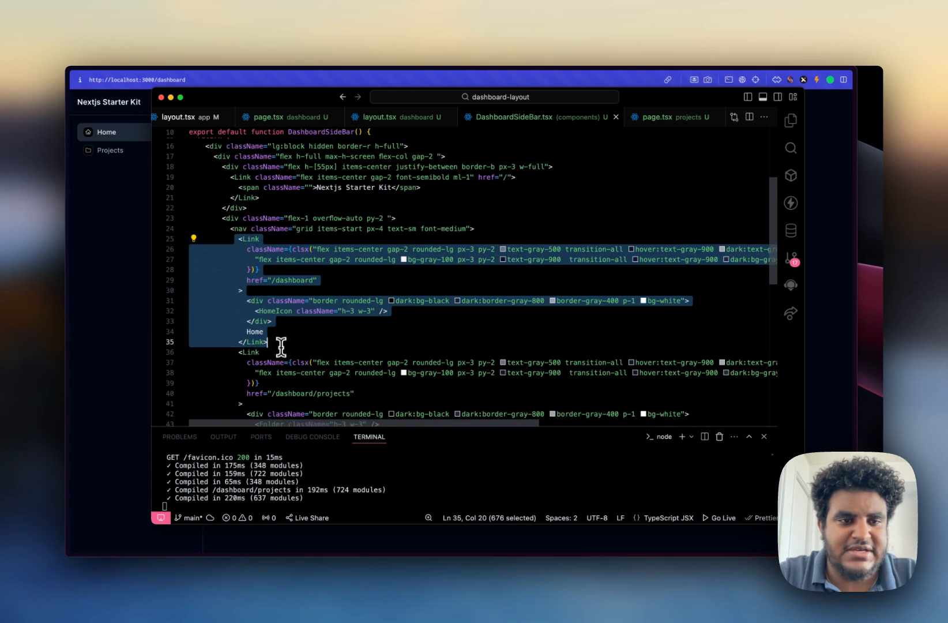
left_click(266, 250)
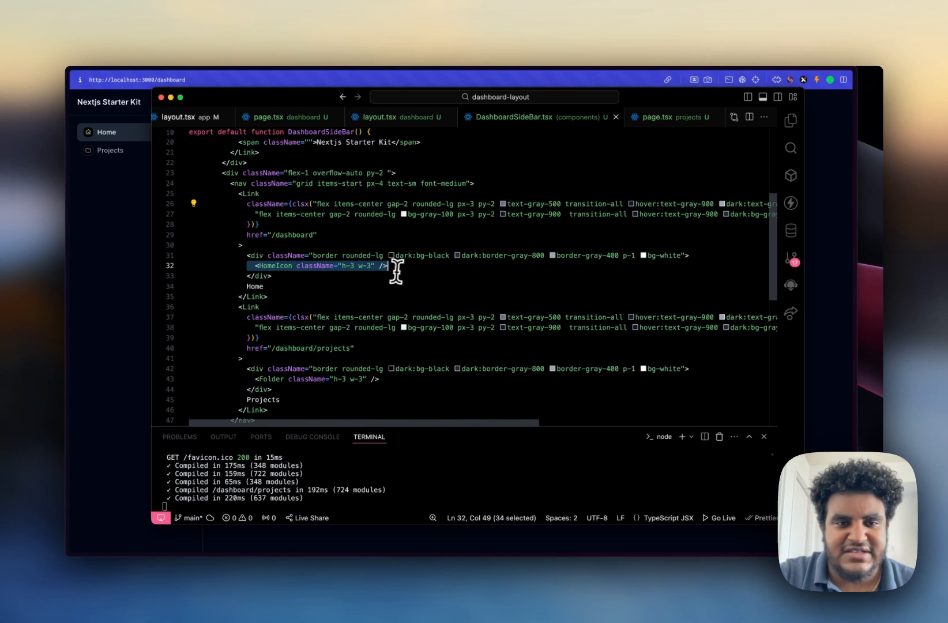
- Point the Projects link's href and active pathname check to /dashboard/projects and view the result
scroll("down", 3)
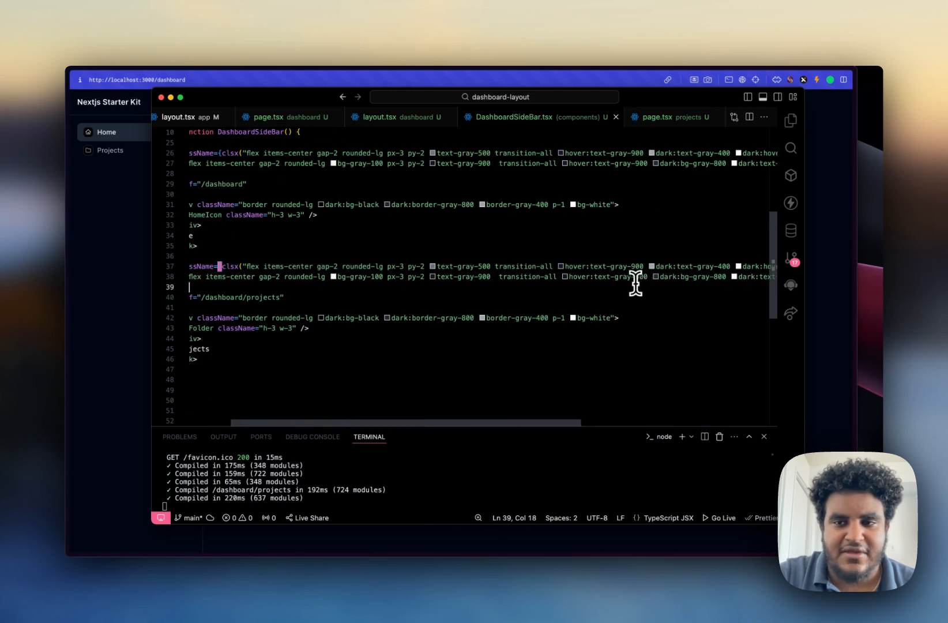
scroll("right", 3)
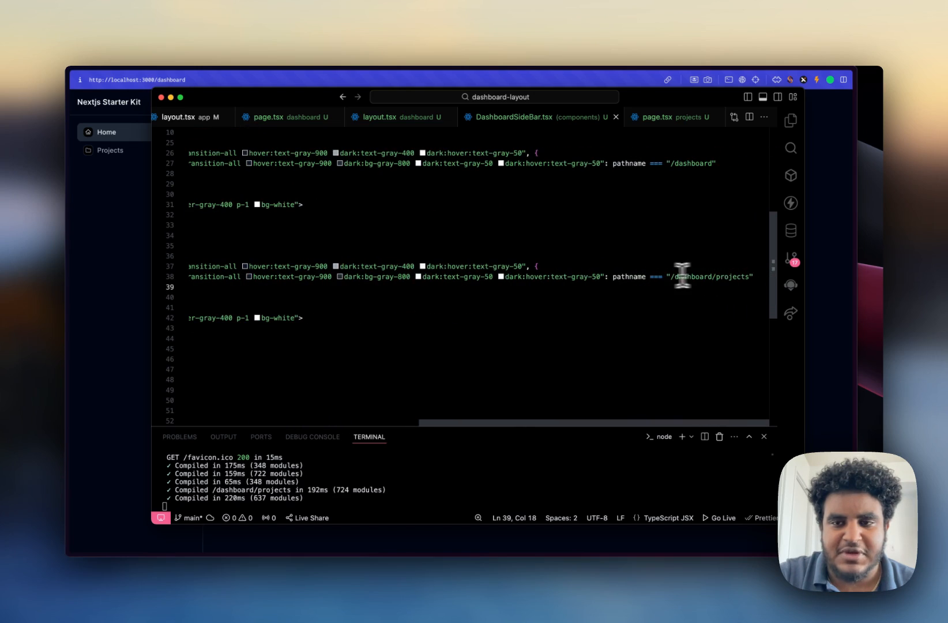
double_click(628, 276)
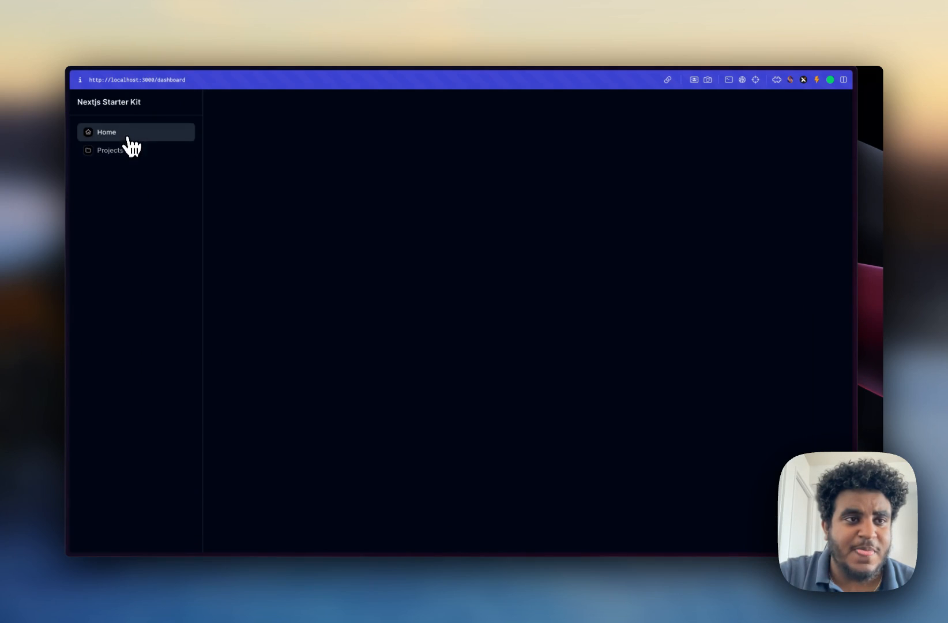
left_click(111, 150)
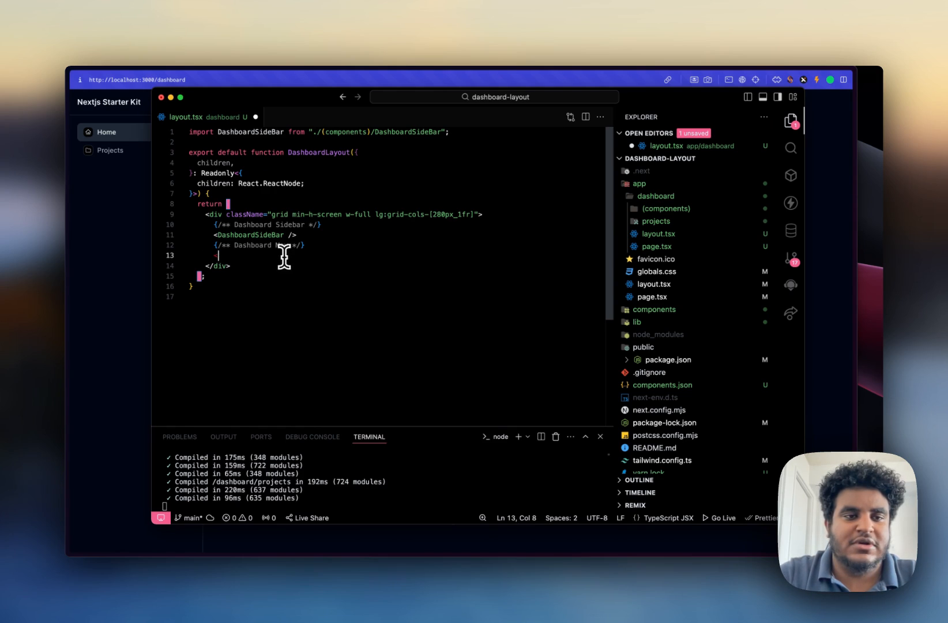
- Wrap layout.tsx content in <DashboardNavBar> with a main of className "flex flex-col gap-4 p-4 lg:gap-6"
type("<DashboardNa")
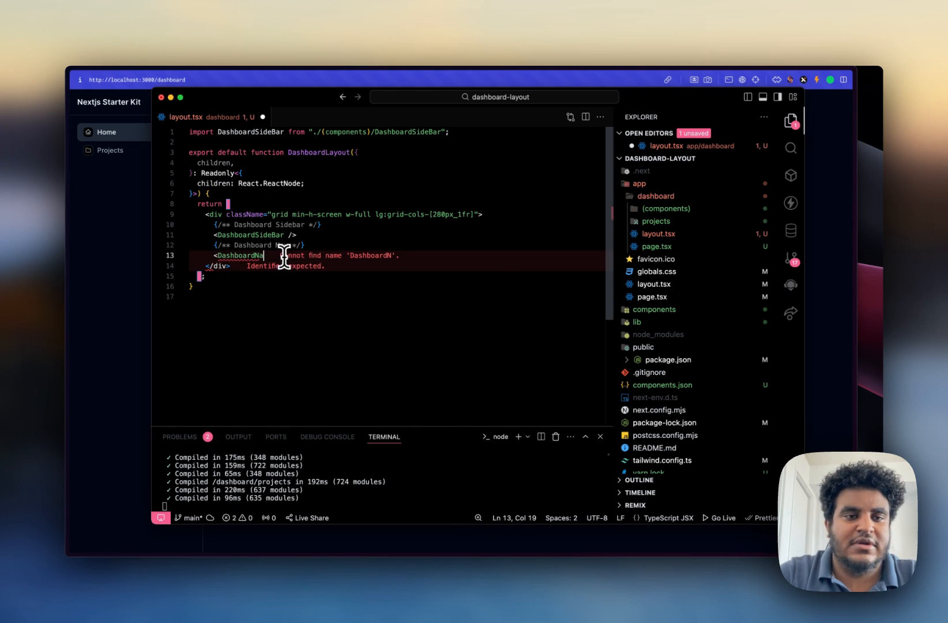
key("Backspace")
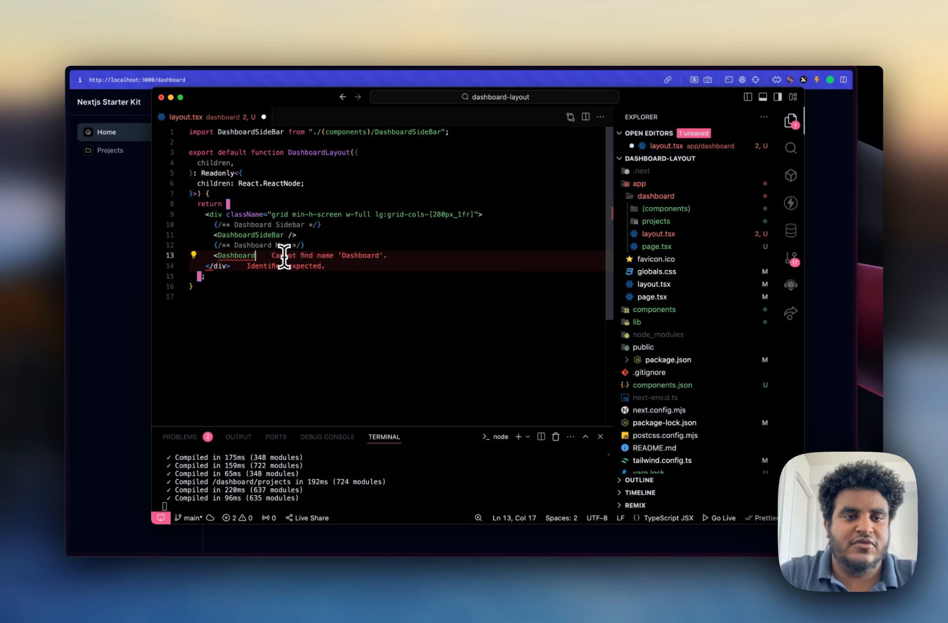
type("NavBar>")
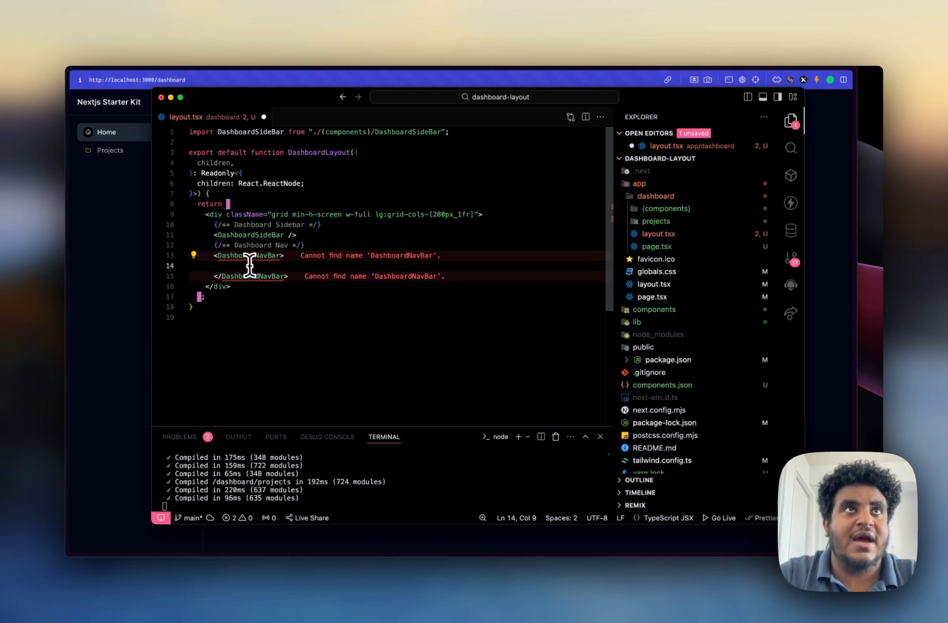
type("main")
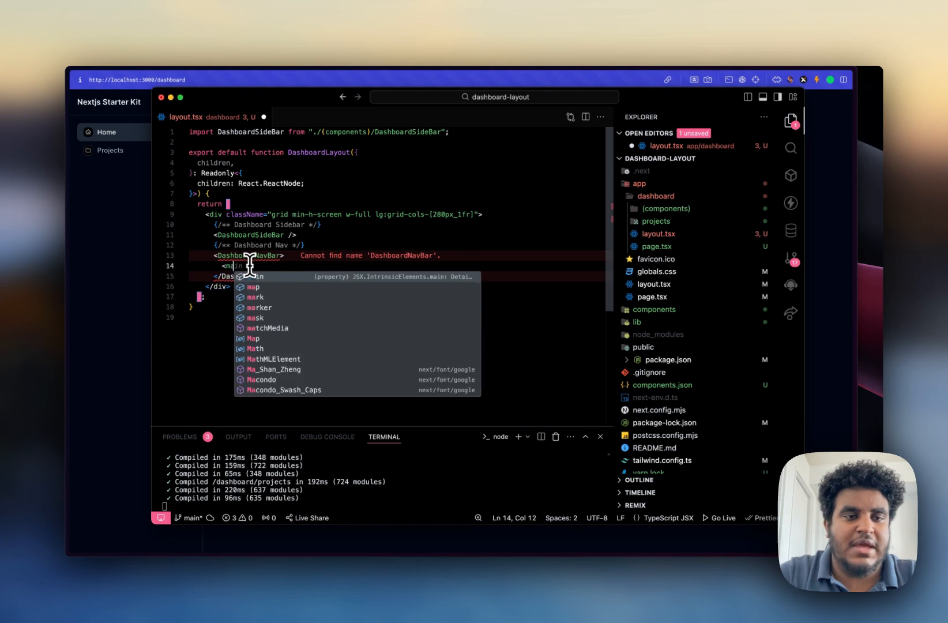
type("className=\"\"")
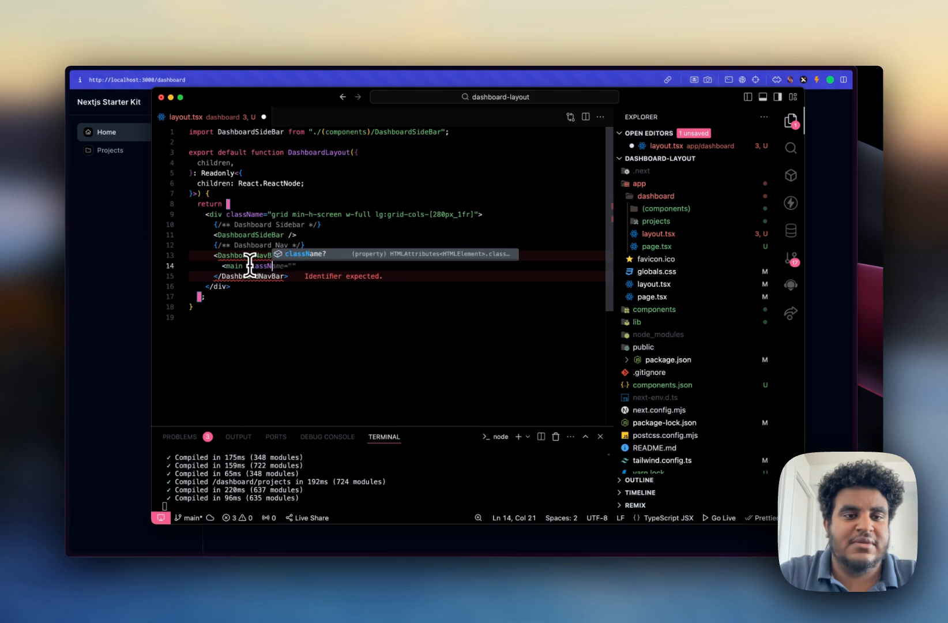
type("flex flex-col gap-4 \"")
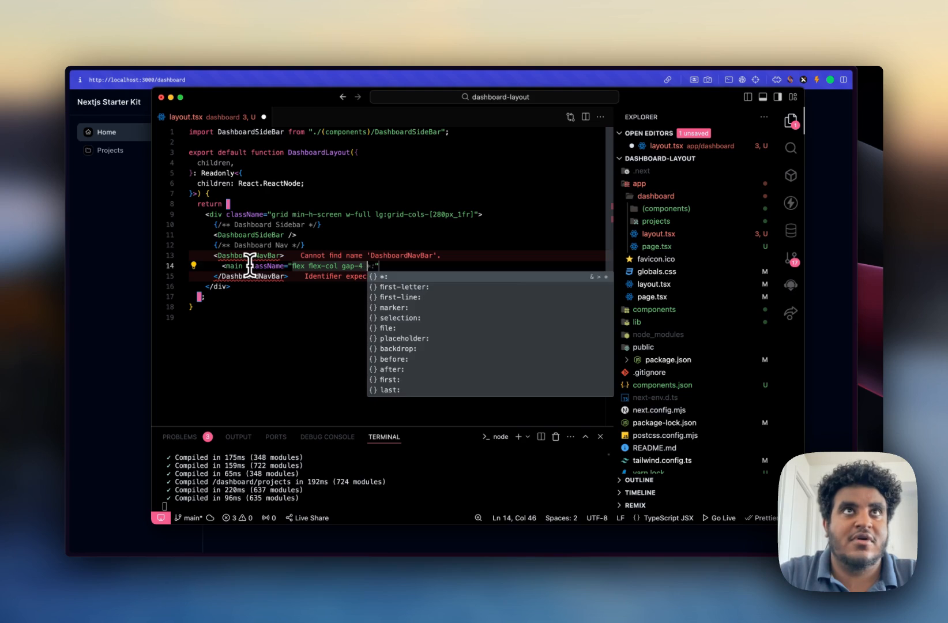
type("p-4 lg:gap-6")
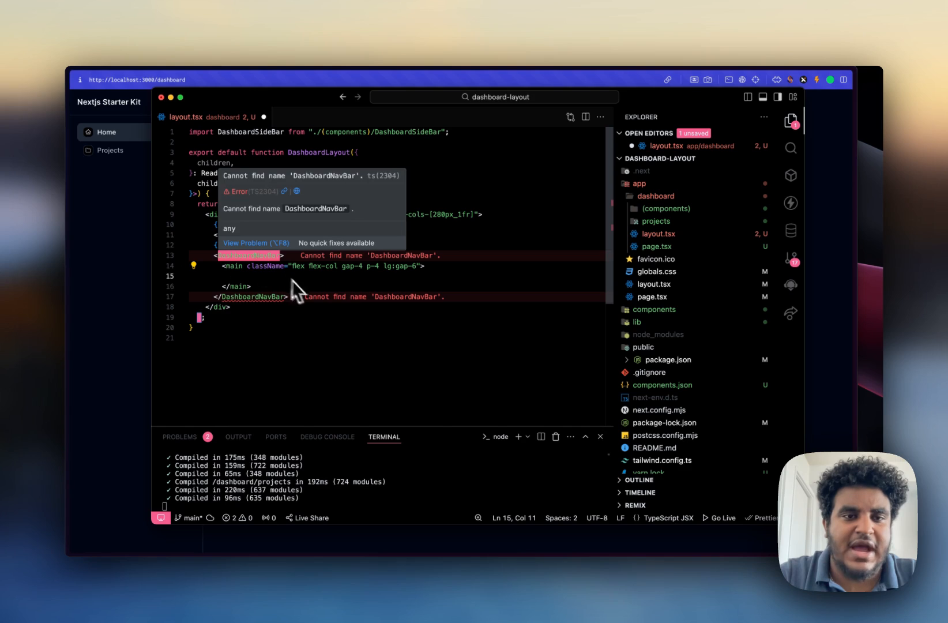
- Create a new DashboardNavBar.tsx file in the components folder
left_click(656, 221)
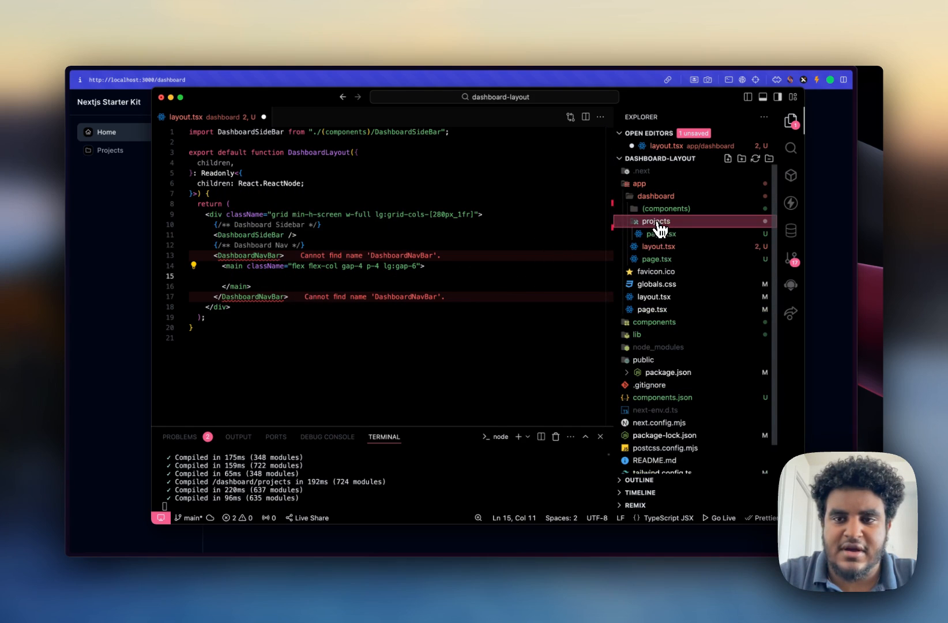
right_click(665, 208)
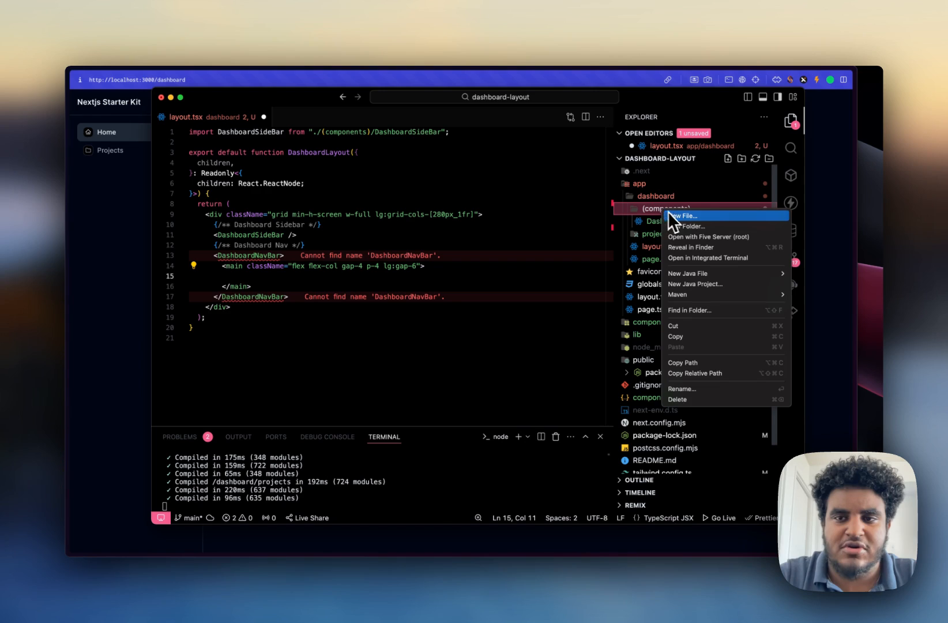
left_click(683, 216)
type("DashboardNavBar.tsx")
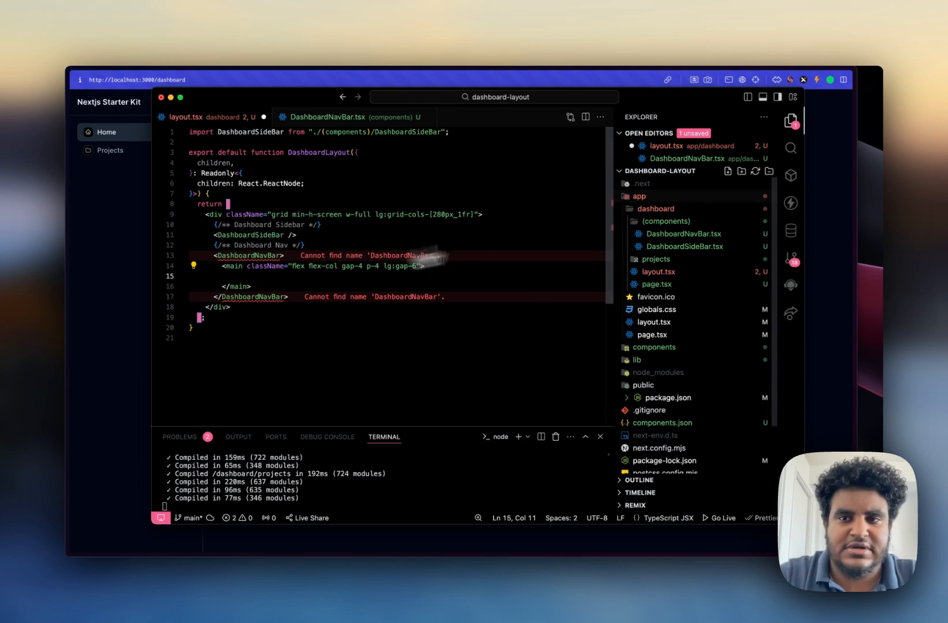
left_click(684, 246)
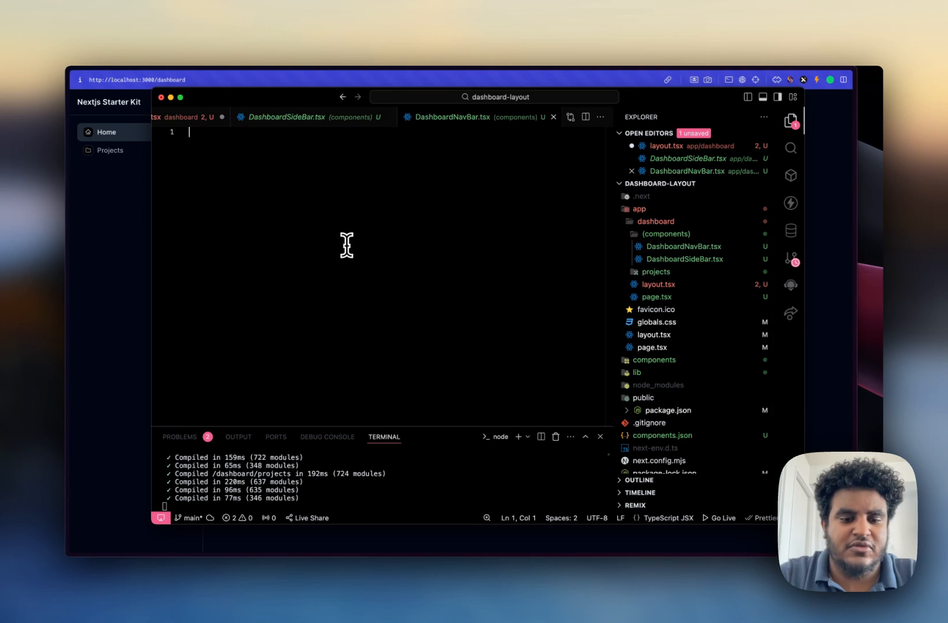
left_click(182, 117)
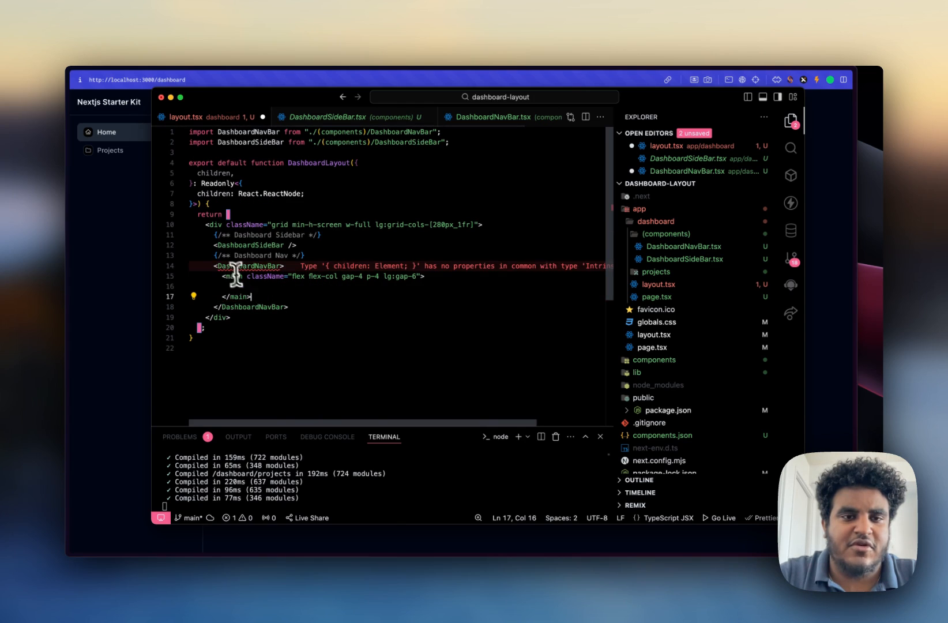
mouse_move(248, 265)
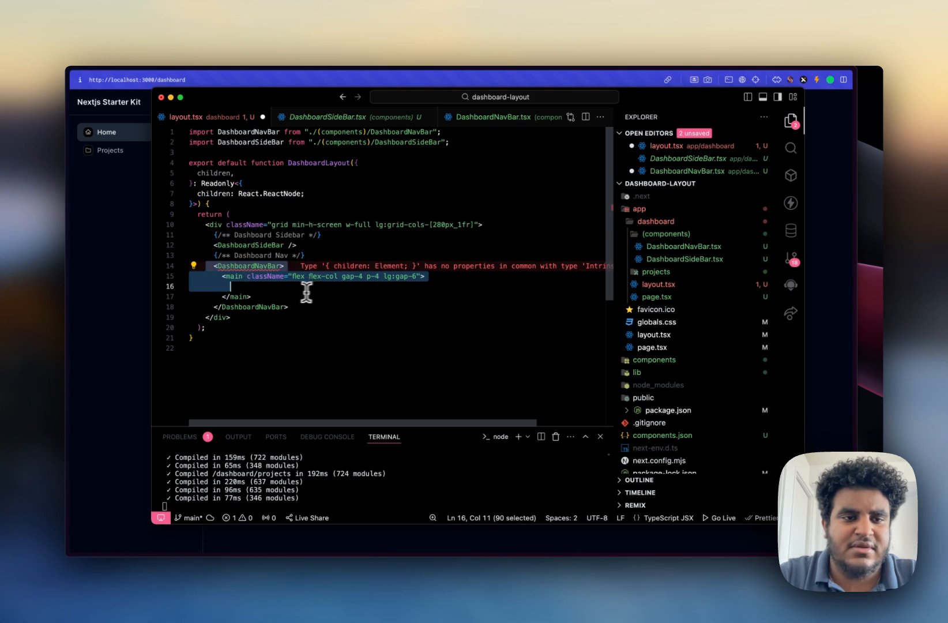
- Give DashboardNavBar a children prop typed as ReactNode, imported from react
left_click(326, 116)
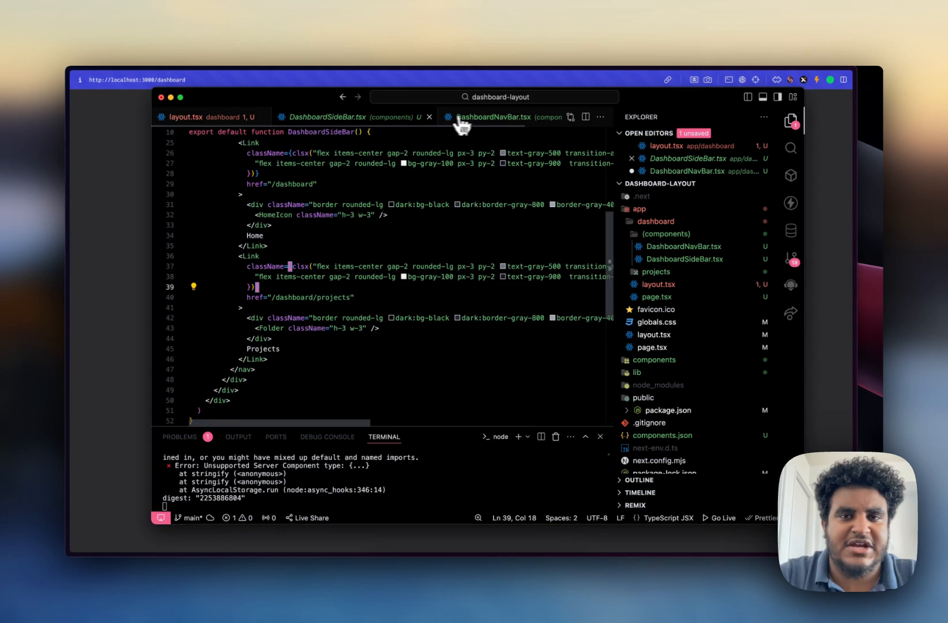
left_click(493, 117)
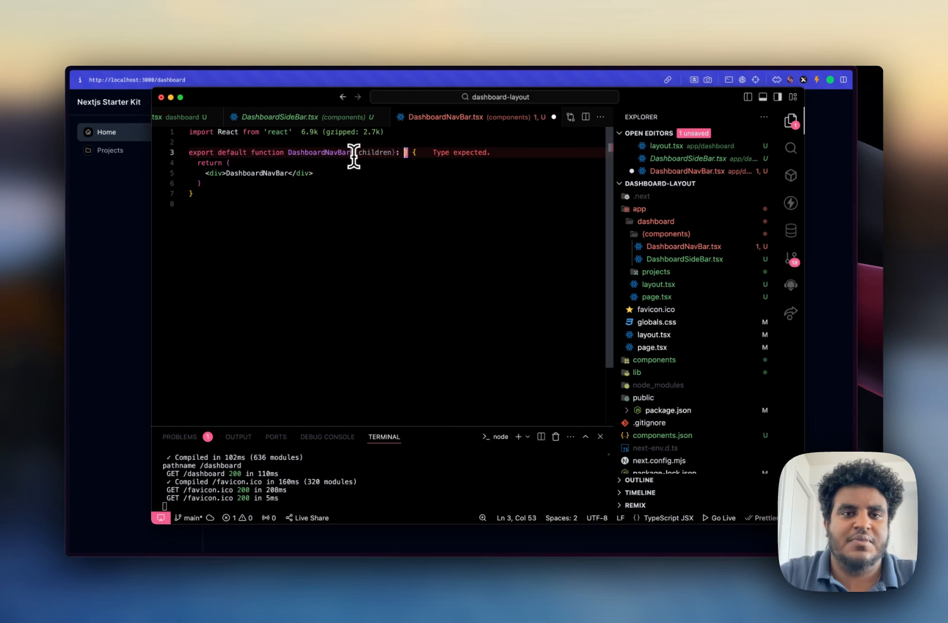
type("children}")
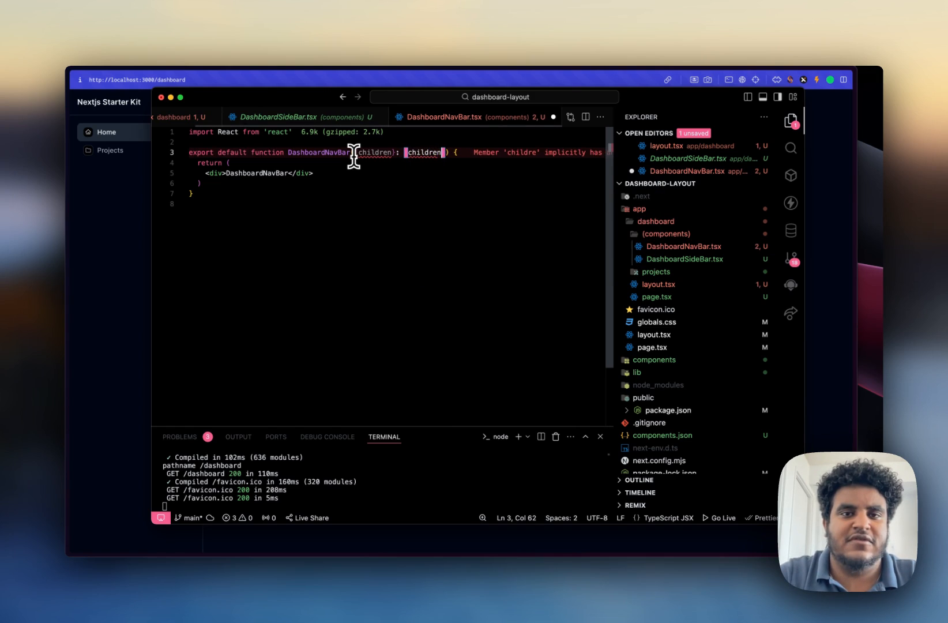
type("ReactNode")
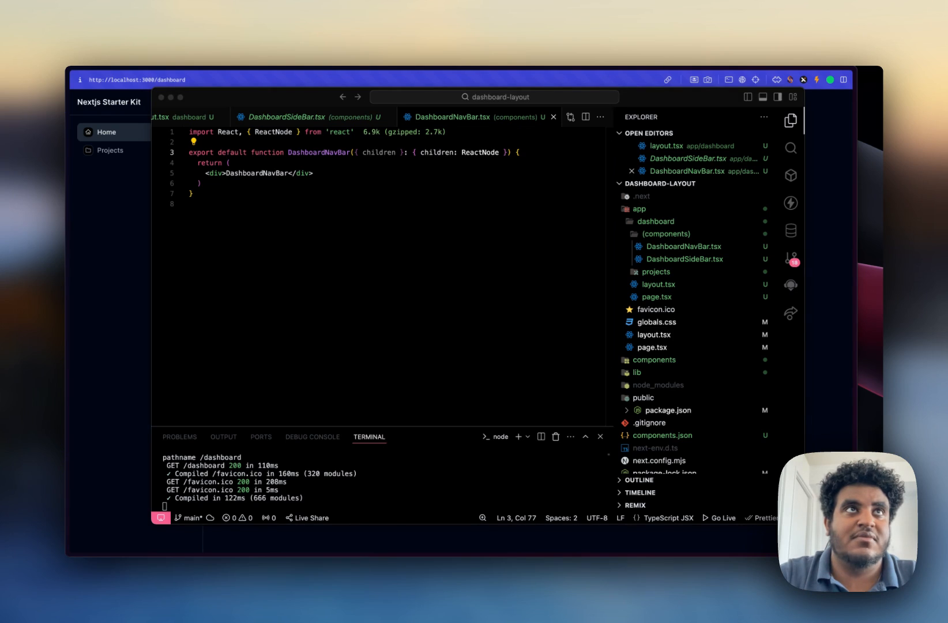
mouse_move(190, 194)
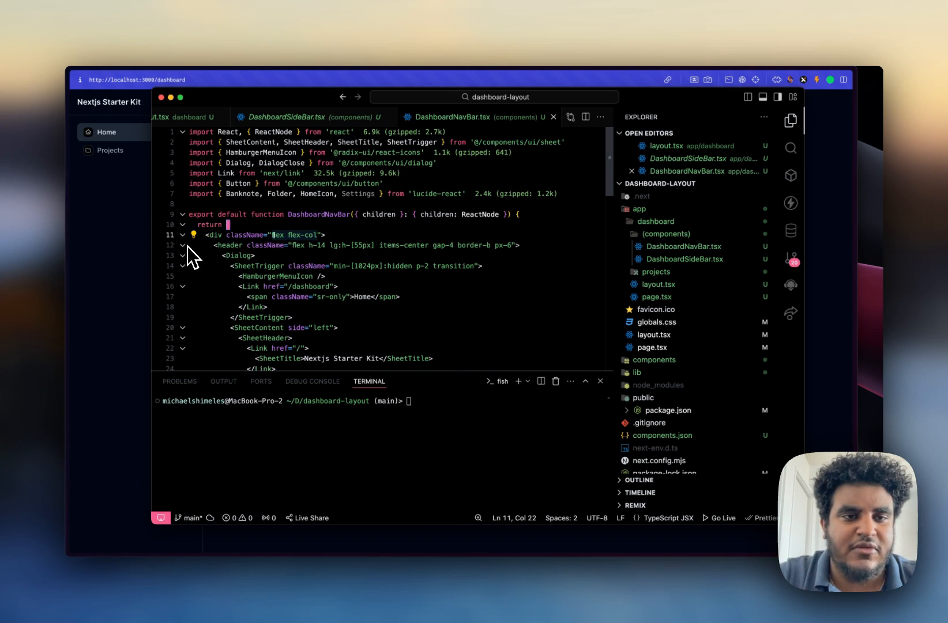
- Add the Sheet-based header JSX with Link buttons and imports, then return to layout.tsx
scroll("down", 3)
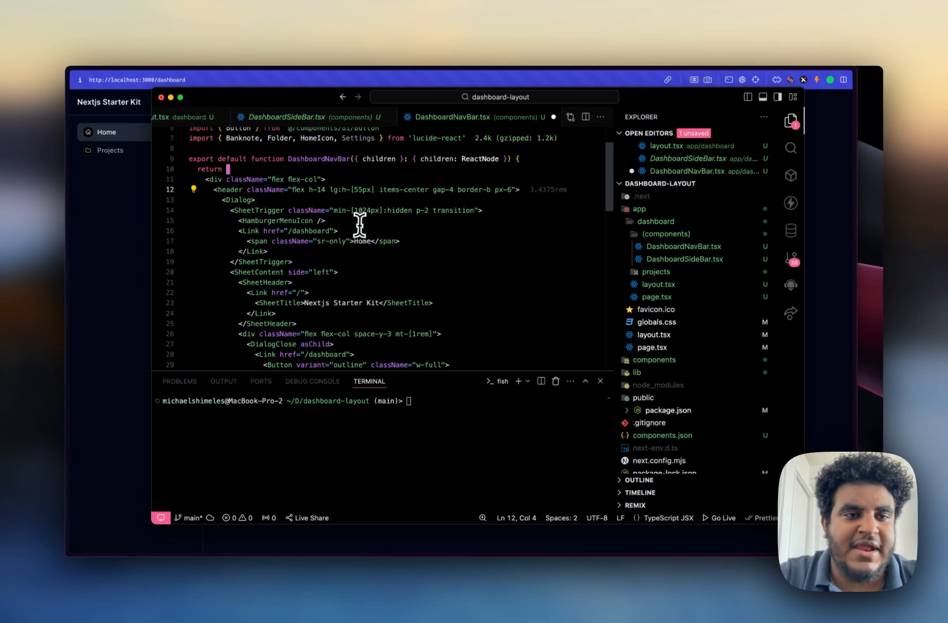
mouse_move(185, 209)
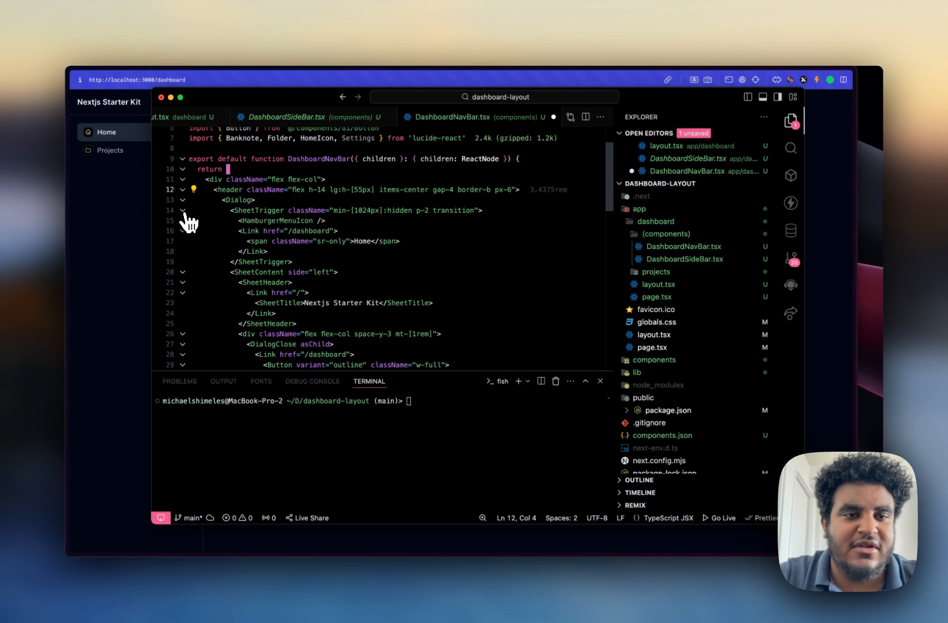
double_click(273, 220)
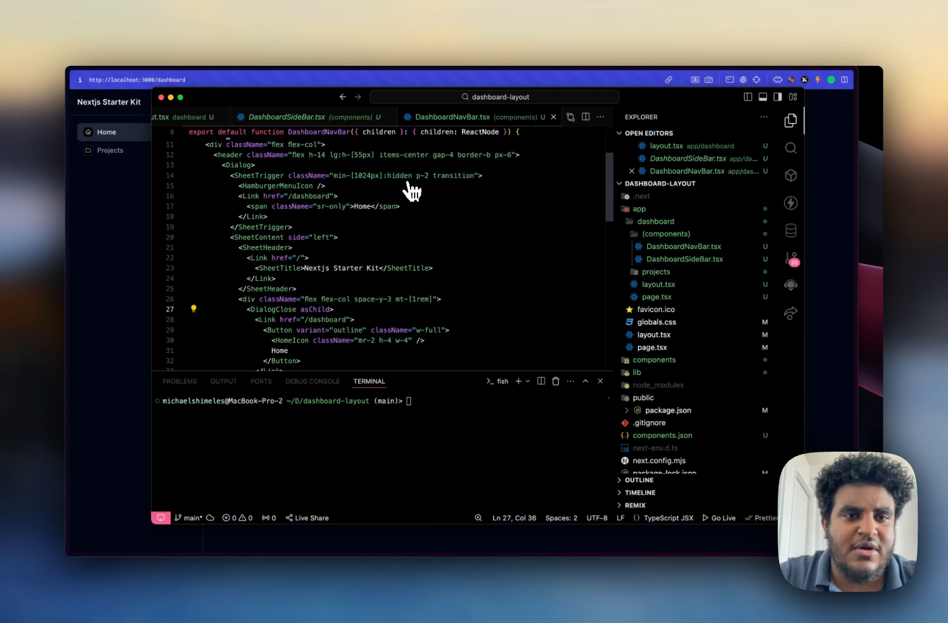
left_click(193, 117)
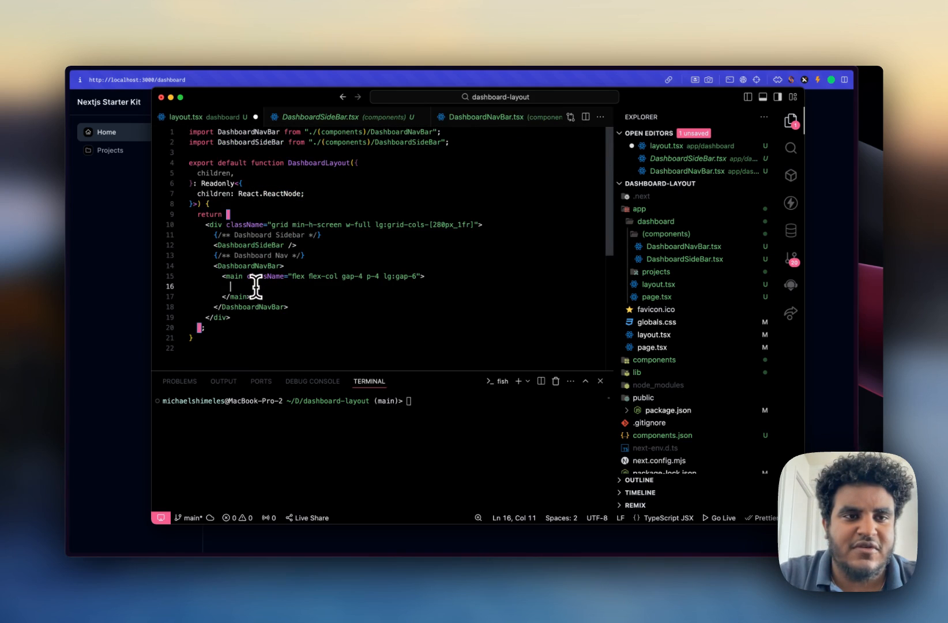
- Render {children} inside the <main> element of layout.tsx and save
type("L")
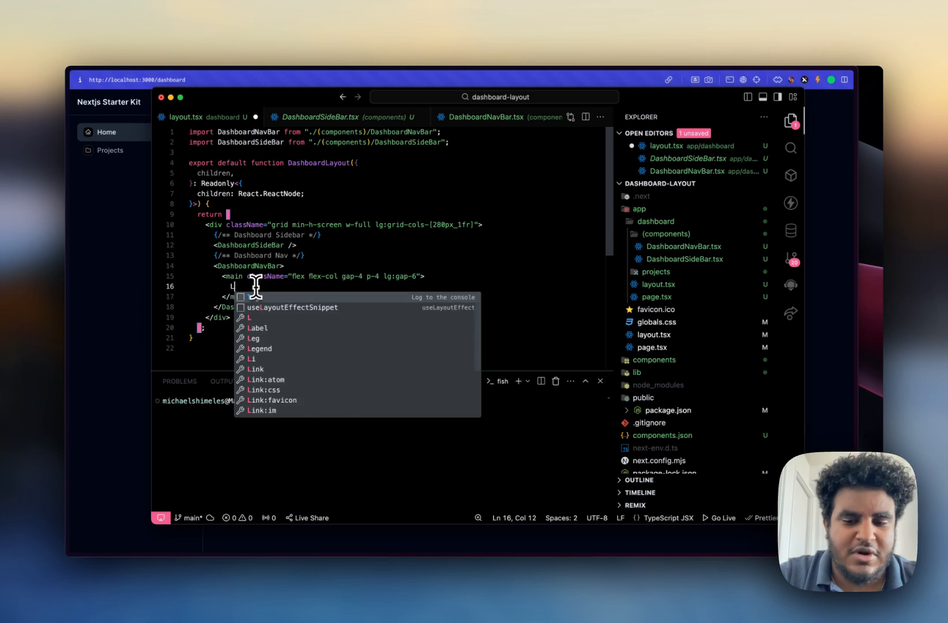
type("chi")
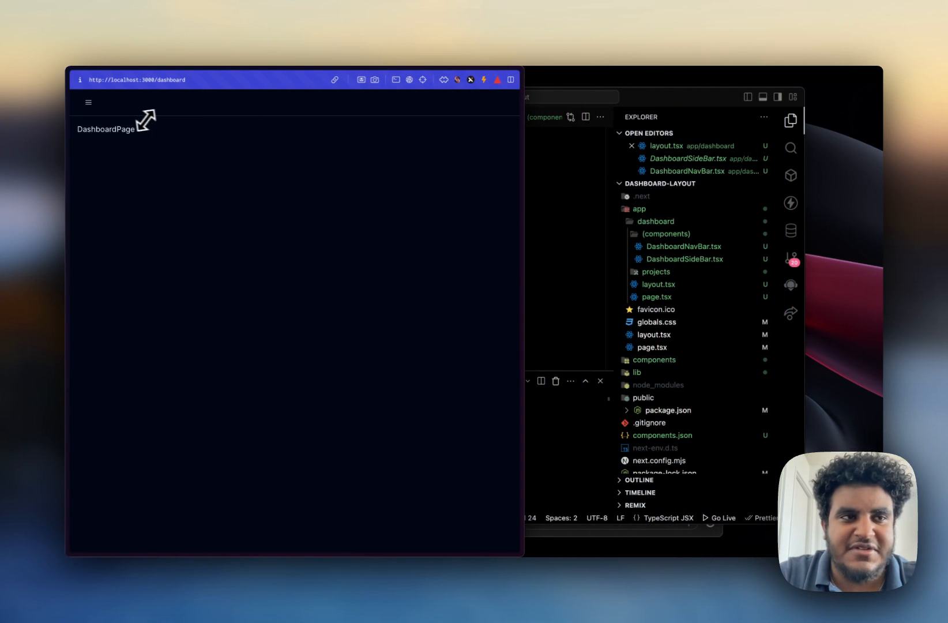
- Open the narrow-window sheet menu showing Home, Projects, Finance, then return to layout.tsx
left_click(88, 101)
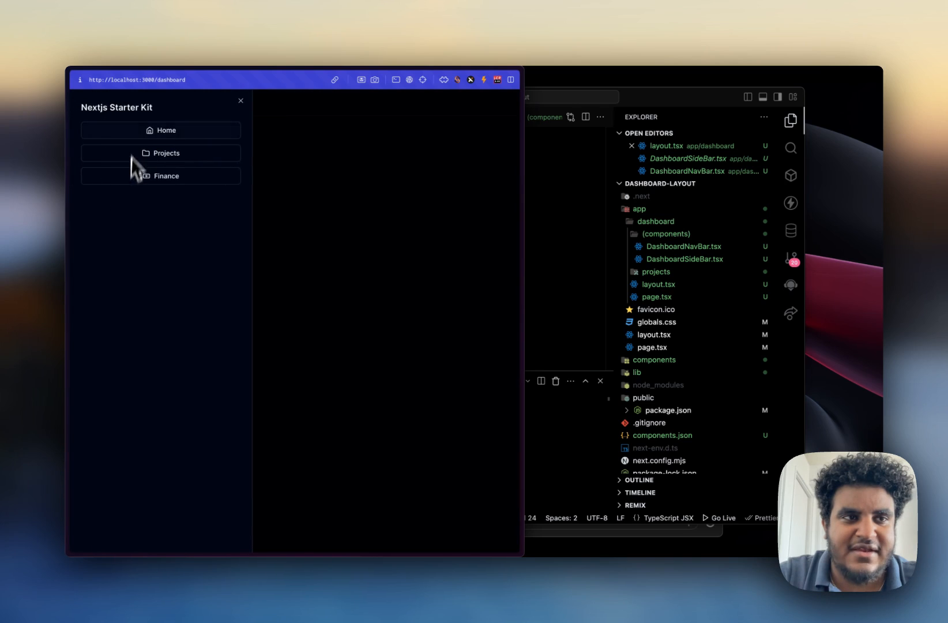
left_click(241, 100)
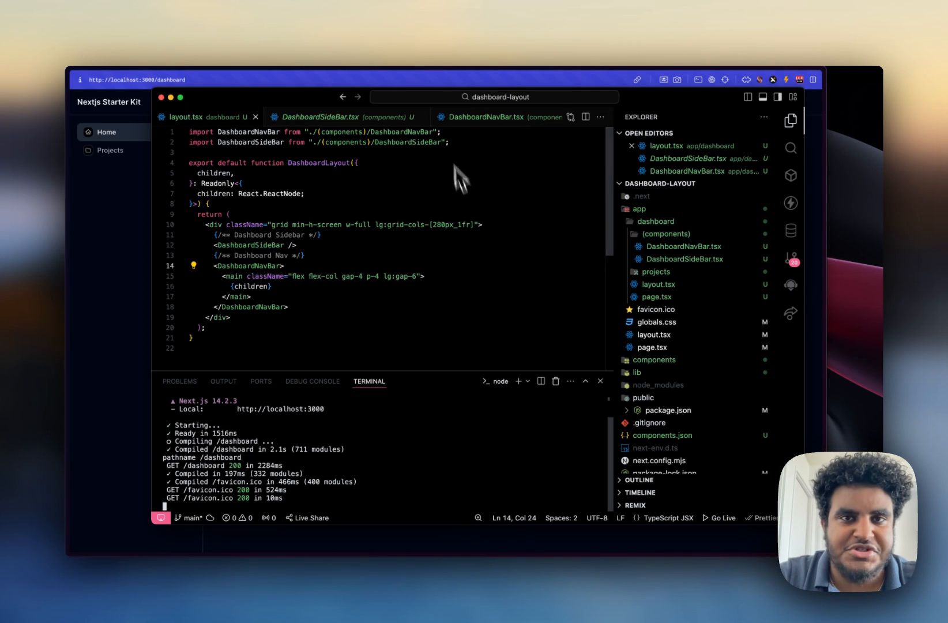
- View the SheetContent section of DashboardNavBar.tsx with the sidebar hidden
left_click(486, 116)
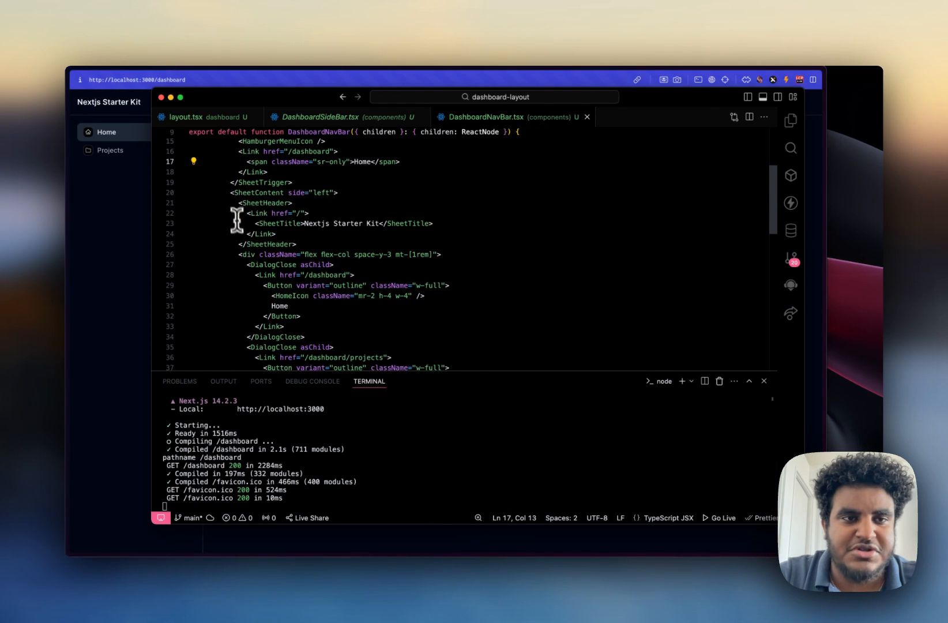
left_click(296, 238)
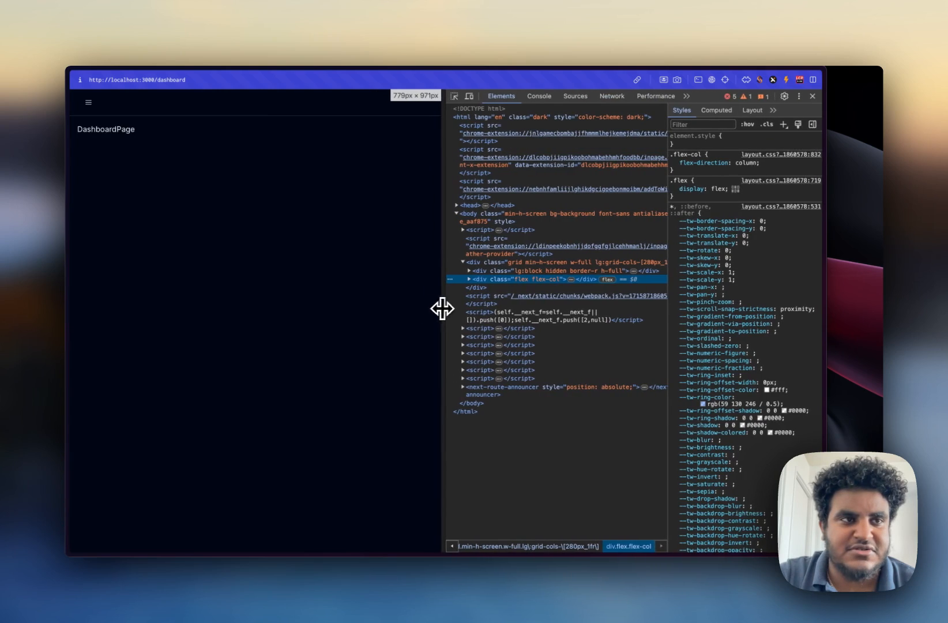
- Navigate the local sheet menu to /dashboard/projects and back to the dashboard home
left_click(88, 102)
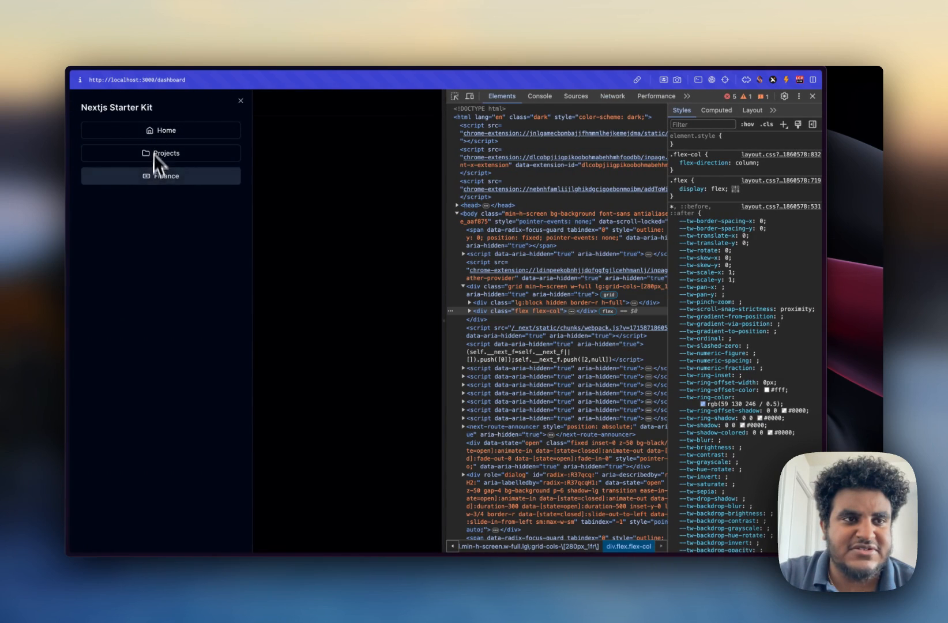
left_click(161, 152)
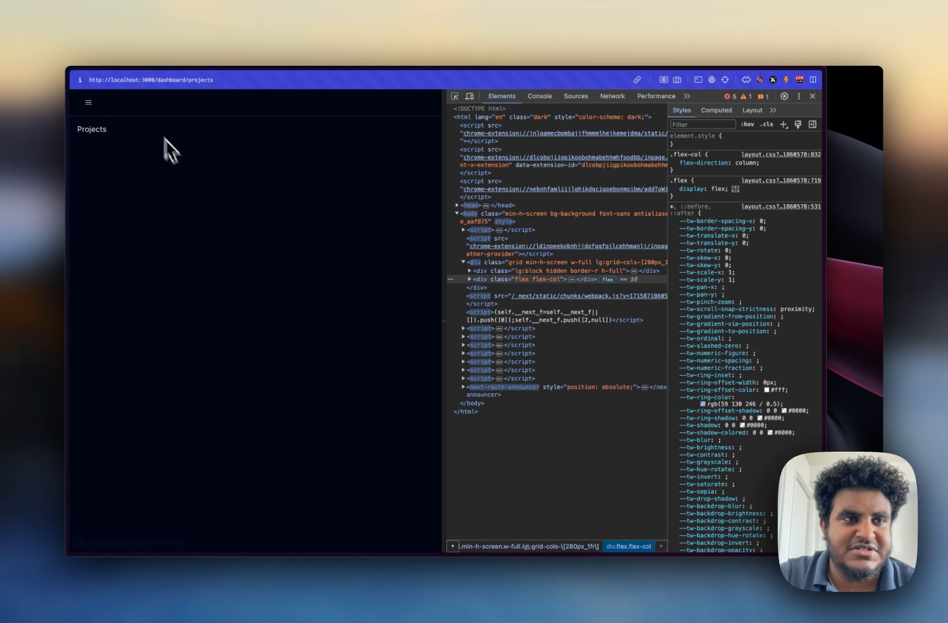
left_click(88, 102)
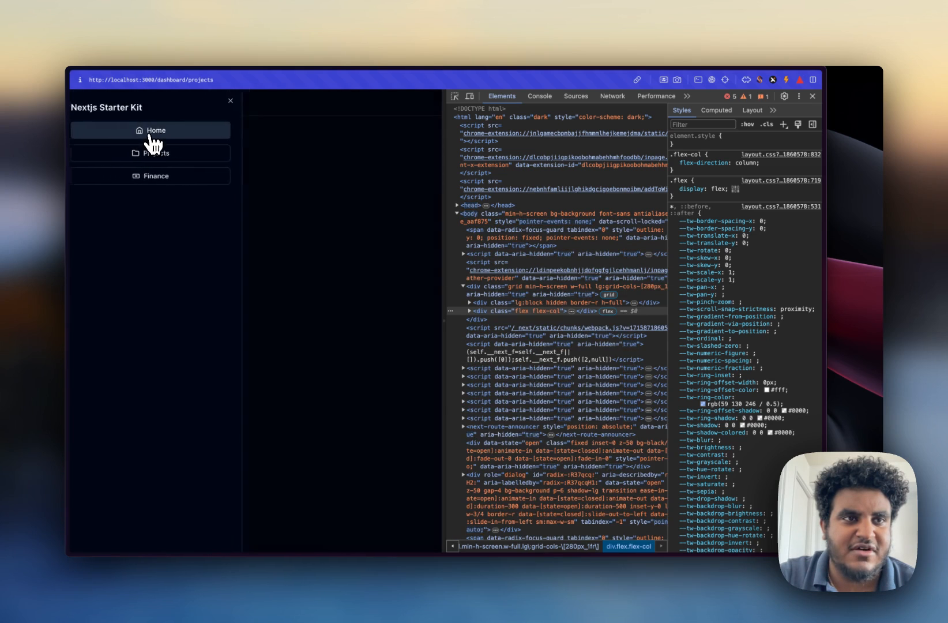
left_click(155, 130)
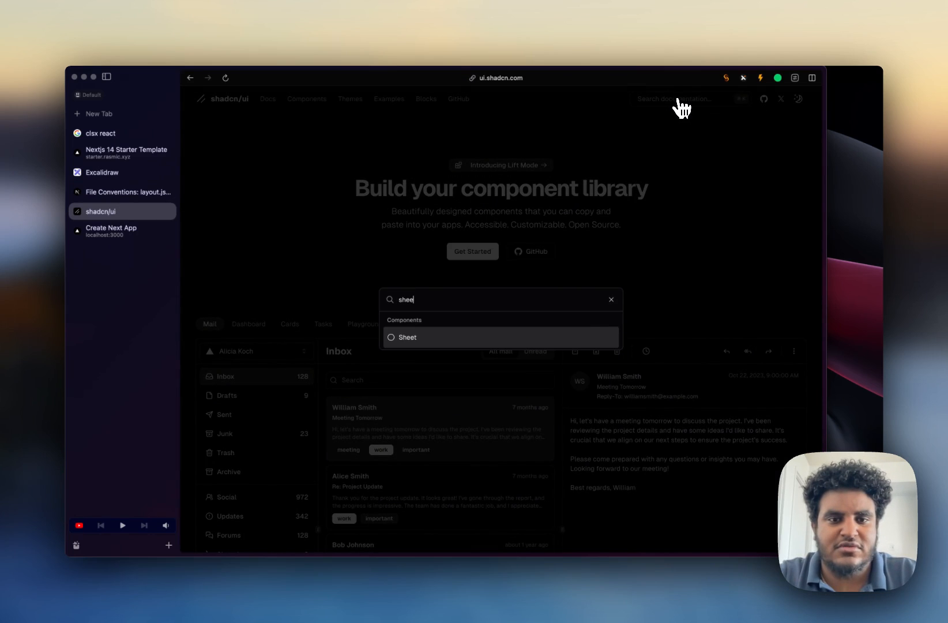
- View the shadcn/ui Sheet component demo, then return to DashboardNavBar.tsx
left_click(408, 337)
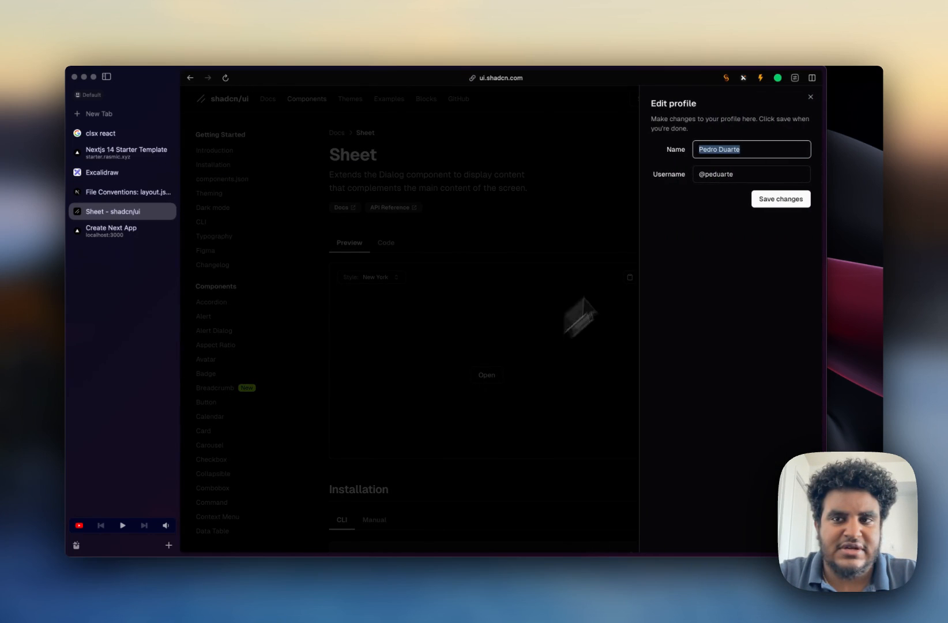
left_click(810, 97)
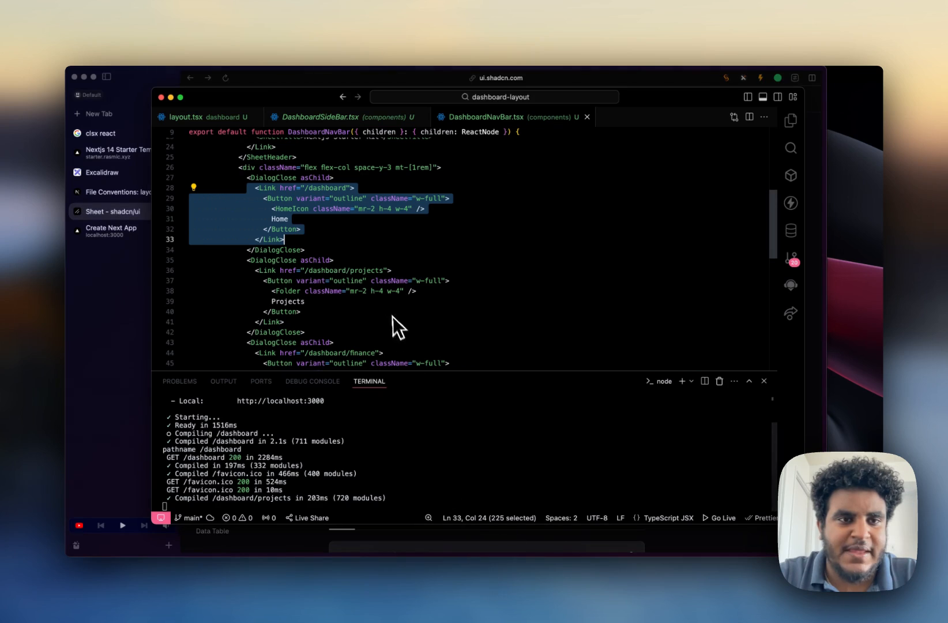
- Render {children} after </header> in DashboardNavBar and compare the starter site with the local dashboard
scroll("up", 3)
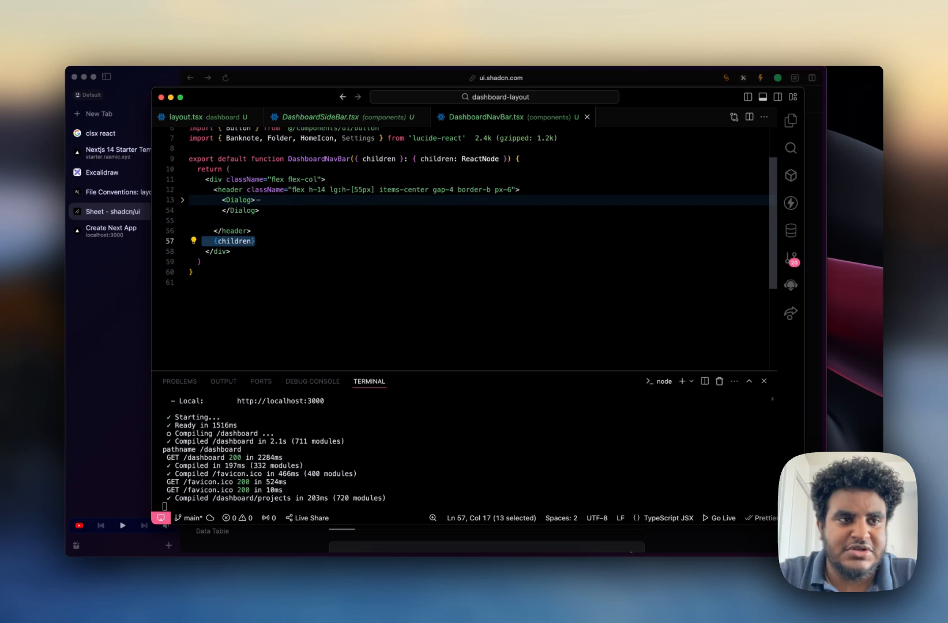
left_click(121, 153)
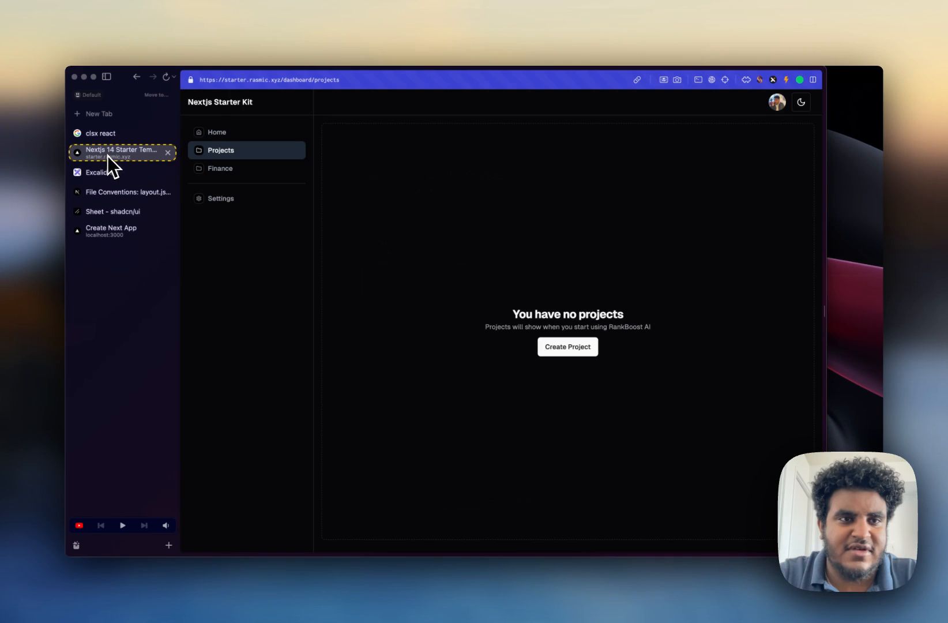
left_click(122, 231)
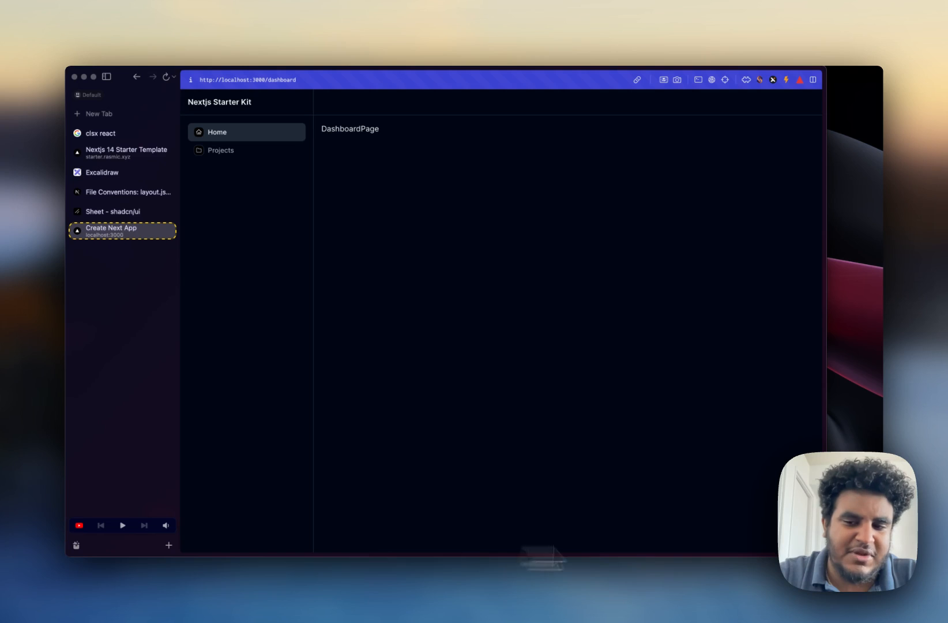
mouse_move(441, 166)
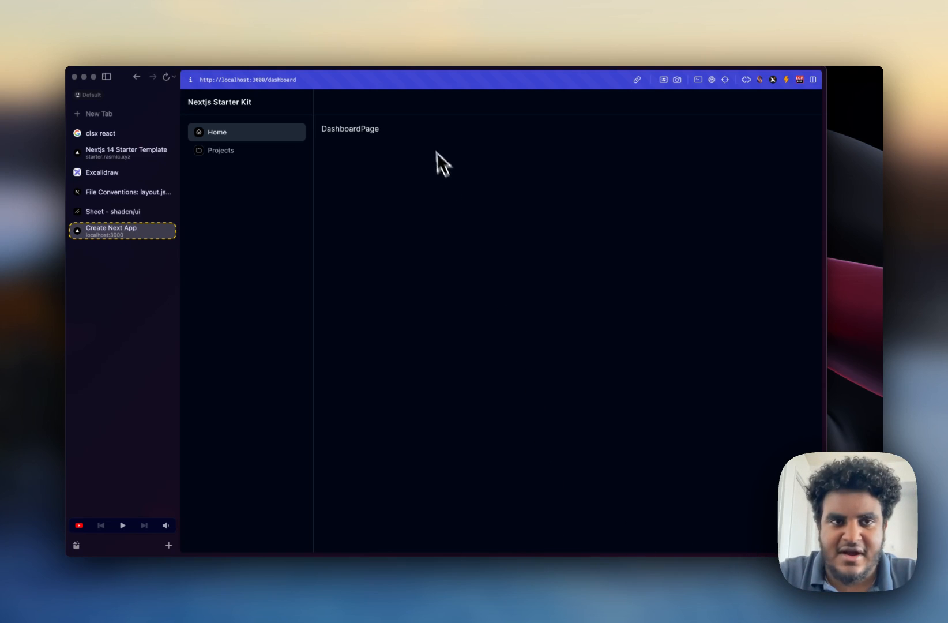
mouse_move(407, 165)
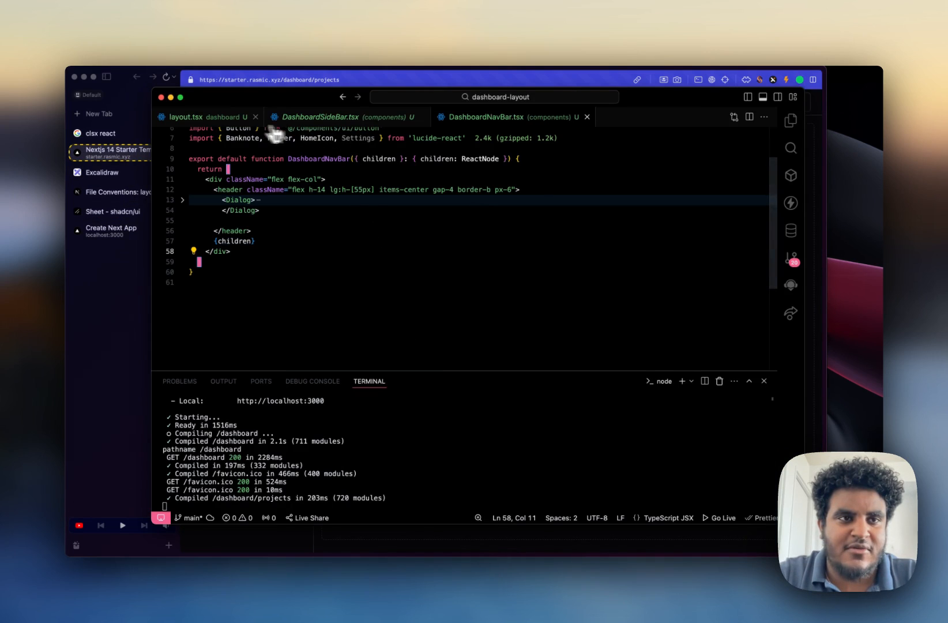
- Review layout.tsx with the Explorer tree shown, then move to DashboardSideBar.tsx
left_click(205, 117)
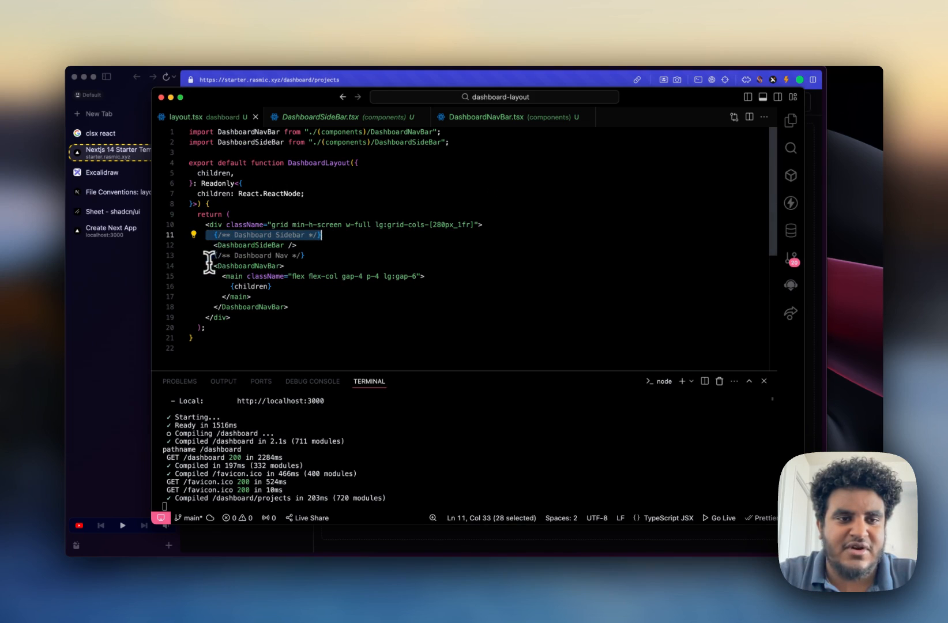
left_click(272, 286)
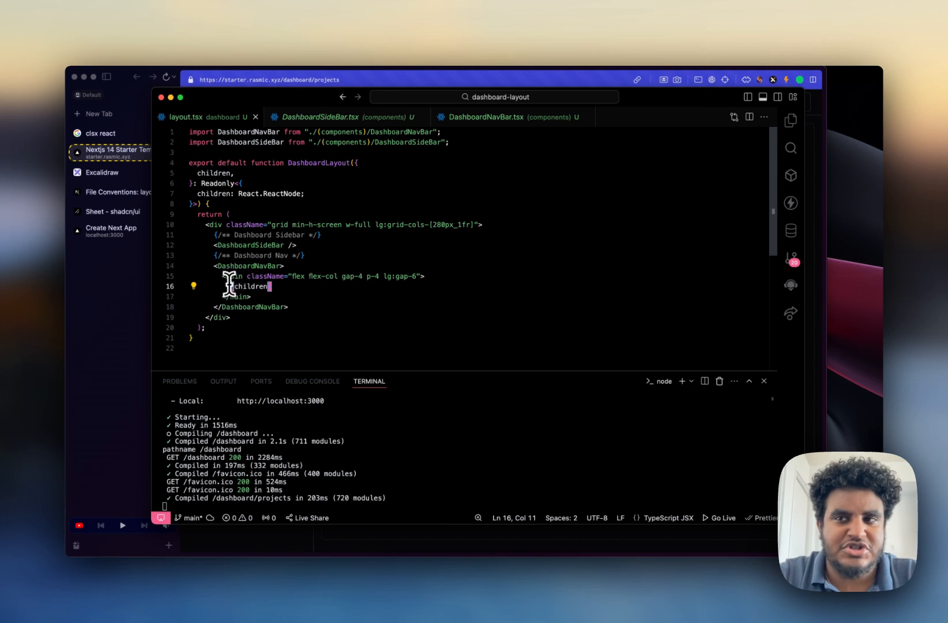
left_click(790, 120)
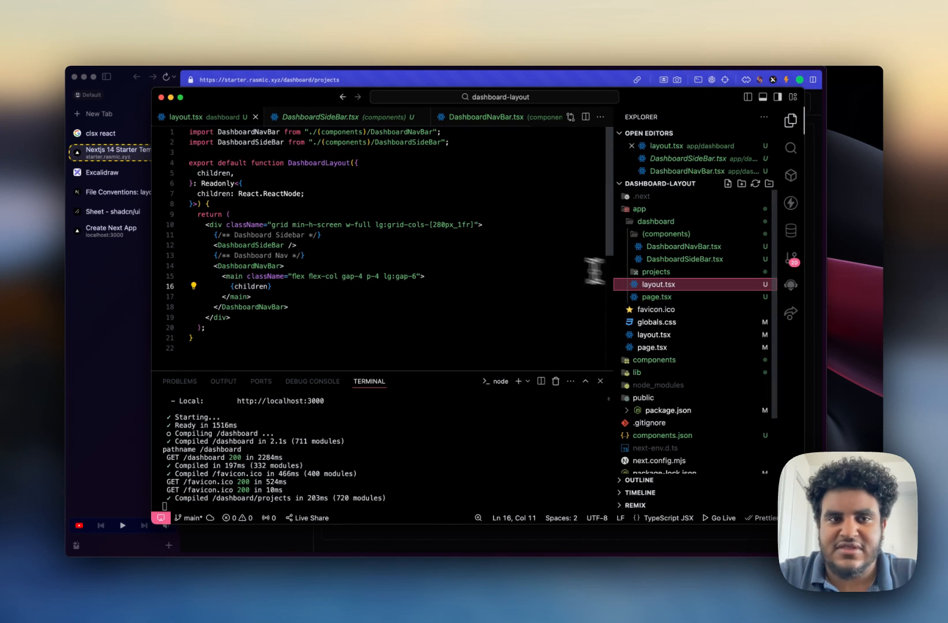
left_click(321, 235)
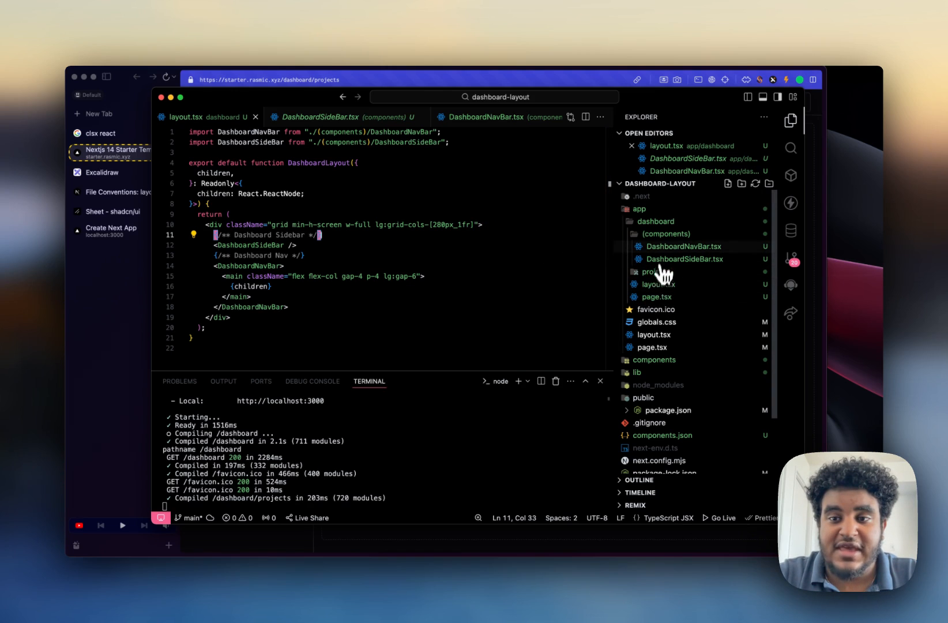
left_click(684, 259)
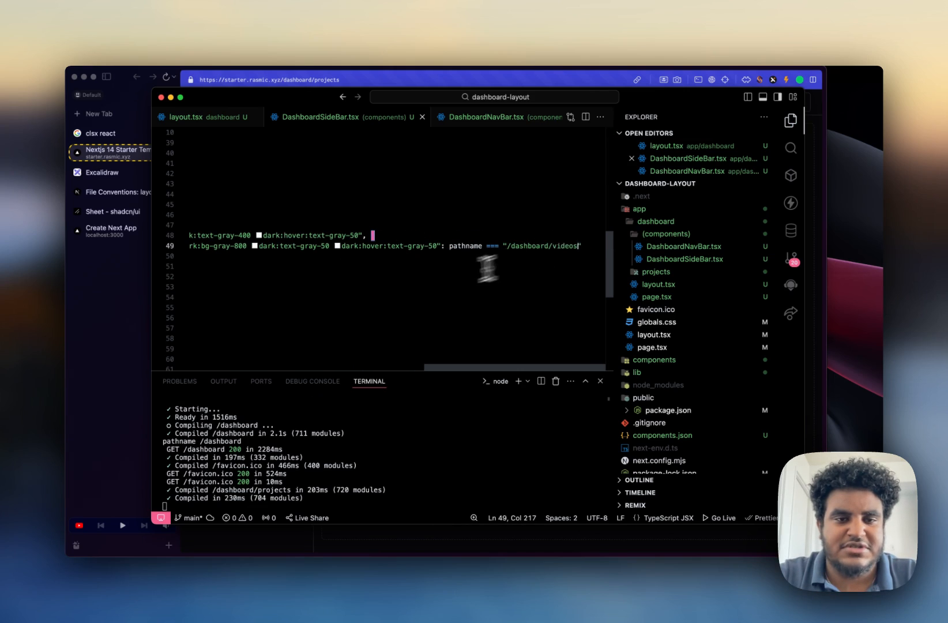
- Add a Videos sidebar link pointing to /dashboard/videos in DashboardSideBar.tsx
scroll("up", 3)
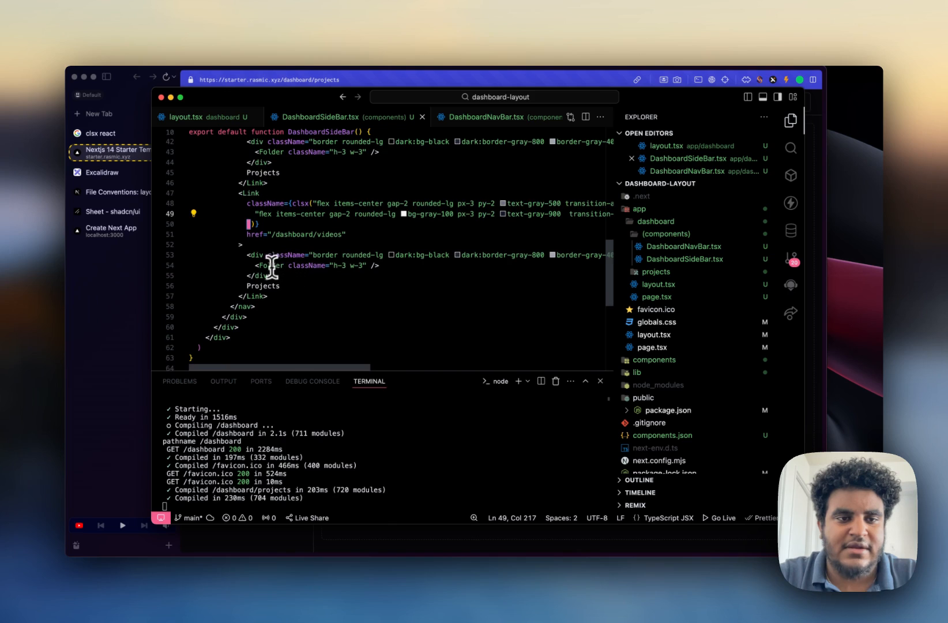
type("Videos")
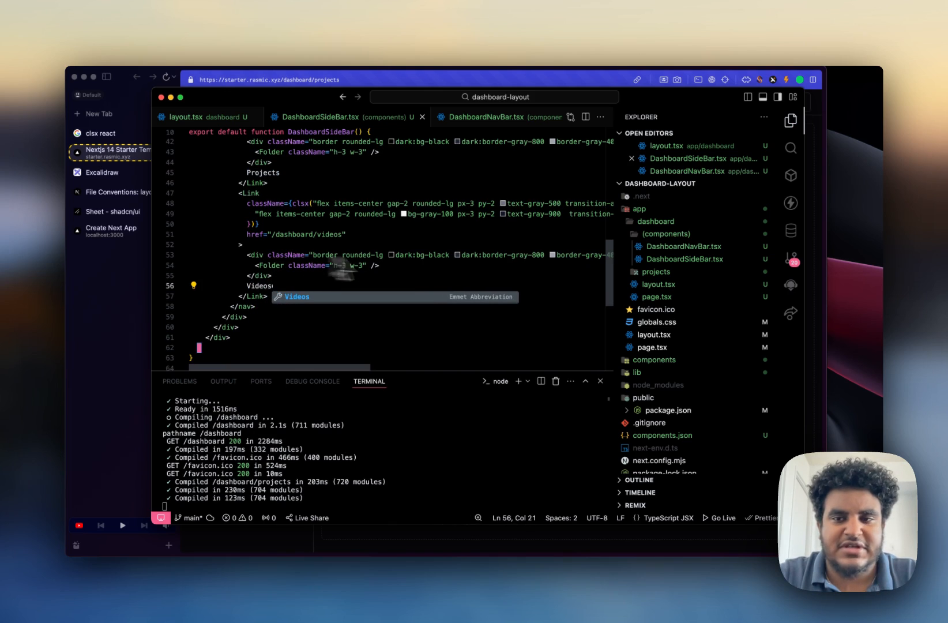
- Create dashboard/videos/page.tsx with a Videos component rendering "This is the videos page"
right_click(656, 222)
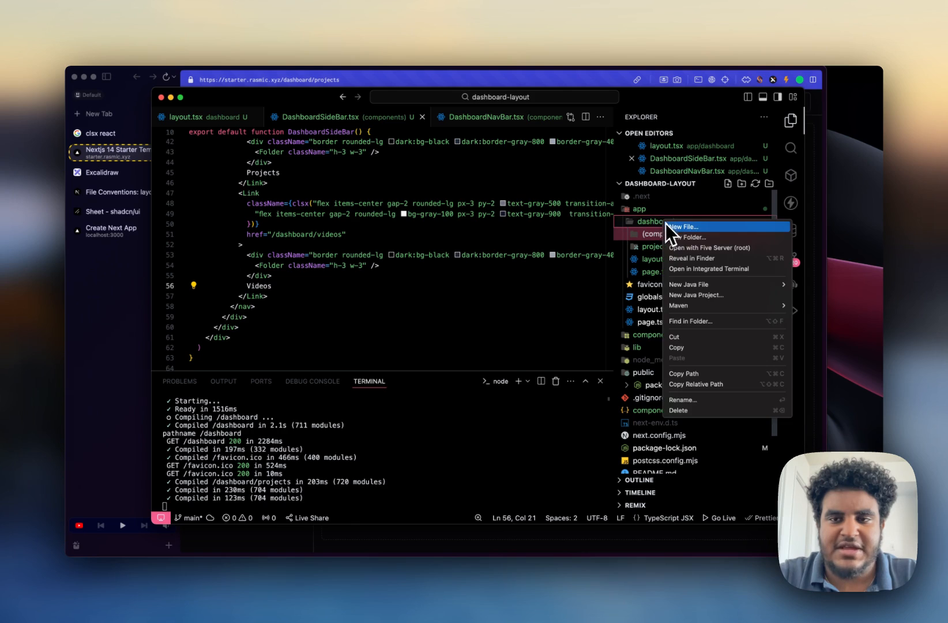
left_click(684, 226)
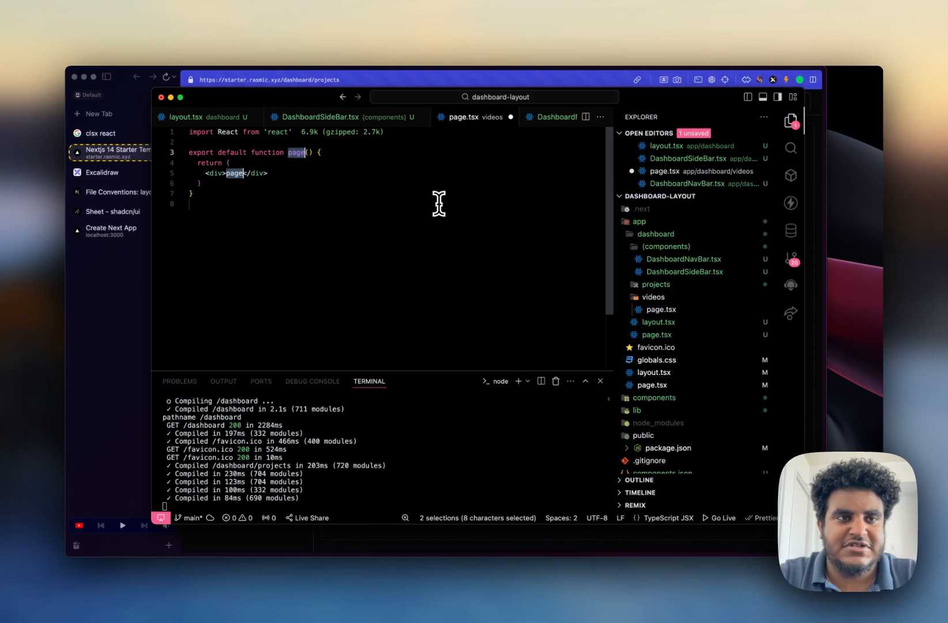
type("Videos")
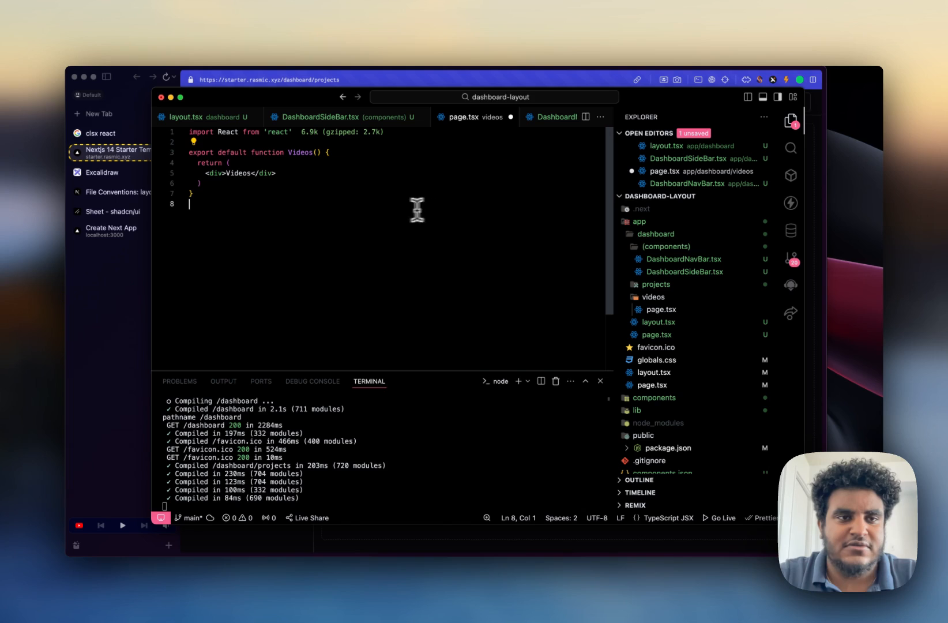
type("This is the")
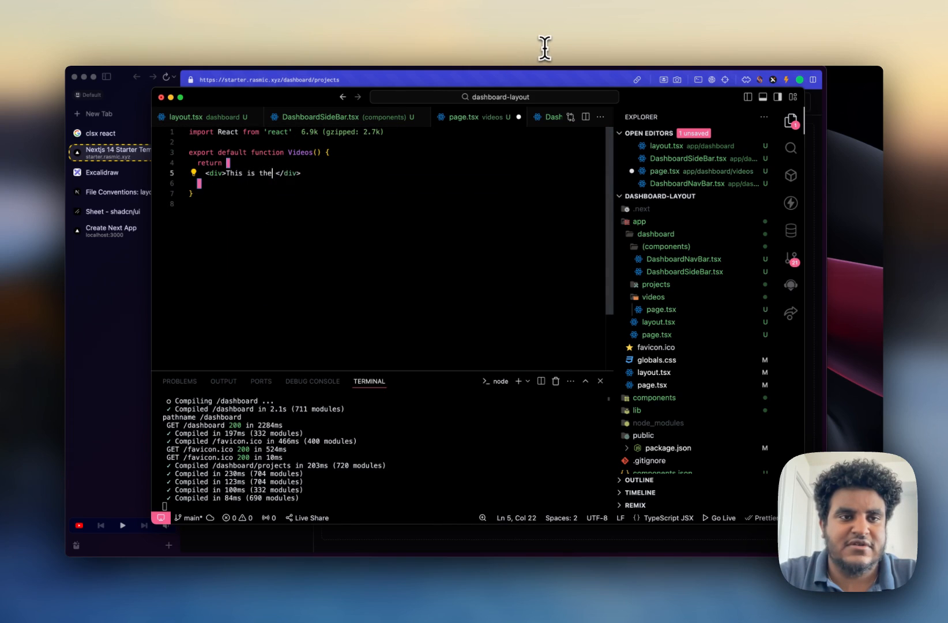
type("videos page")
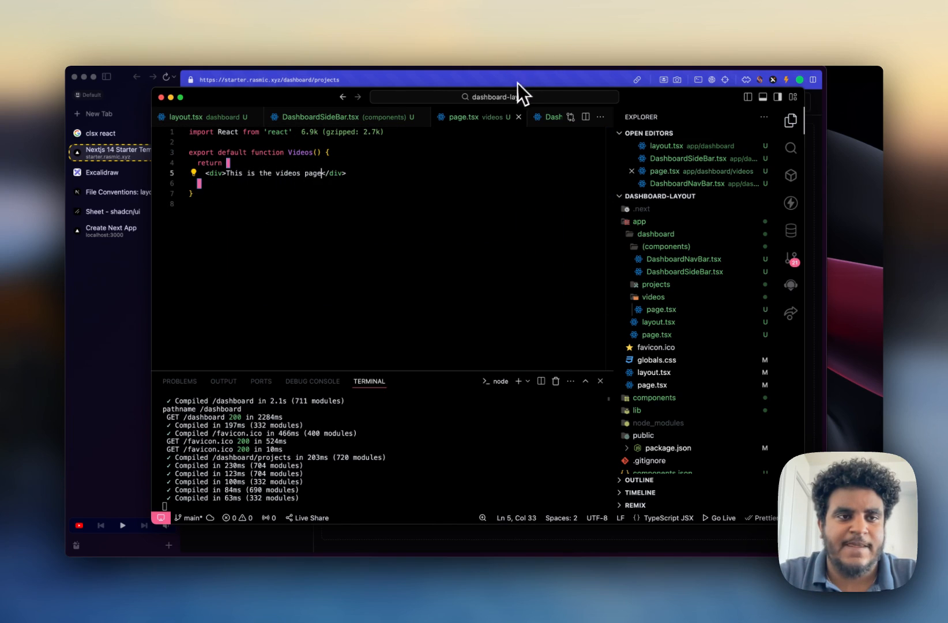
left_click(121, 151)
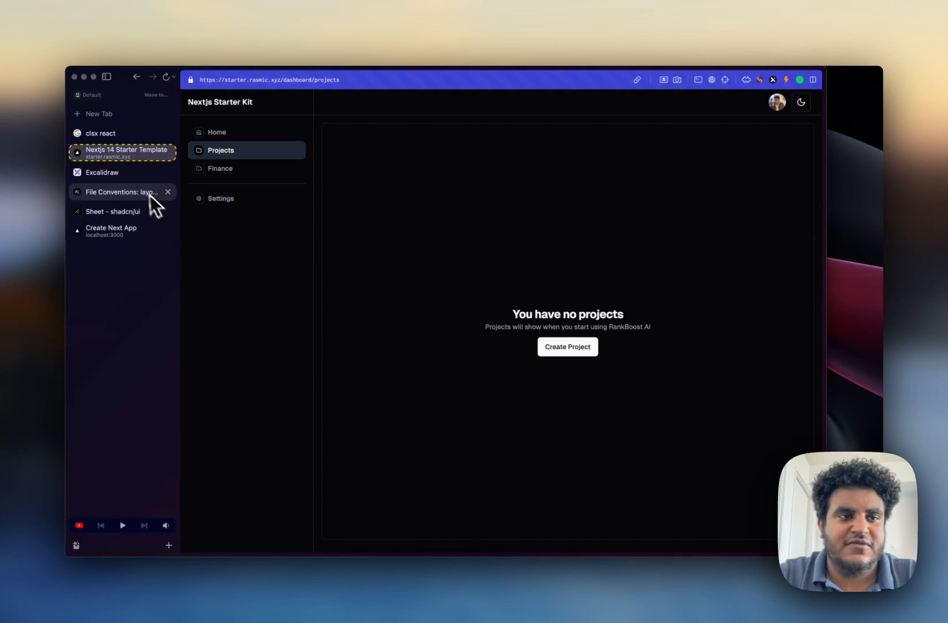
mouse_move(134, 231)
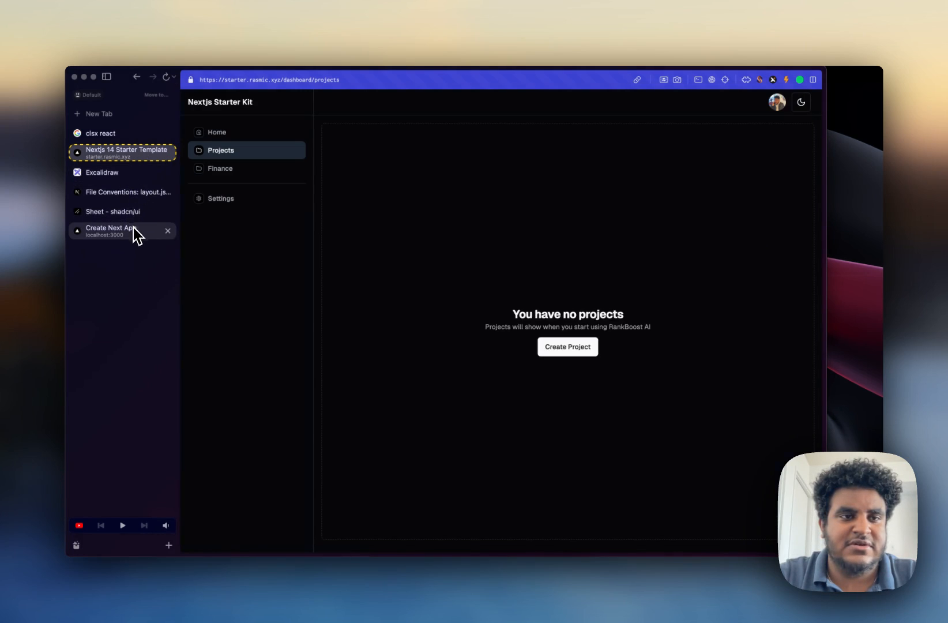
- Load /dashboard/videos from the local sidebar's Videos link, showing "This is the videos page"
left_click(109, 231)
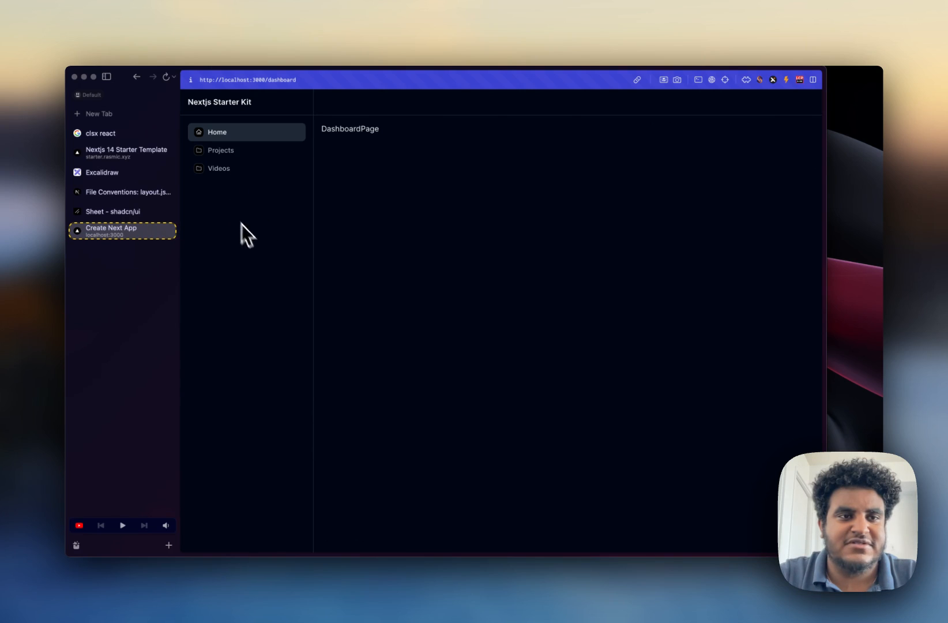
left_click(218, 168)
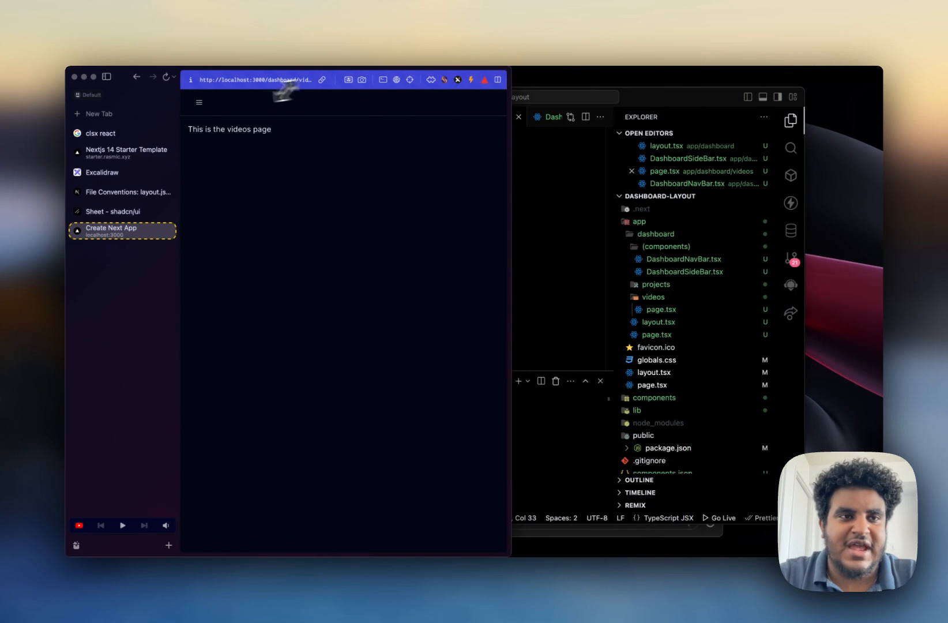
left_click(199, 102)
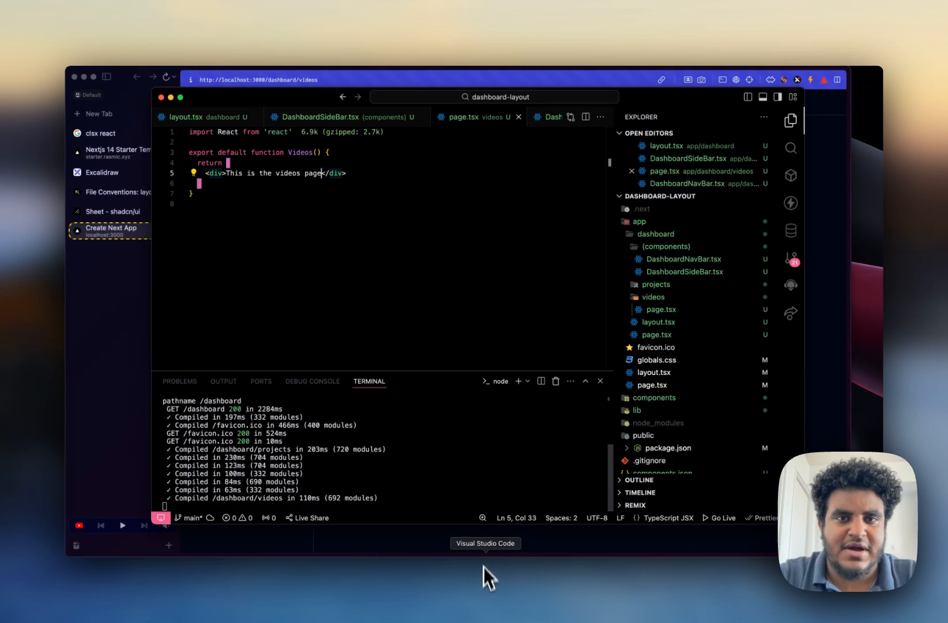
- Add a Videos DialogClose link to /dashboard/videos in DashboardNavBar.tsx below Finance
left_click(685, 259)
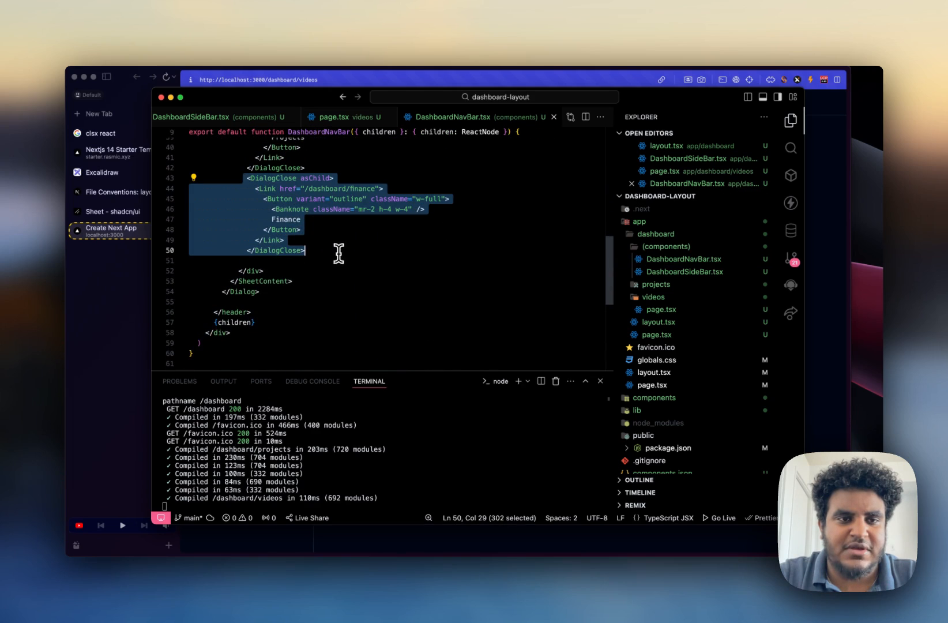
left_click(189, 261)
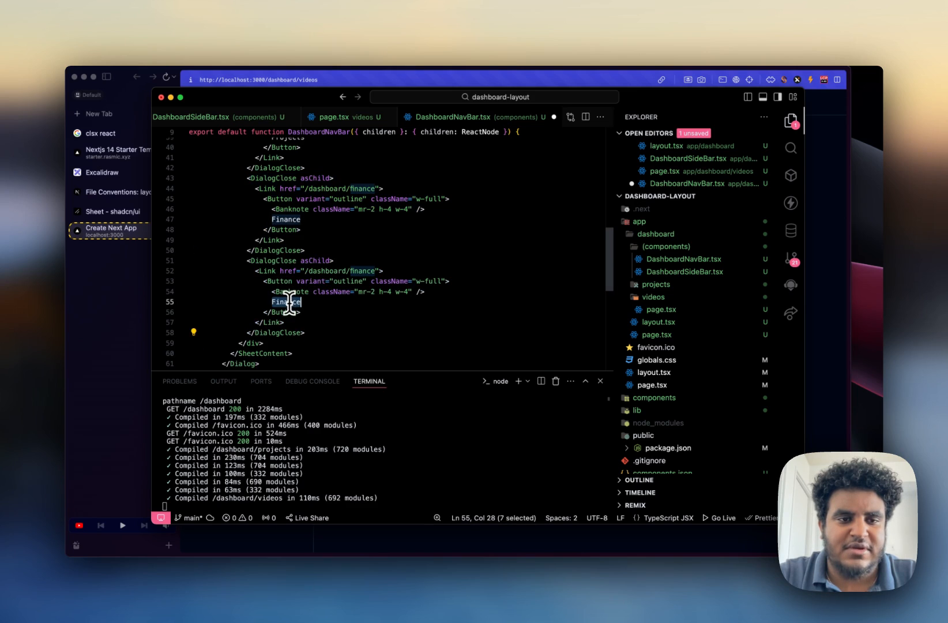
type("Videos")
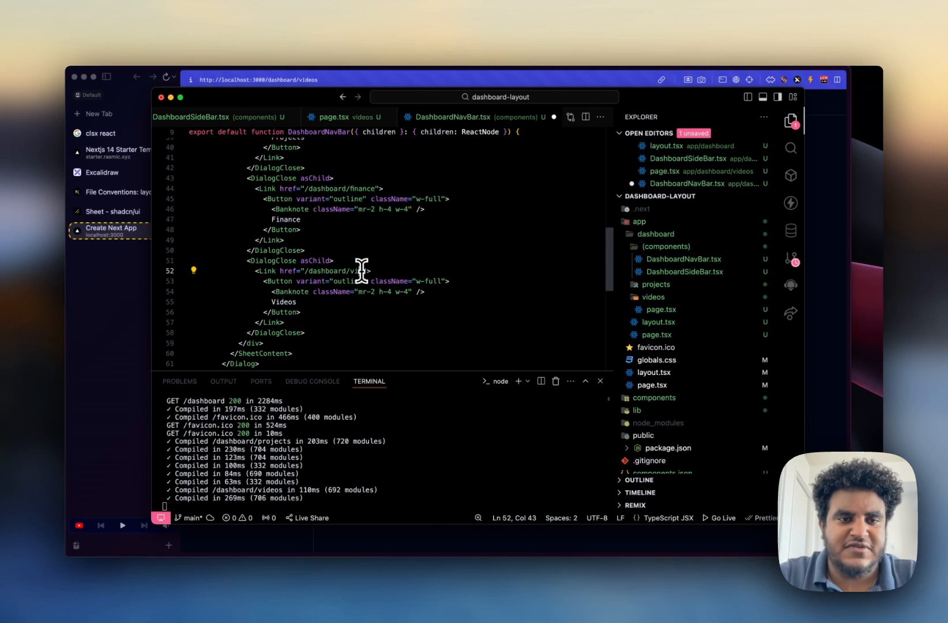
left_click(121, 230)
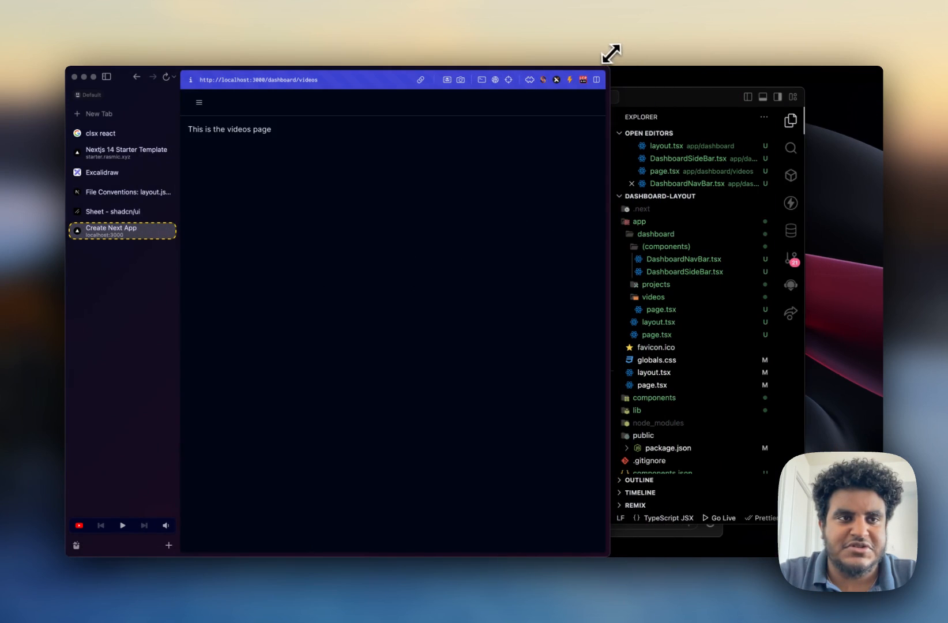
- Check the sheet menu lists Home, Projects, Finance and Videos, then go to the dashboard home
left_click(199, 102)
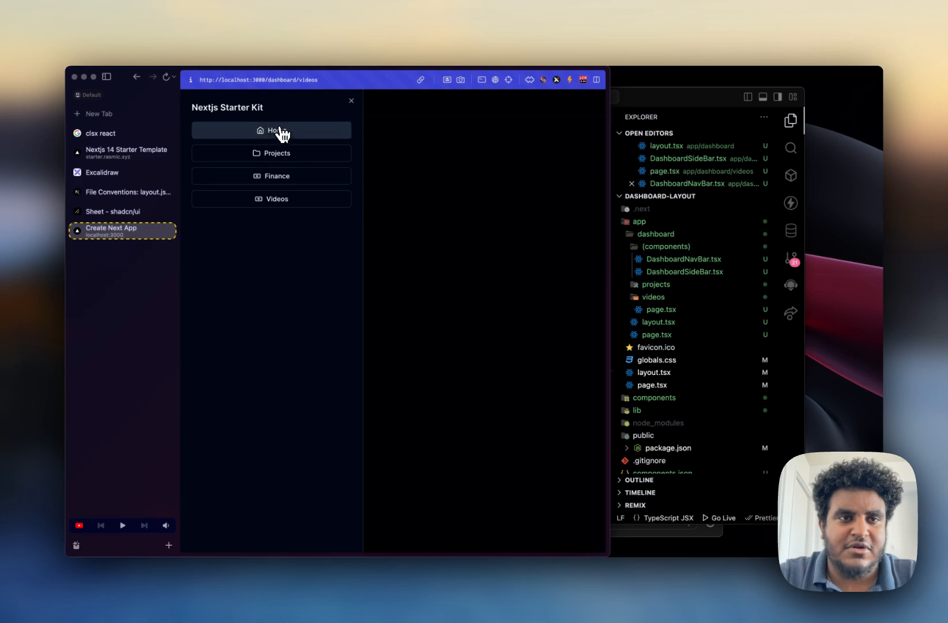
left_click(271, 129)
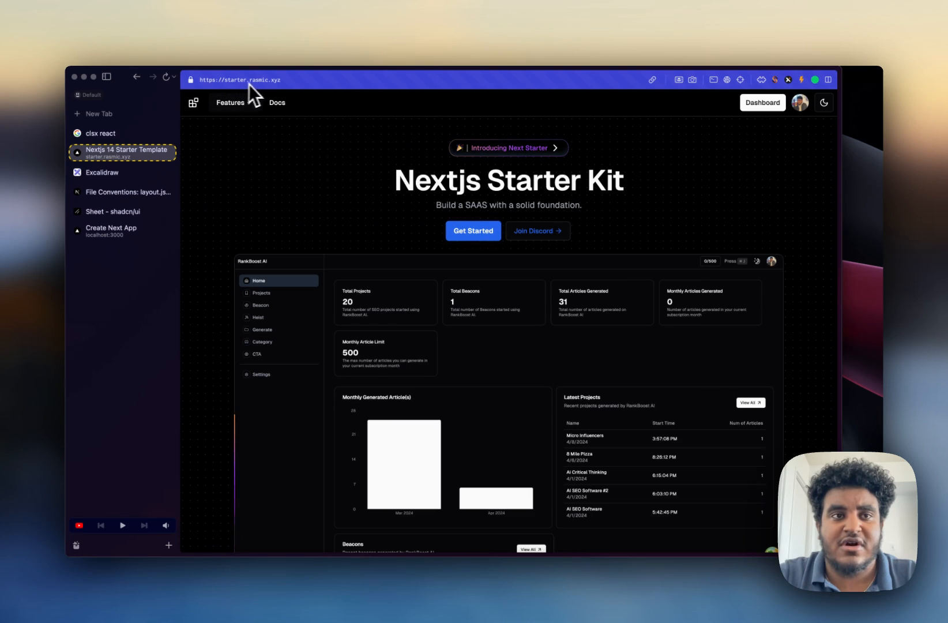
- Browse the starter kit site's tech stack and FAQ, then reach the local app's dashboard from its home page
scroll("down", 3)
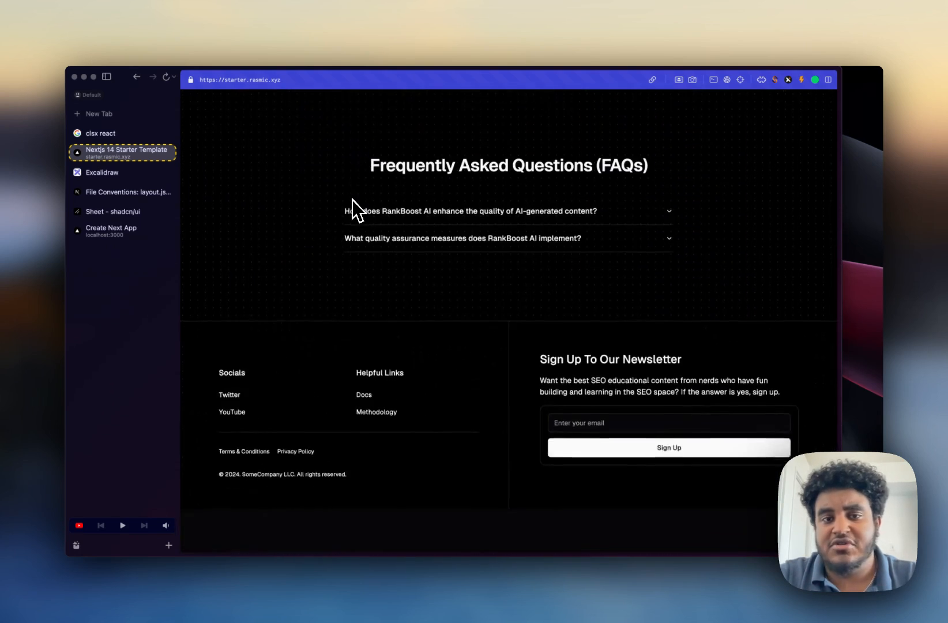
scroll("up", 3)
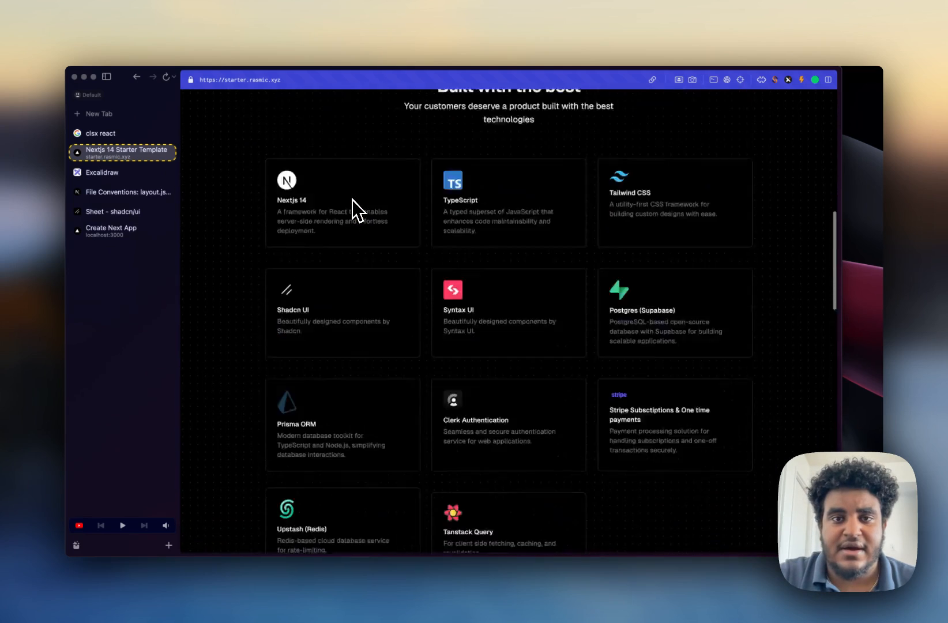
scroll("up", 3)
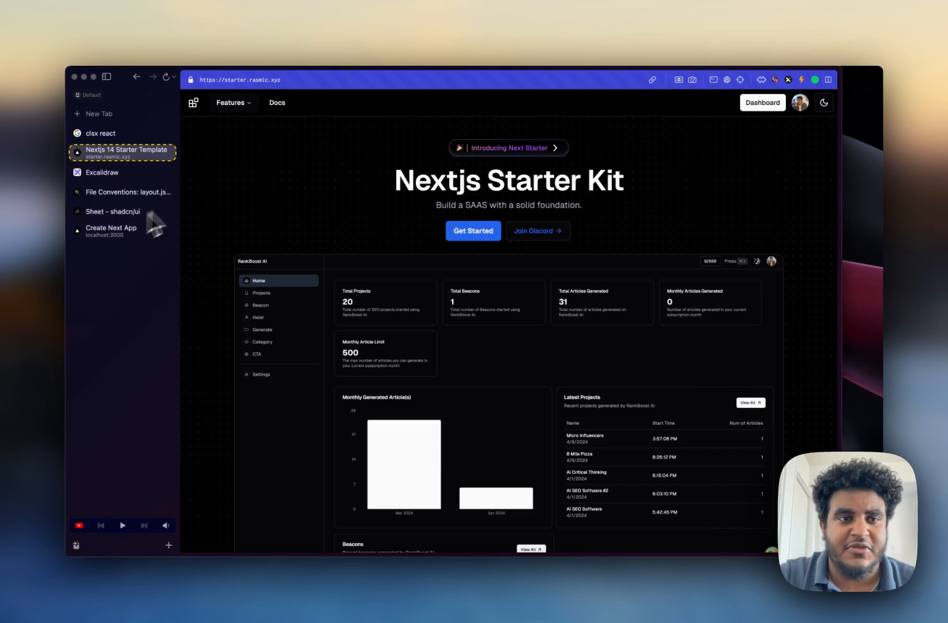
left_click(111, 230)
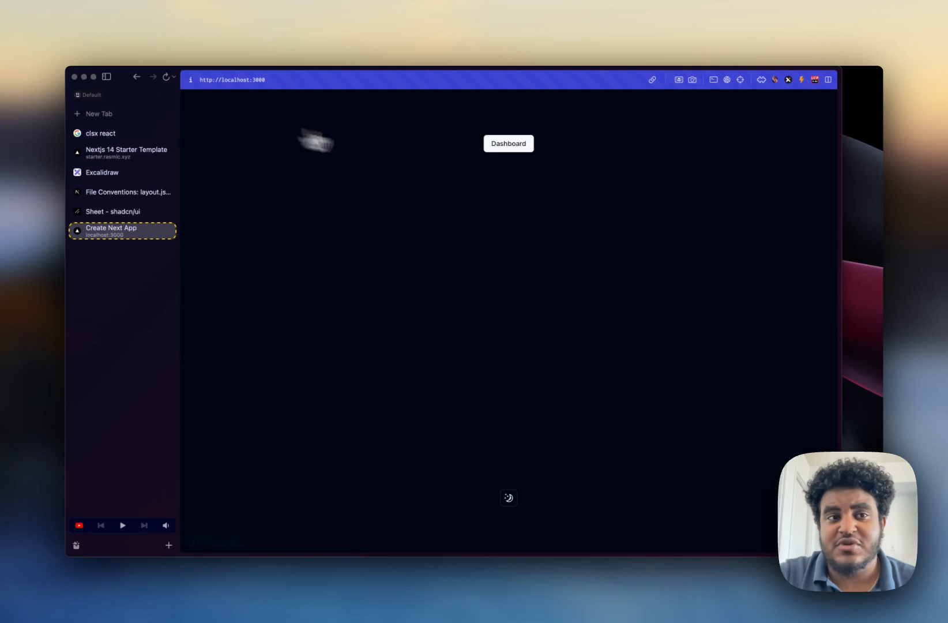
left_click(508, 144)
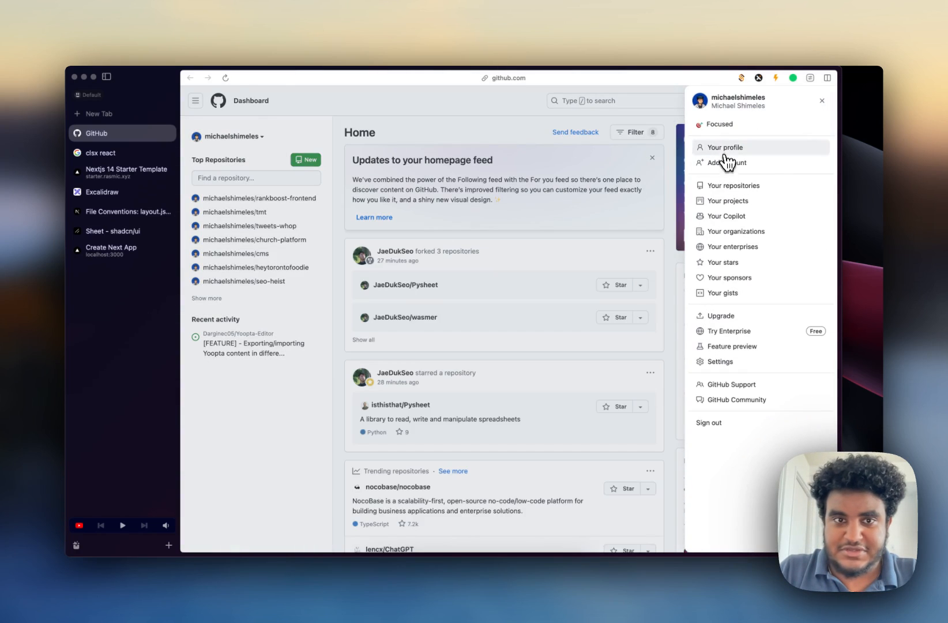
- From the GitHub profile, browse nextjs14-starter-template down to app/dashboard, then return to the Starter Kit site
left_click(723, 147)
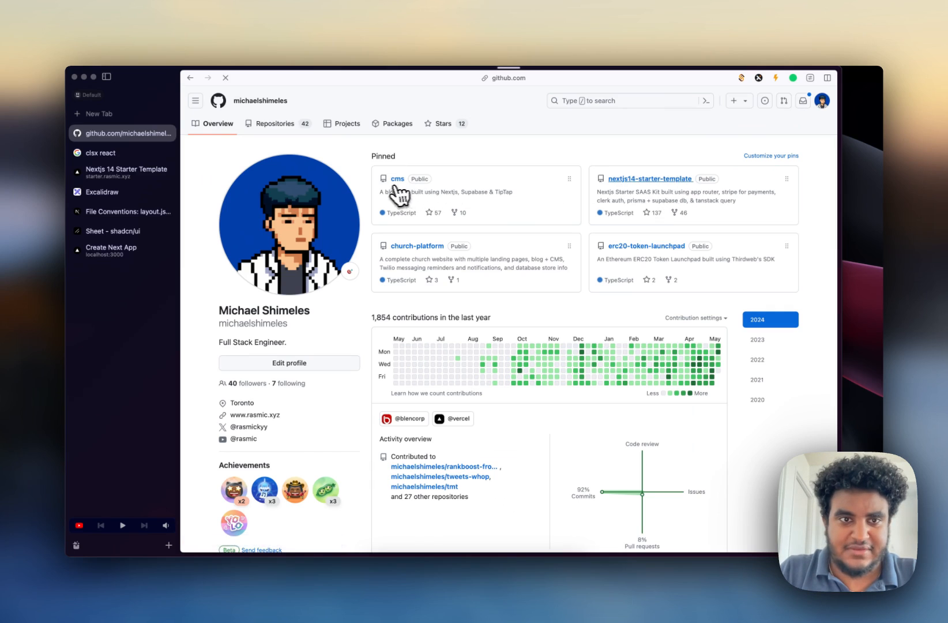
left_click(651, 178)
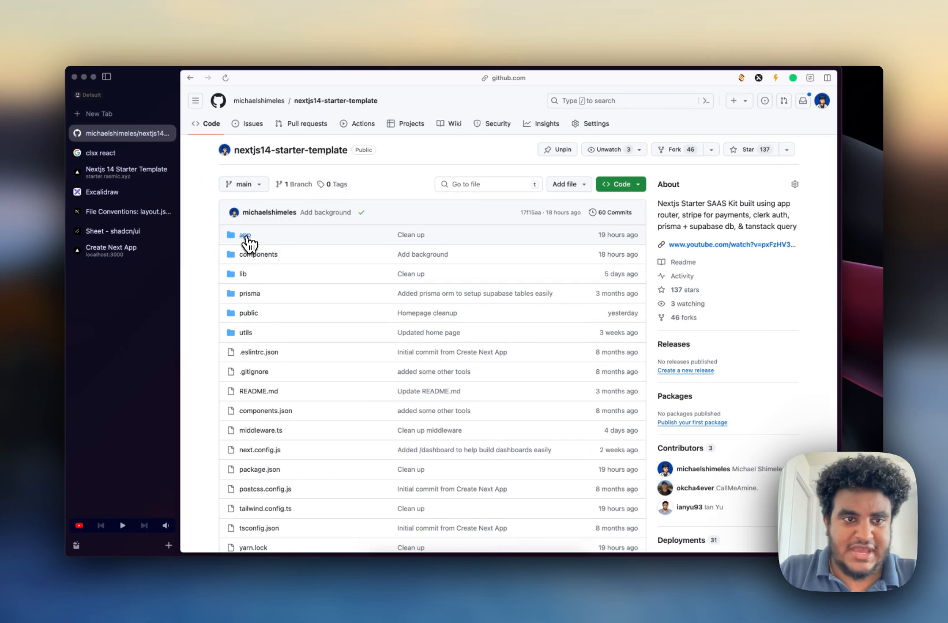
left_click(245, 234)
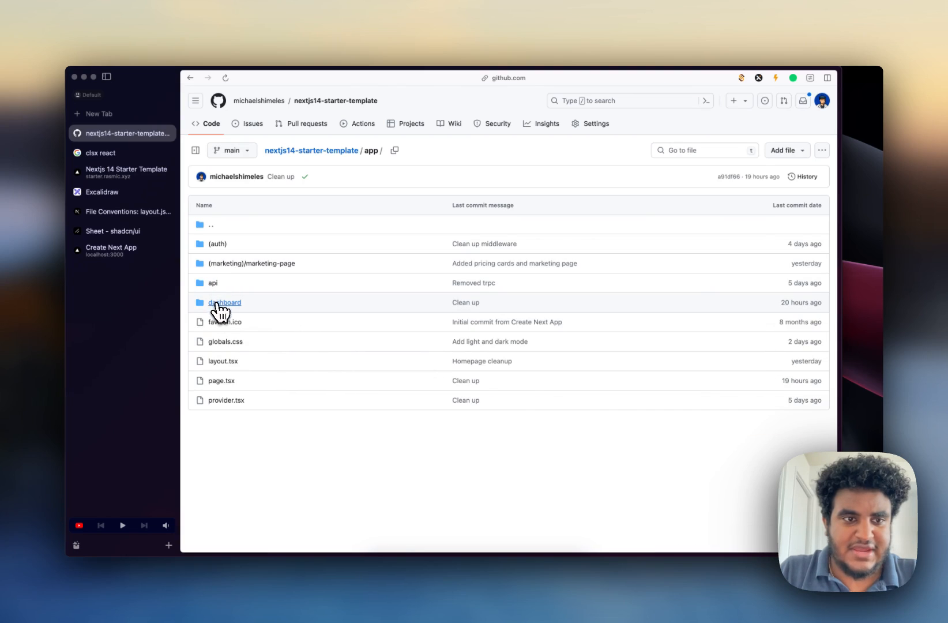
left_click(224, 302)
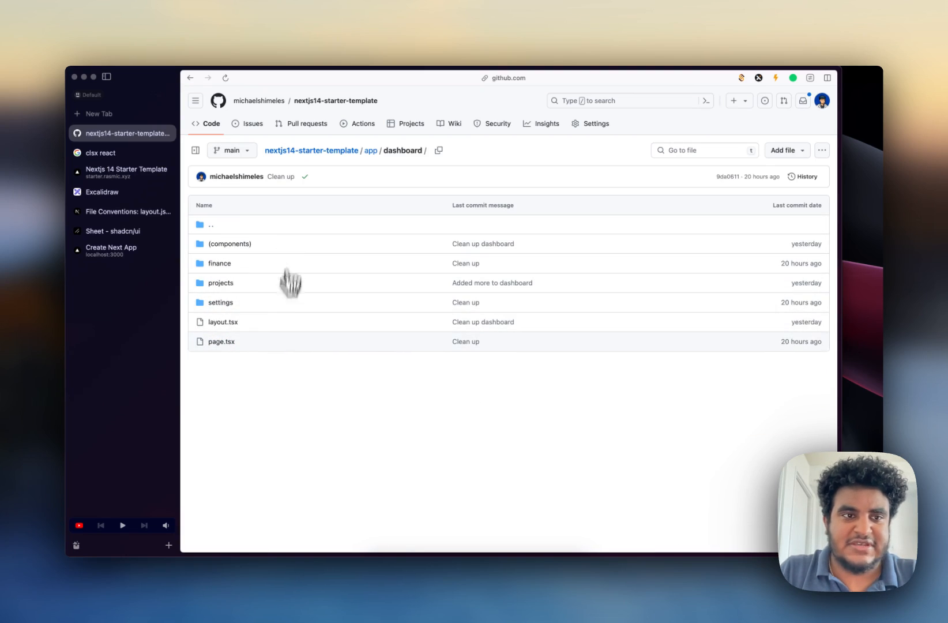
left_click(122, 172)
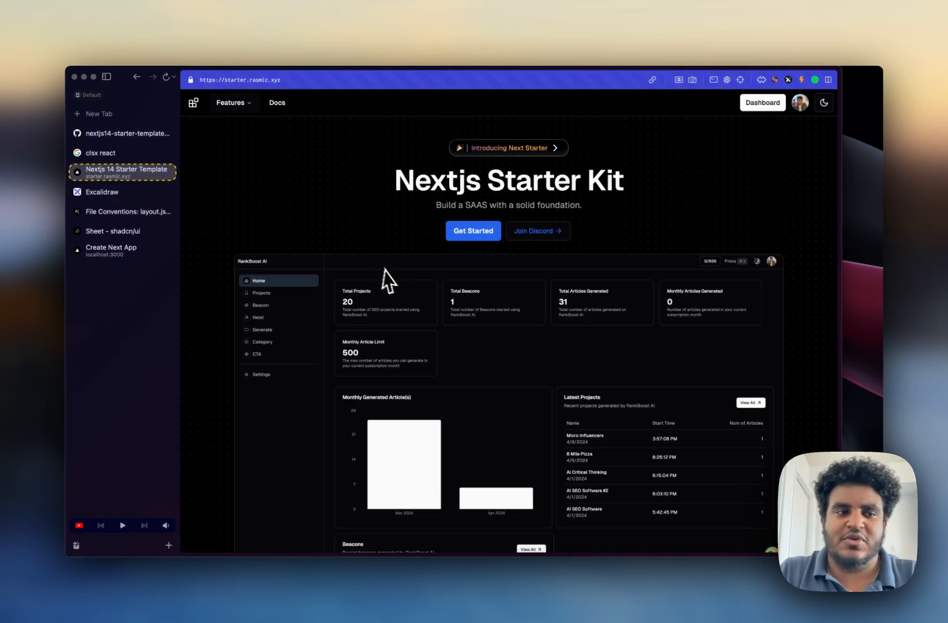